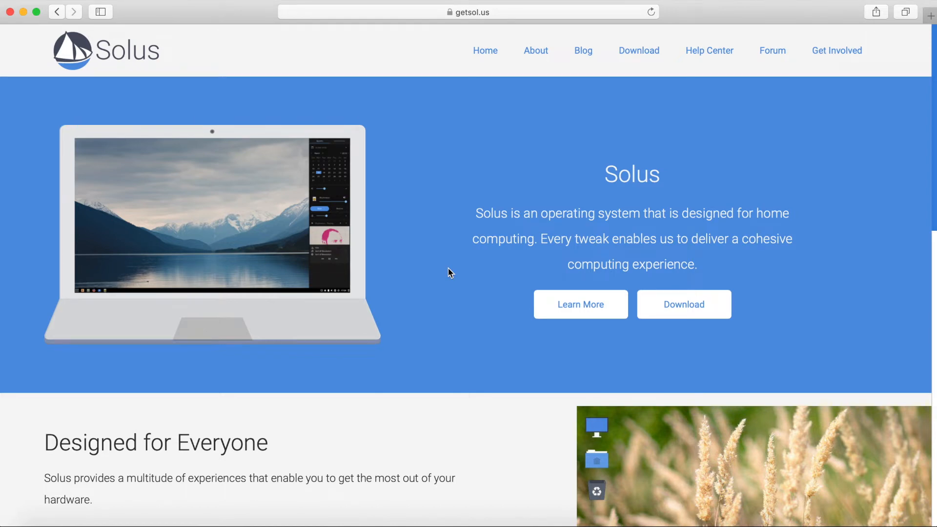
mouse_move(543, 208)
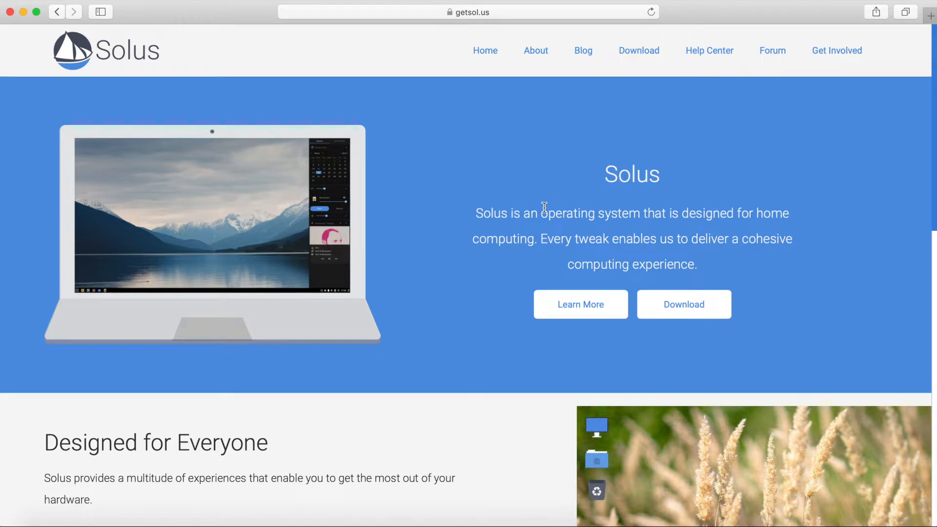
mouse_move(583, 206)
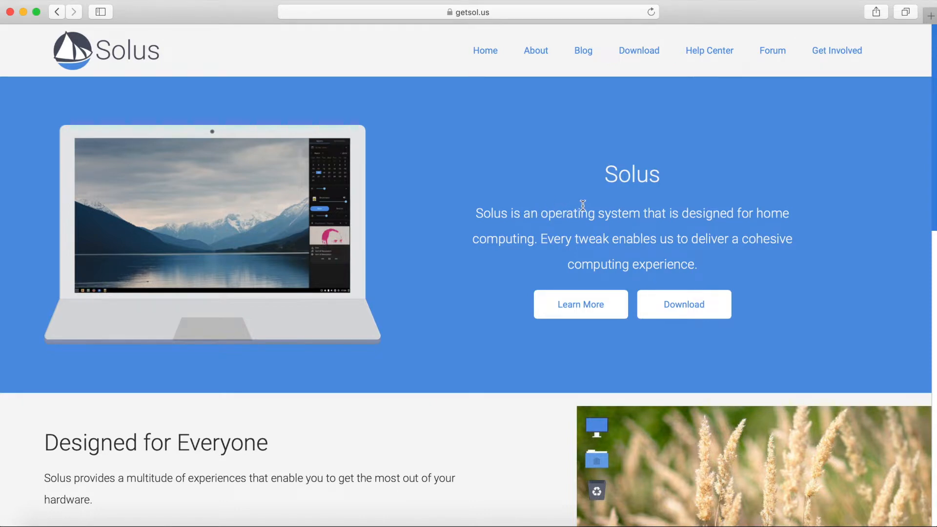
mouse_move(606, 206)
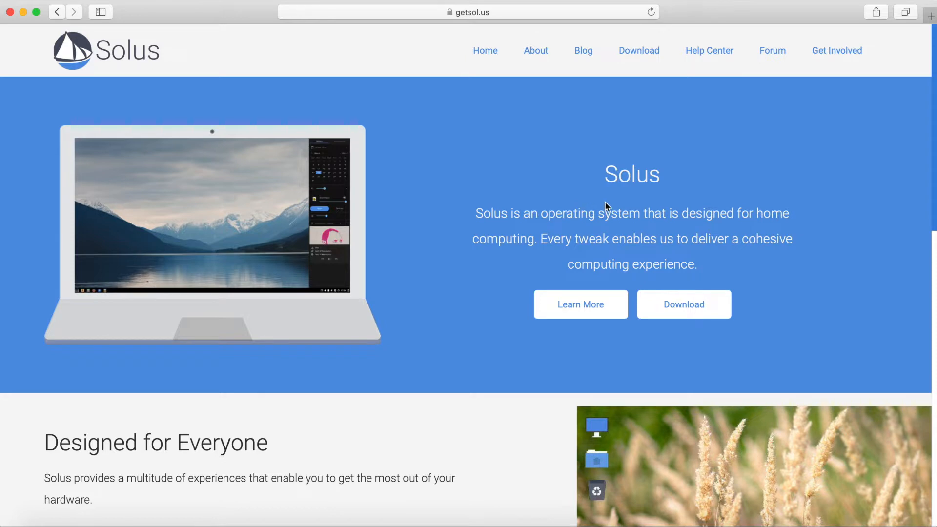
mouse_move(569, 128)
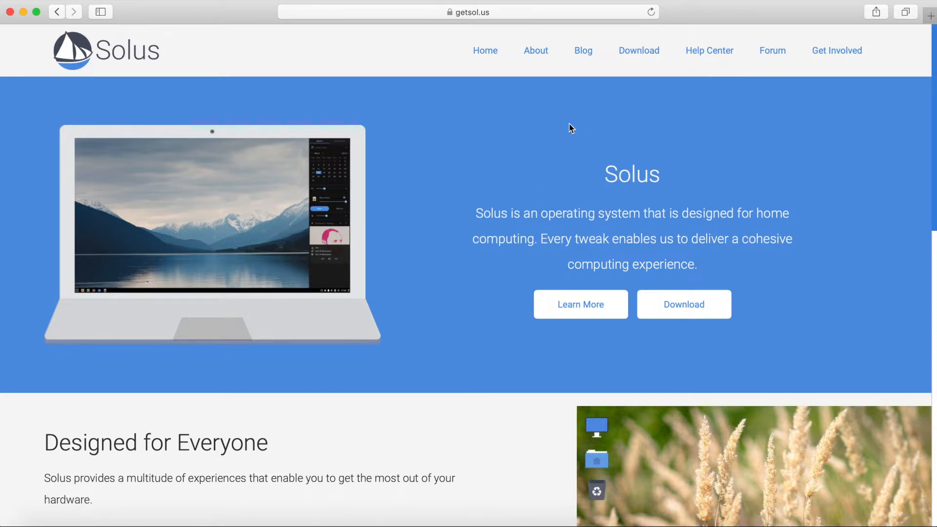
mouse_move(473, 31)
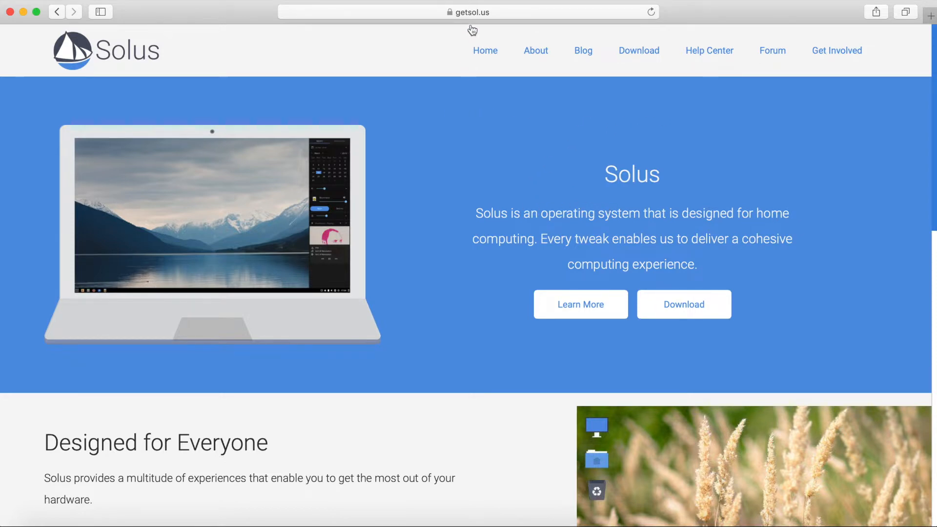
mouse_move(429, 143)
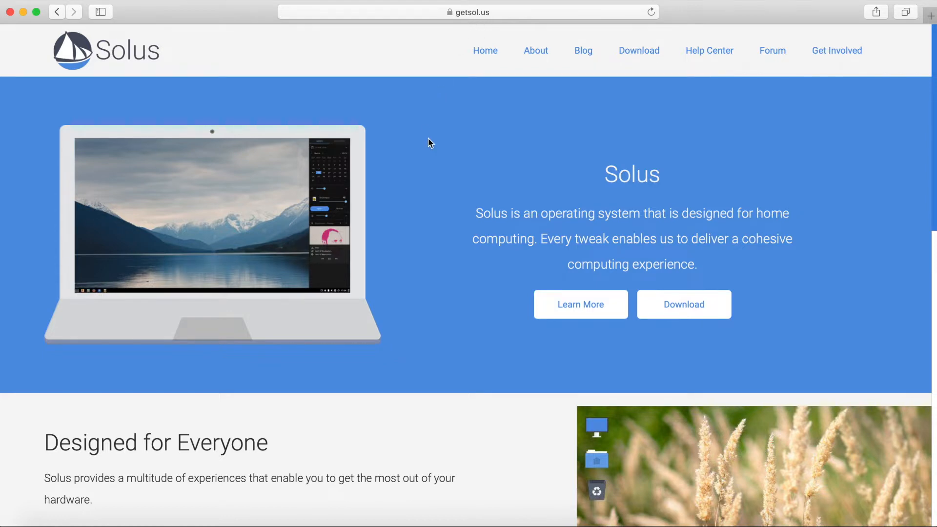
mouse_move(623, 99)
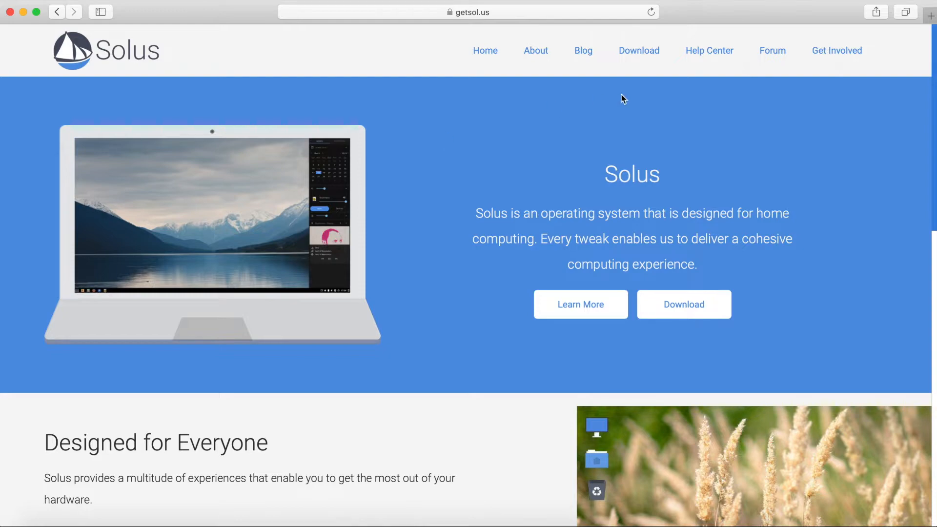
Step: Browse the Solus download page, reviewing the Budgie, GNOME and MATE editions, sizes and requirements
scroll("down", 3)
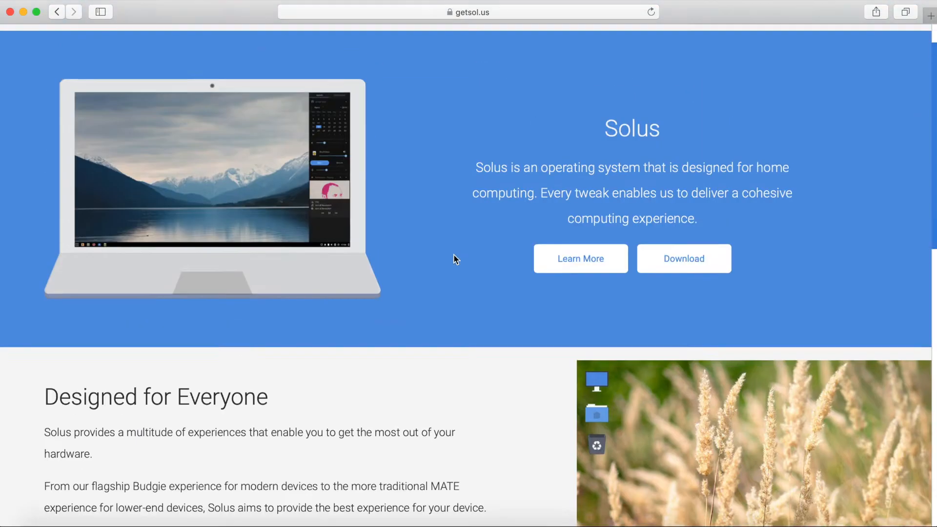
scroll("up", 3)
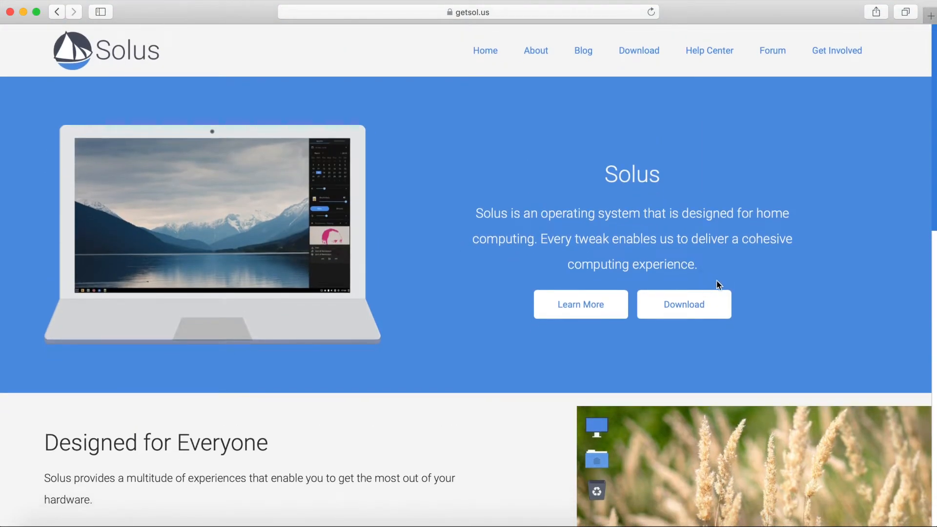
mouse_move(688, 290)
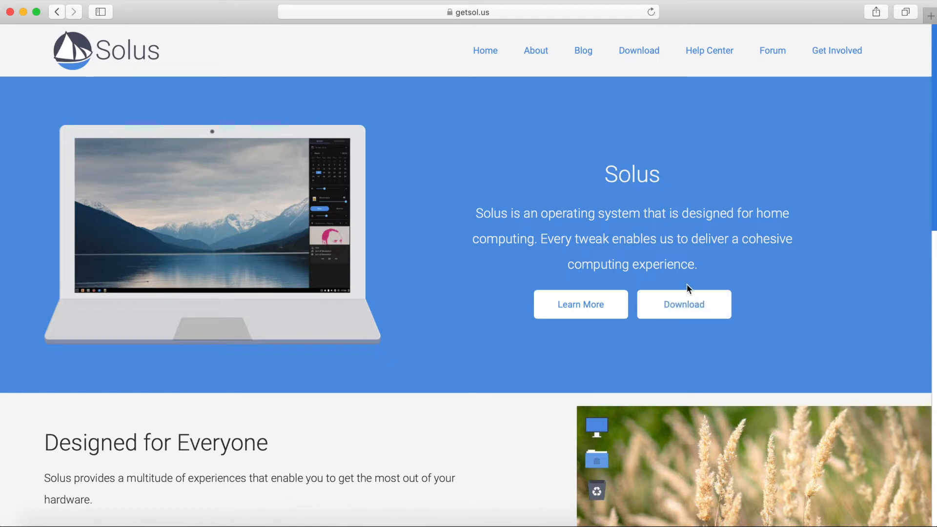
mouse_move(639, 50)
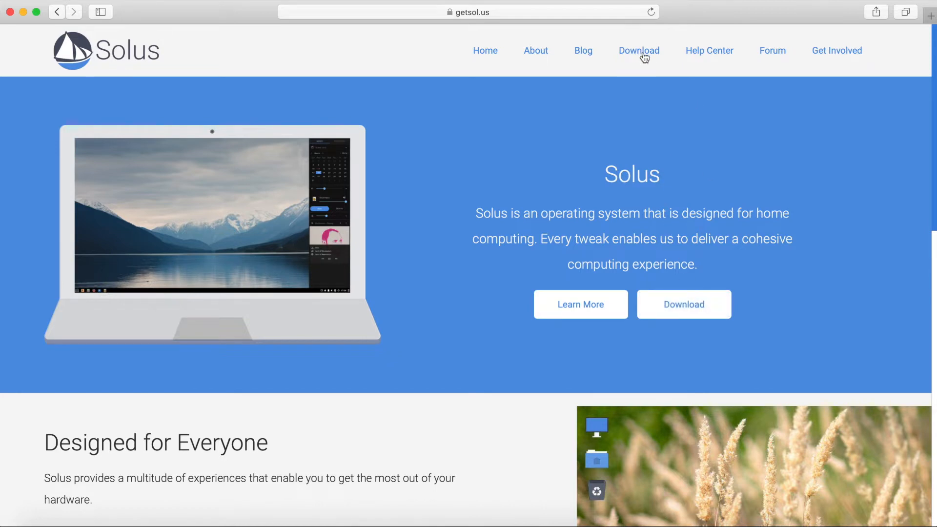
mouse_move(683, 304)
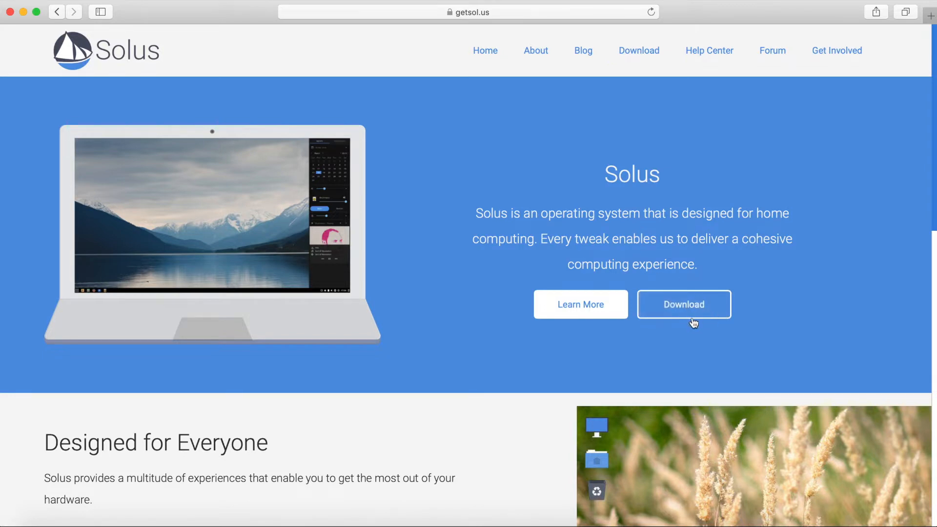
mouse_move(639, 57)
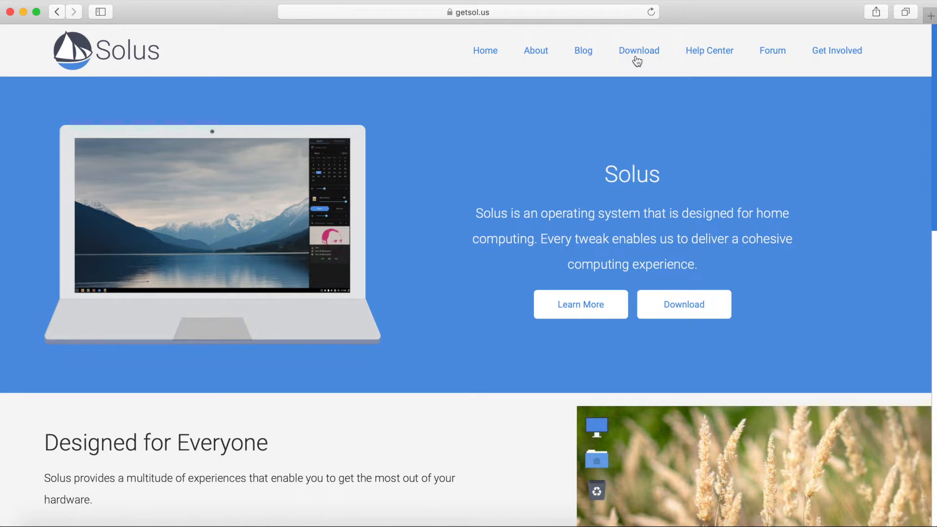
left_click(639, 50)
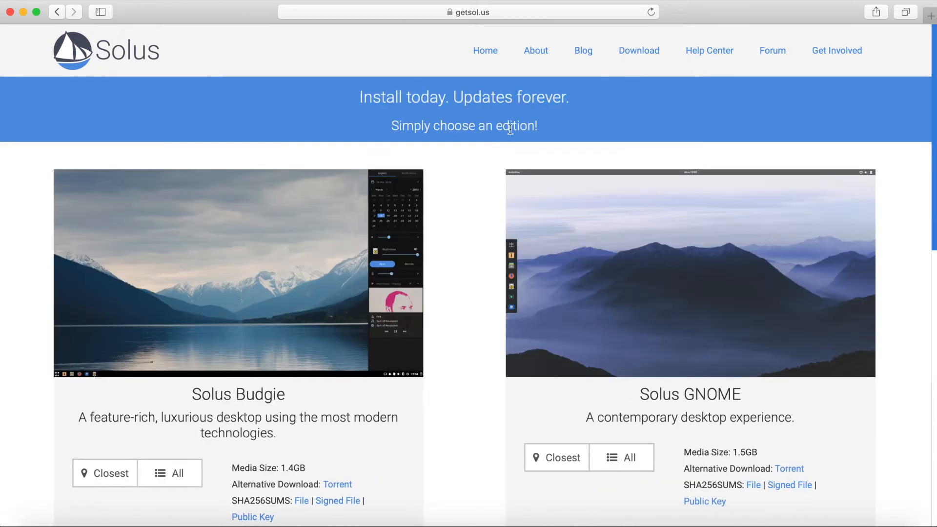
scroll("down", 3)
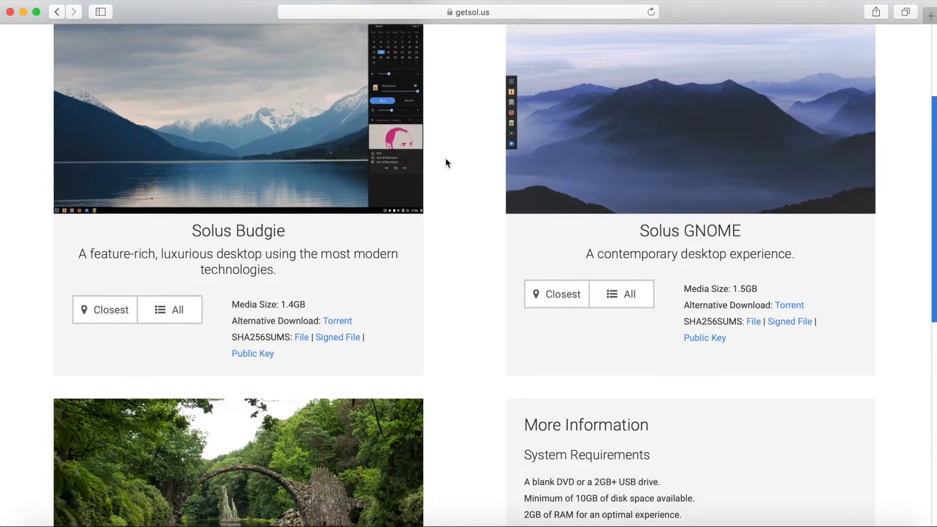
scroll("down", 3)
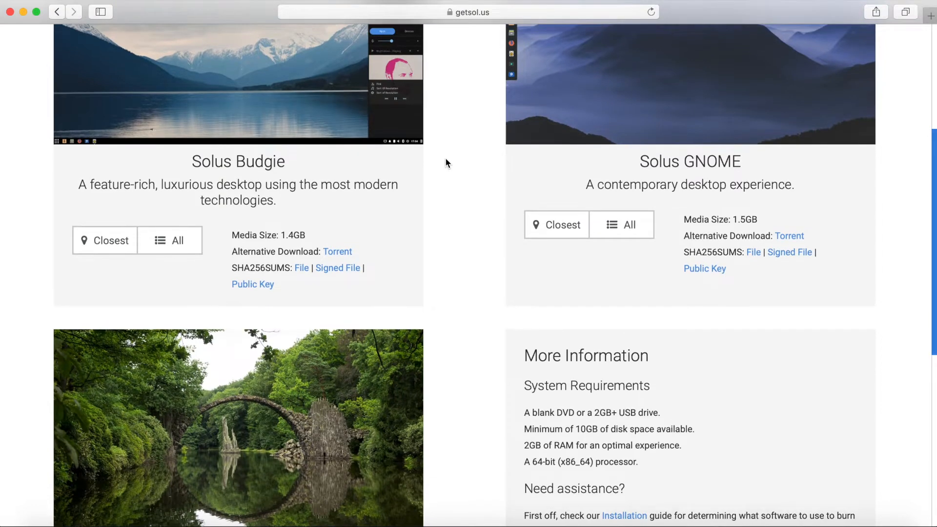
scroll("up", 3)
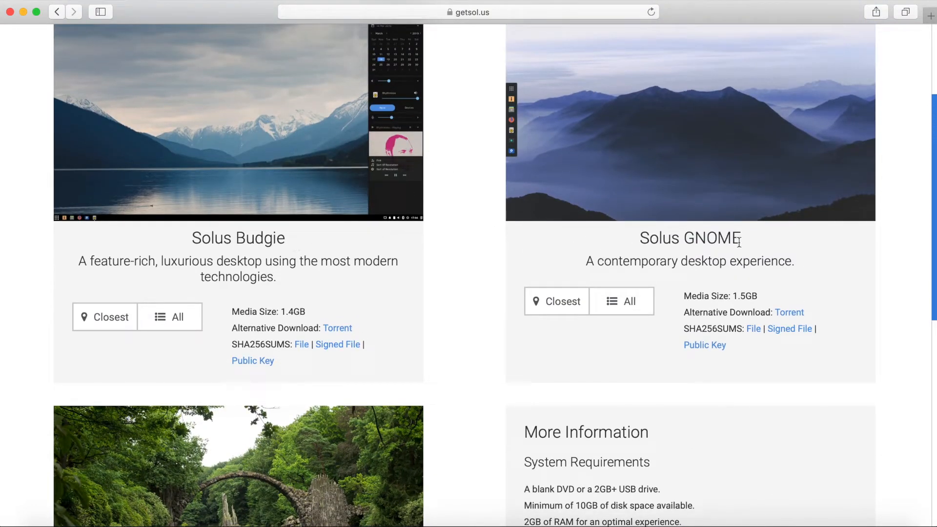
scroll("down", 3)
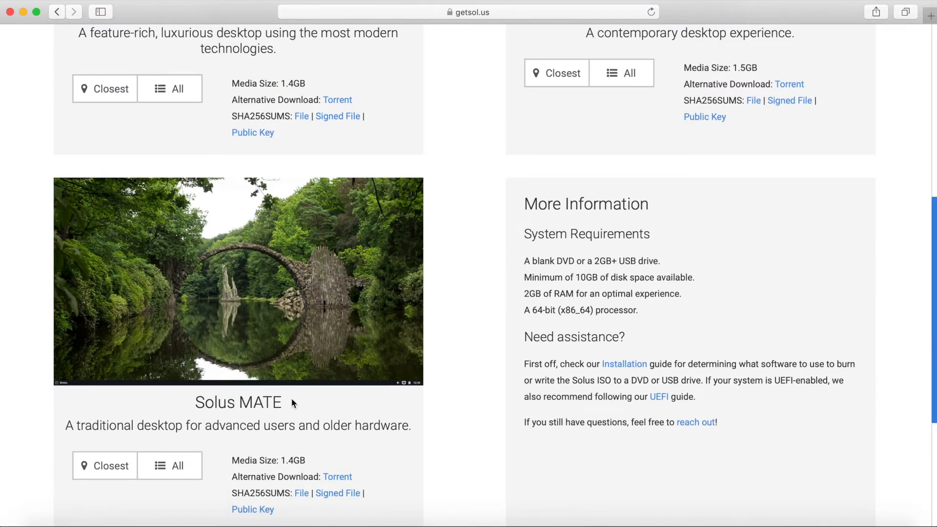
mouse_move(314, 411)
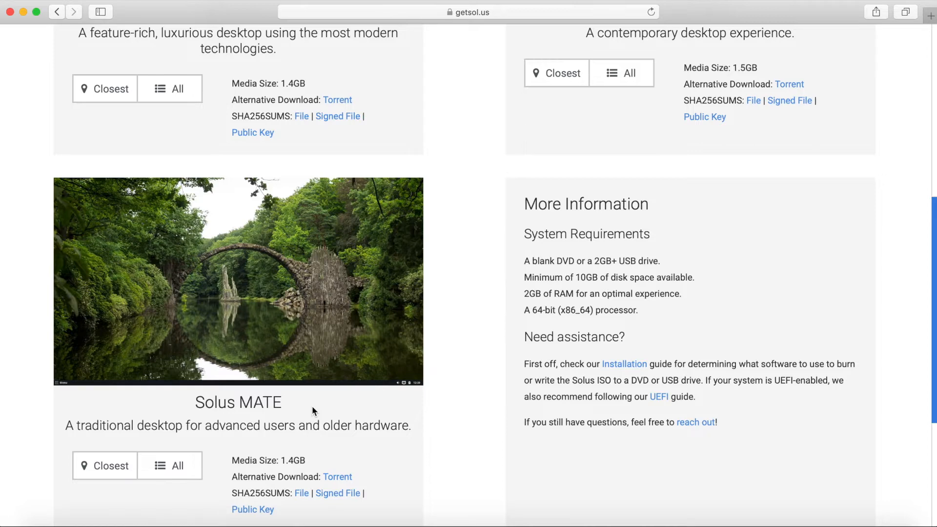
scroll("up", 3)
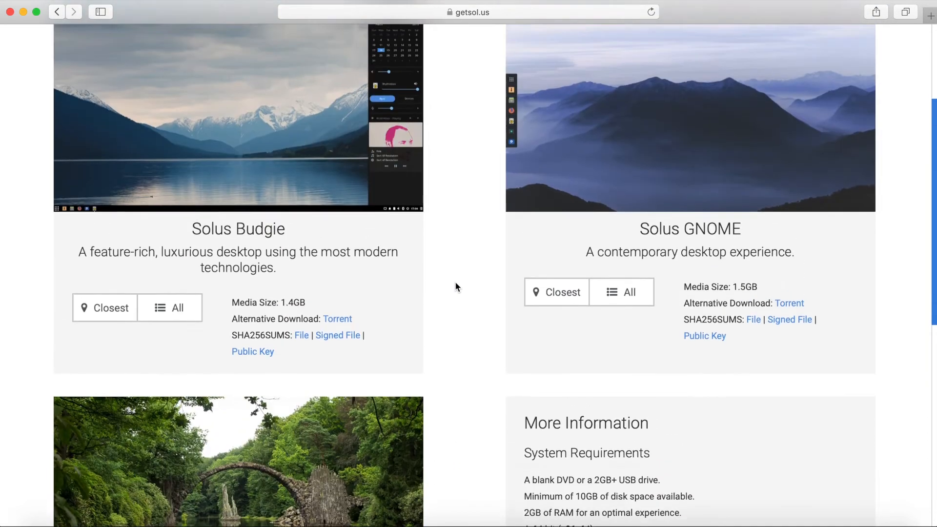
scroll("up", 3)
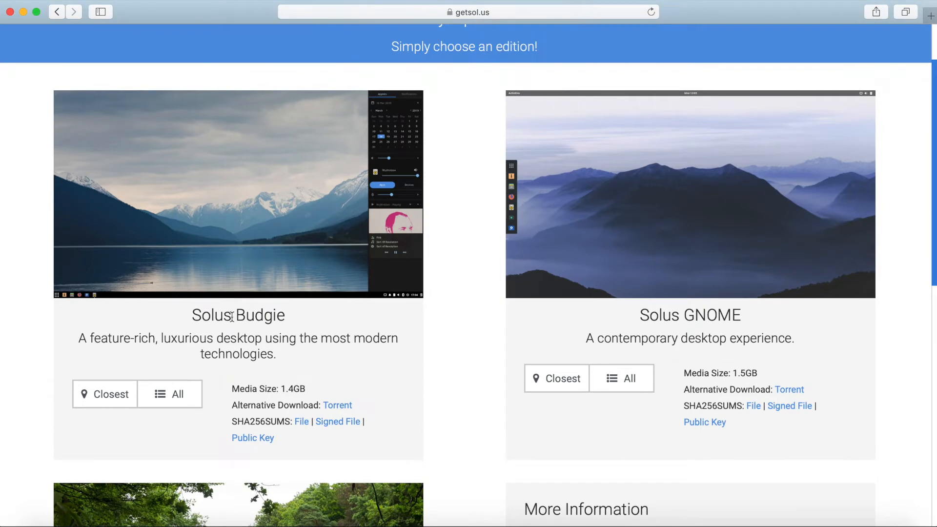
mouse_move(332, 317)
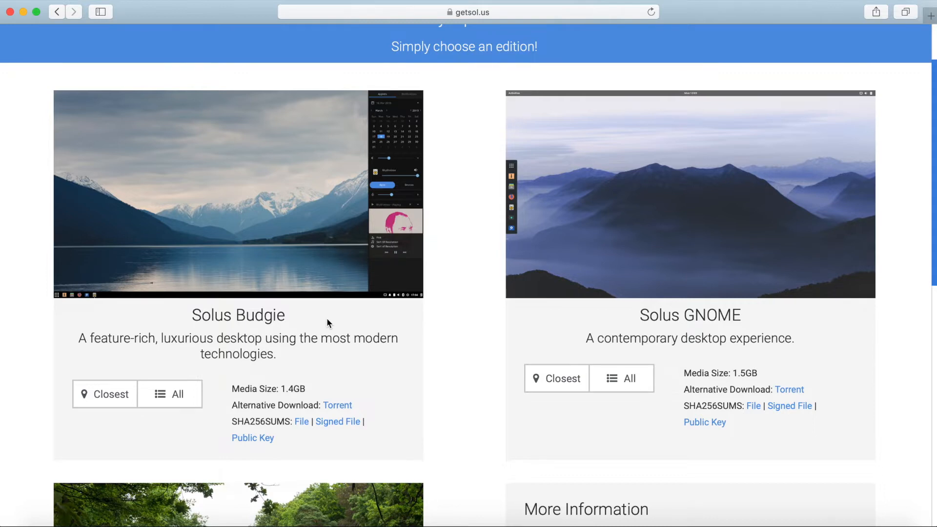
mouse_move(193, 373)
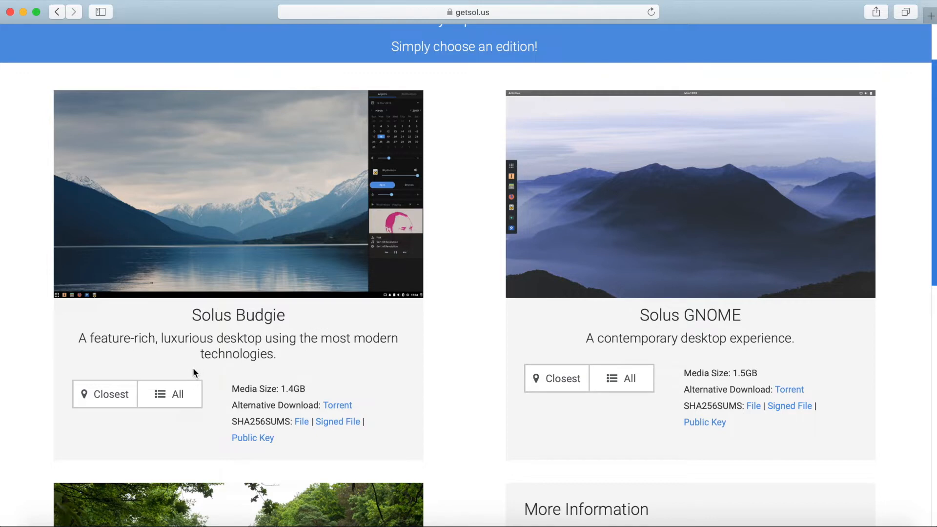
left_click(104, 394)
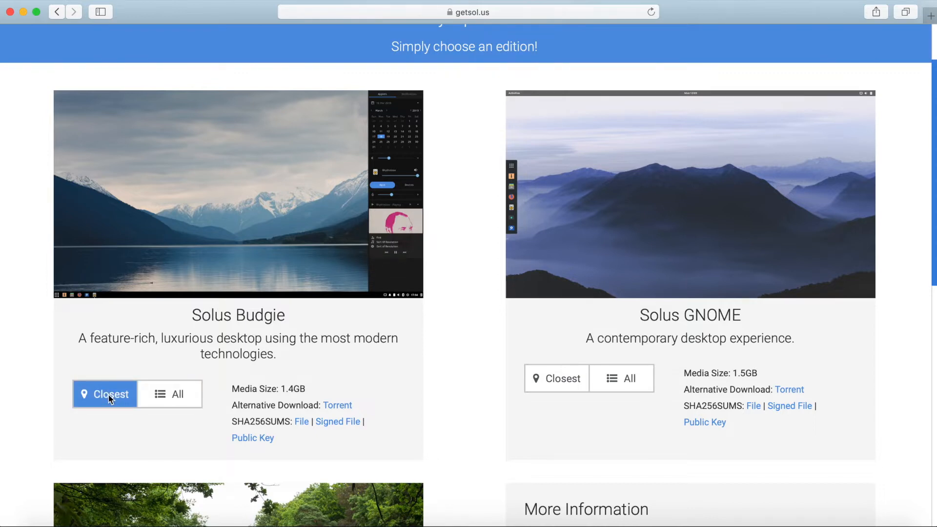
Step: Start the Solus Budgie ISO download from the closest mirror and dismiss the Safari window
left_click(105, 394)
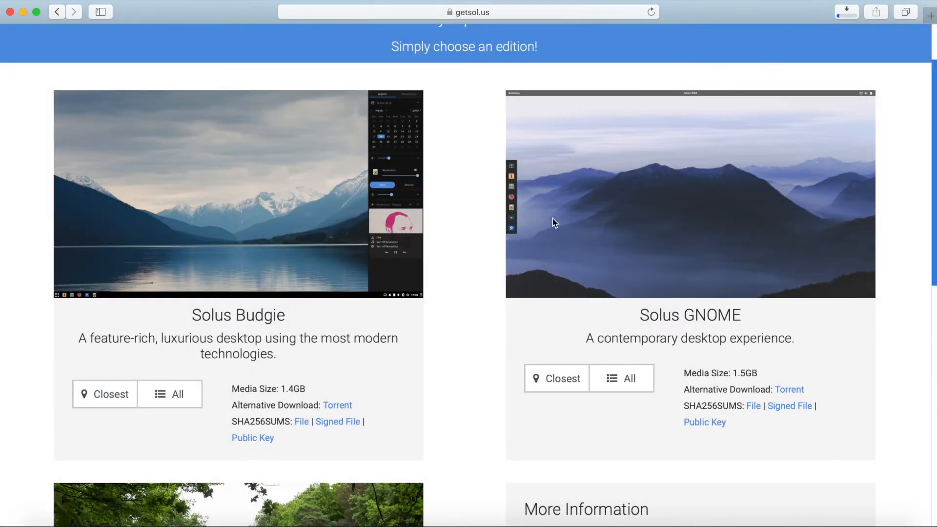
left_click(845, 12)
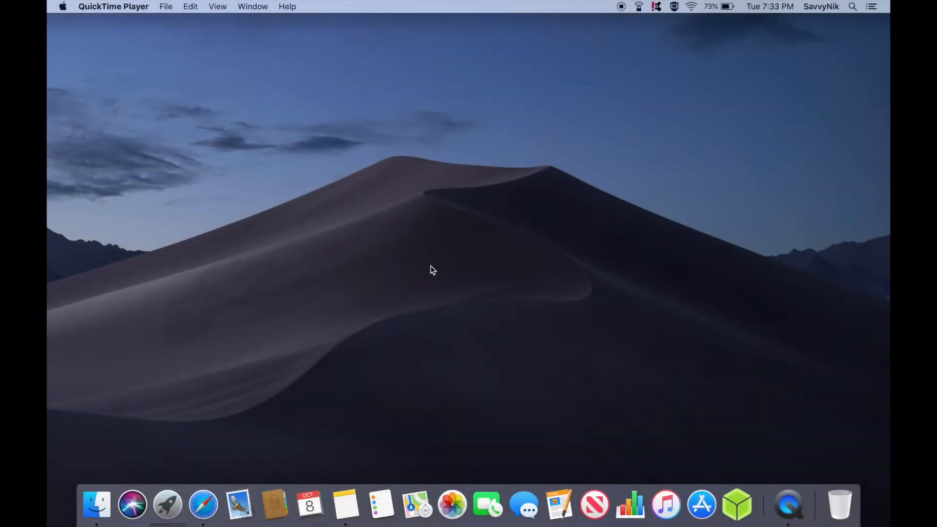
mouse_move(550, 345)
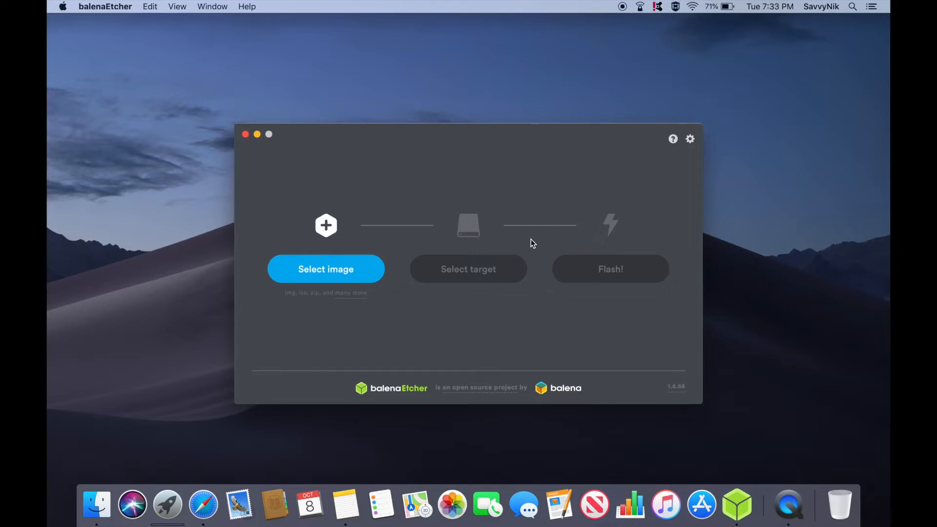
mouse_move(555, 232)
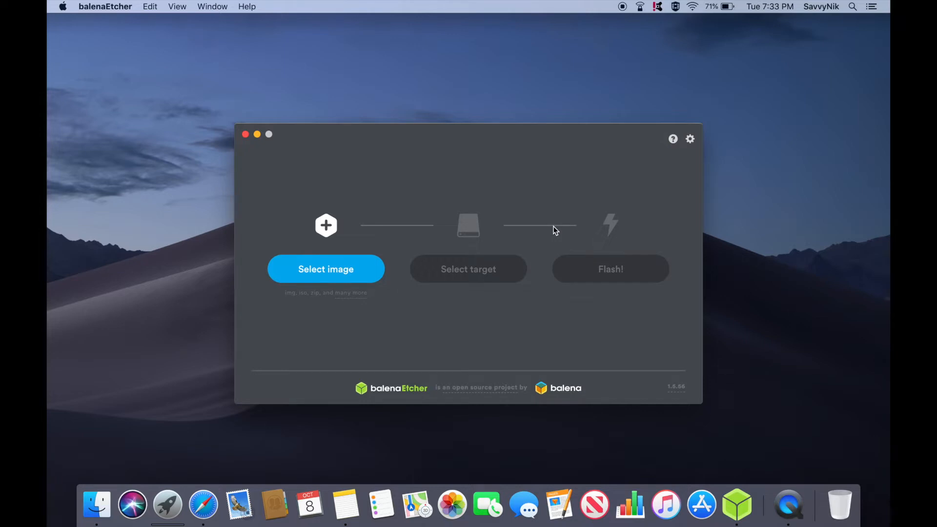
mouse_move(488, 210)
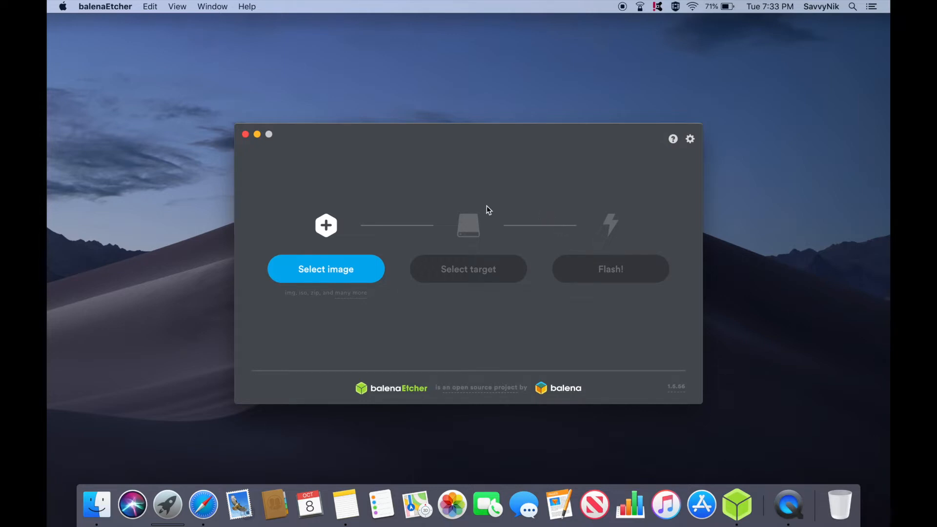
mouse_move(473, 190)
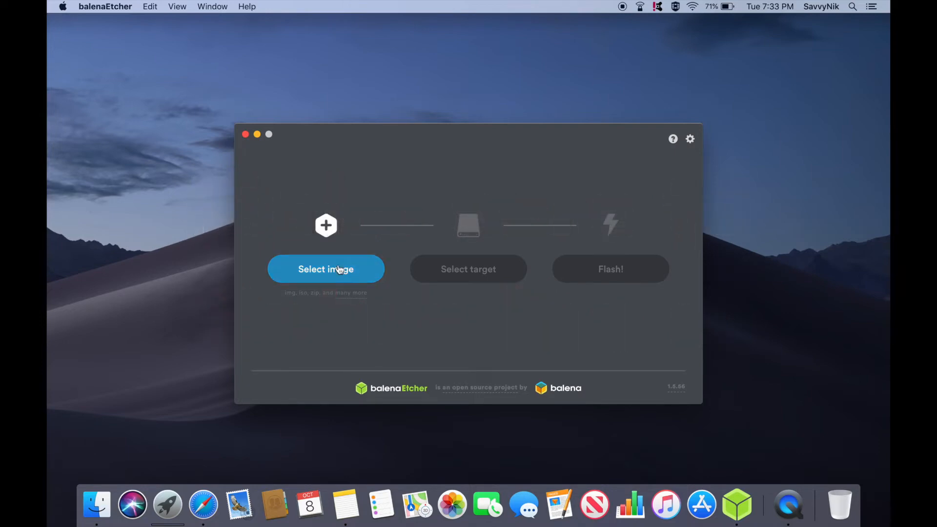
Step: Load Solus-4.0-Budgie.iso (1.5 GB) from Downloads as the image to flash
left_click(326, 269)
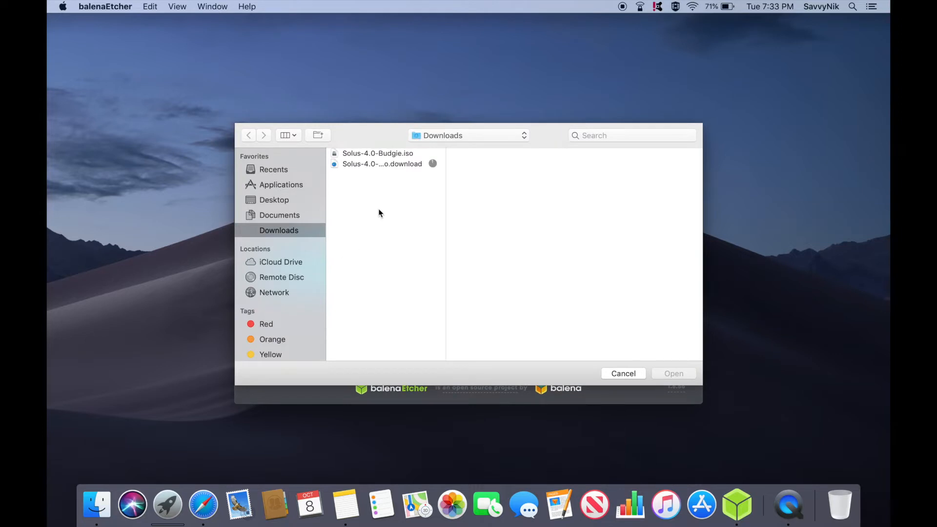
left_click(377, 153)
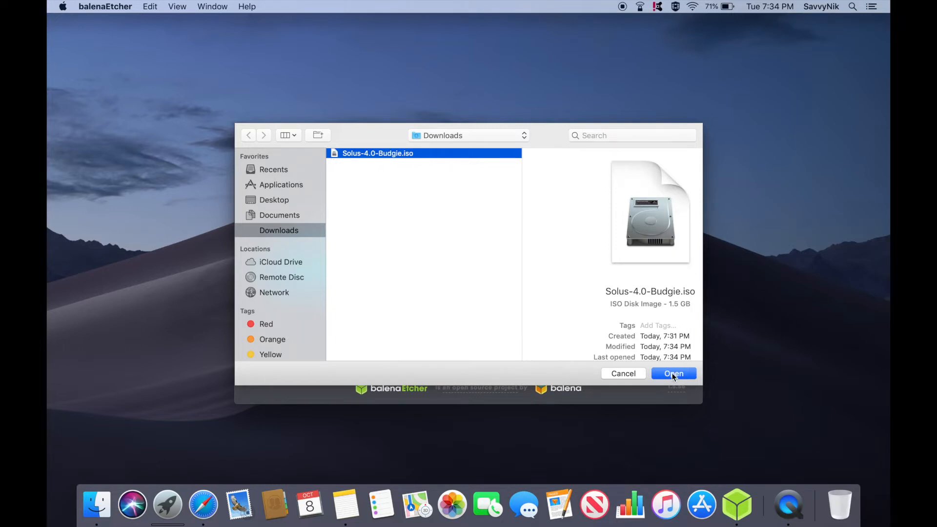
left_click(674, 373)
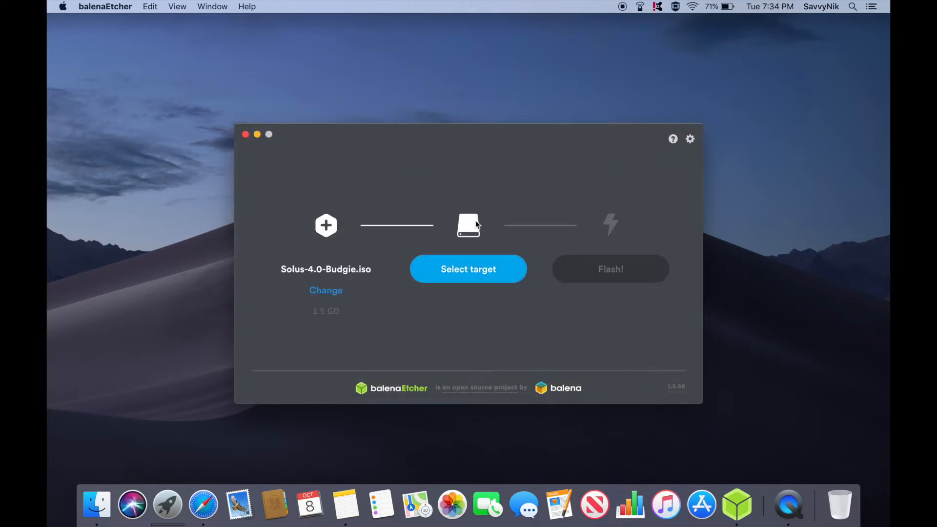
mouse_move(481, 204)
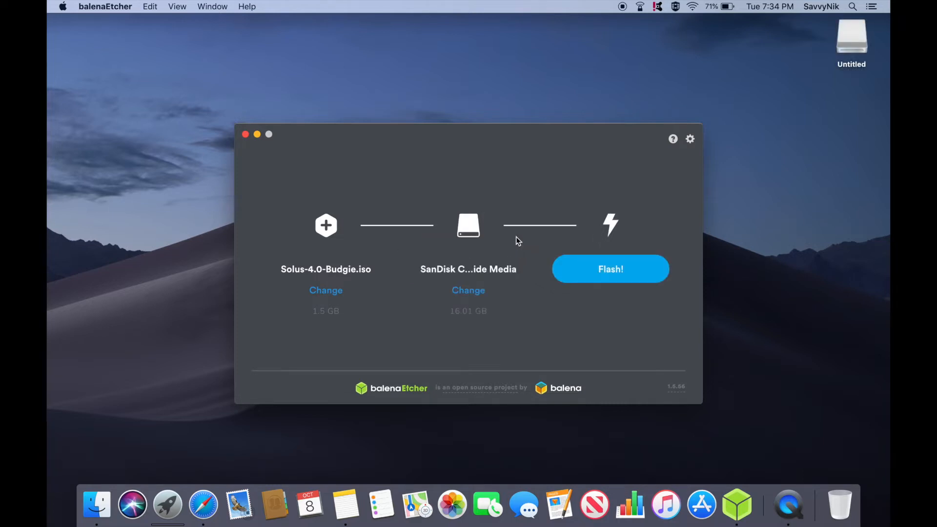
mouse_move(611, 275)
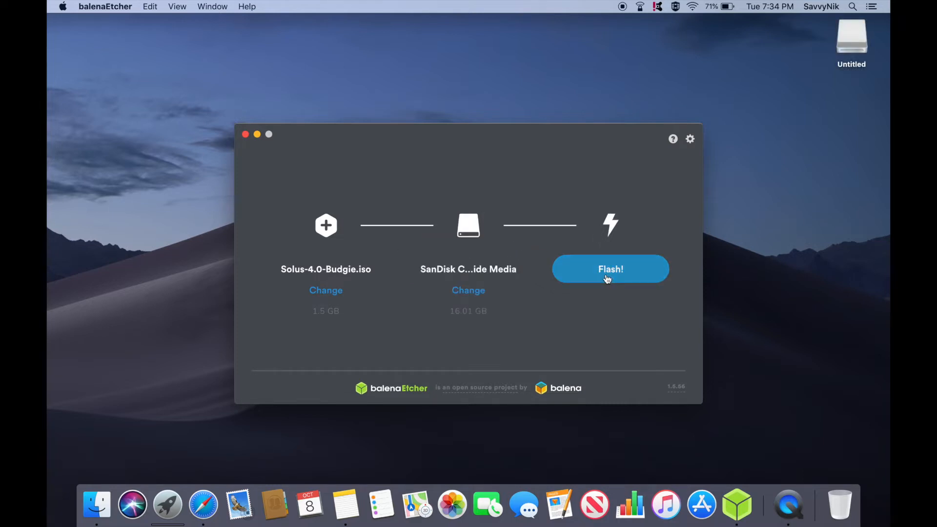
mouse_move(469, 293)
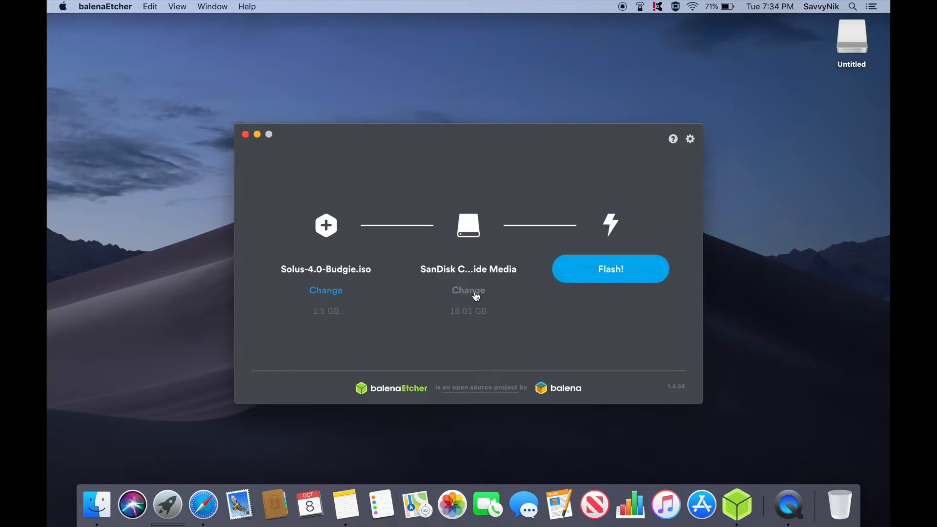
Step: Confirm the 16.01 GB SanDisk Cruzer Glide drive as the flash target
left_click(468, 290)
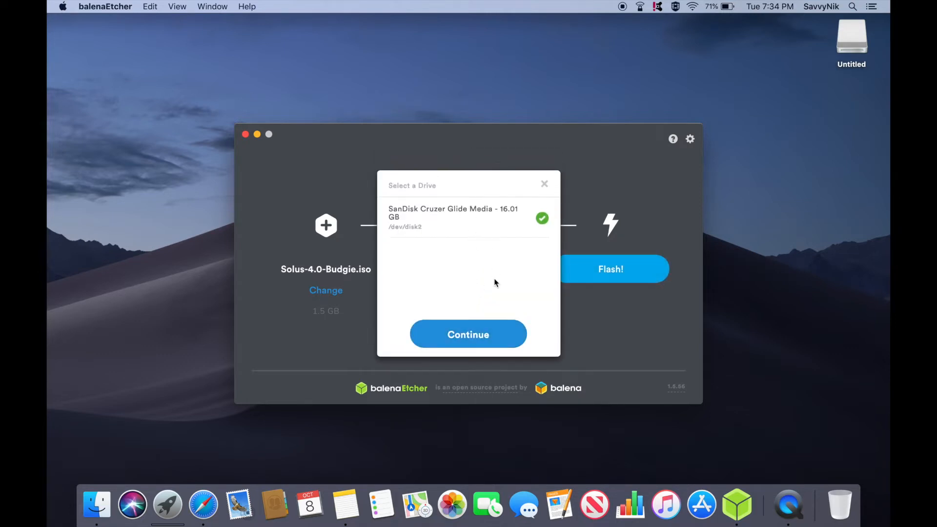
mouse_move(492, 212)
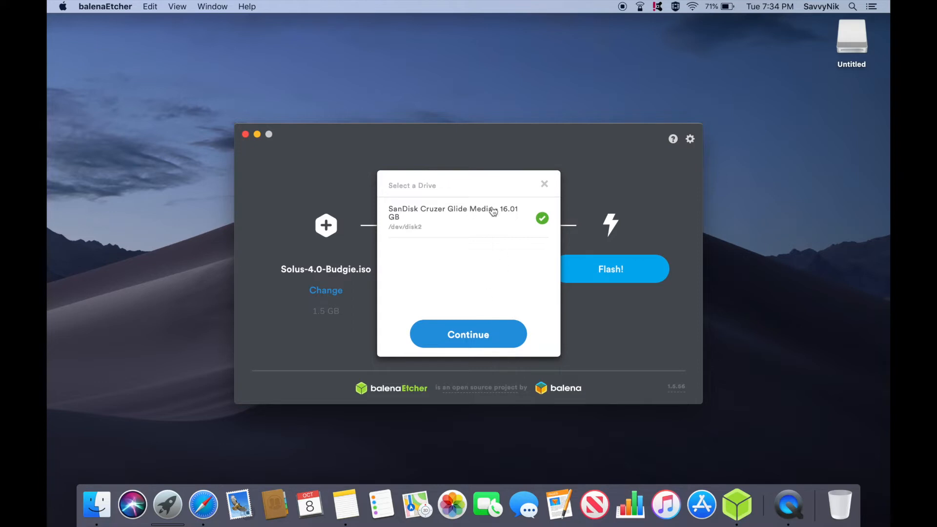
mouse_move(485, 270)
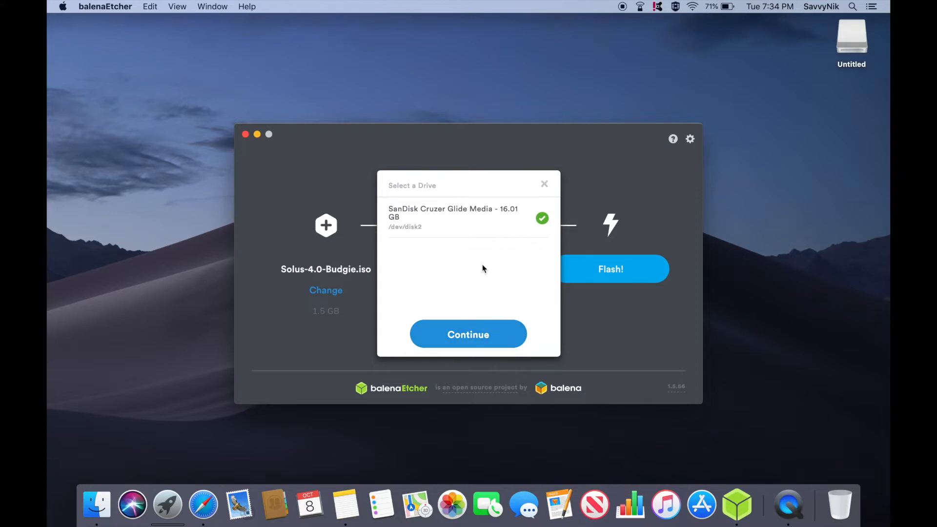
mouse_move(501, 277)
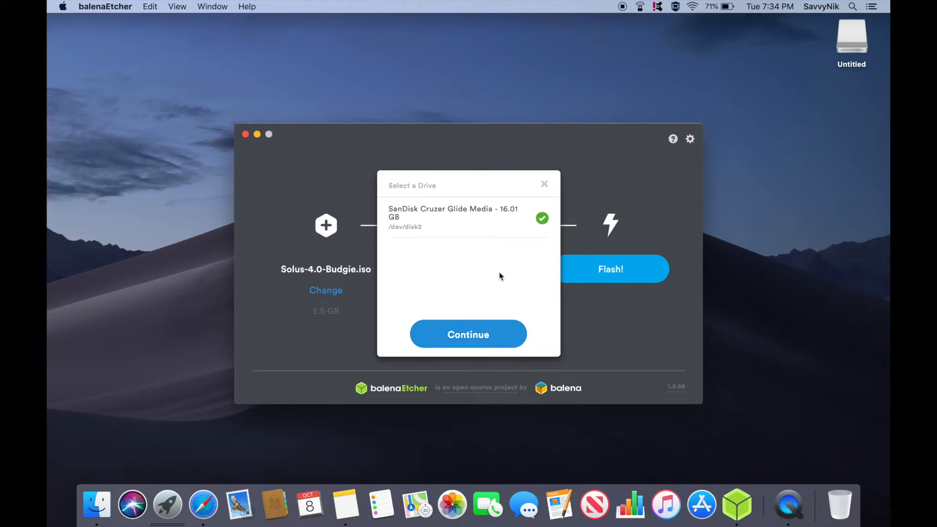
left_click(468, 334)
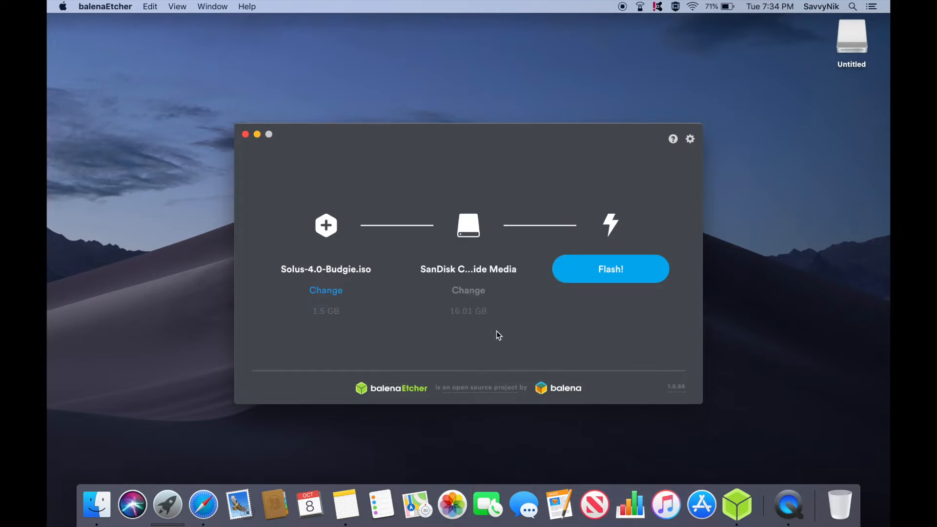
mouse_move(551, 329)
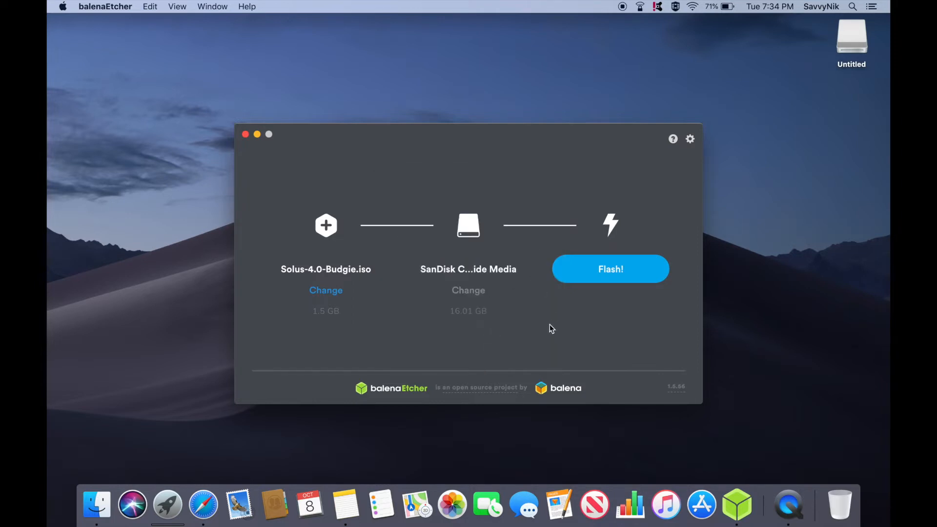
Step: Start flashing the Solus image to the SanDisk drive and authorize the write with the macOS password
left_click(610, 268)
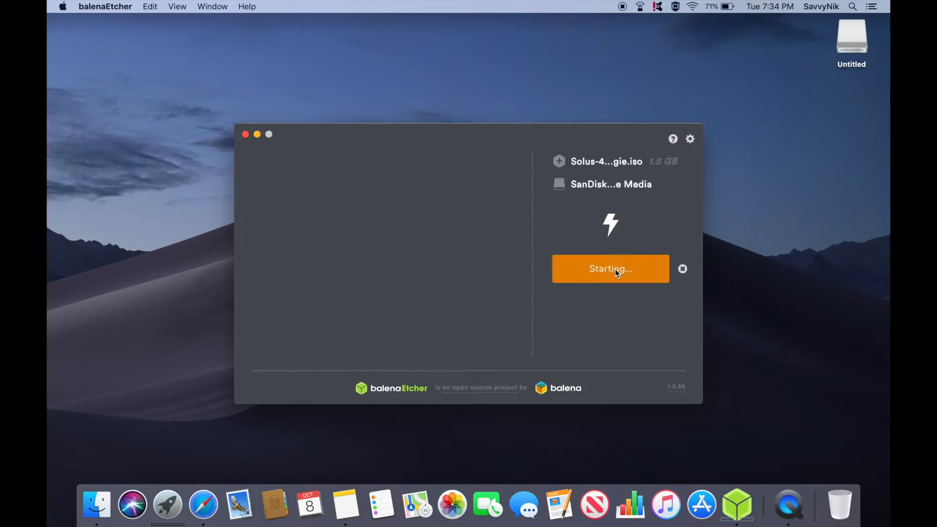
left_click(611, 268)
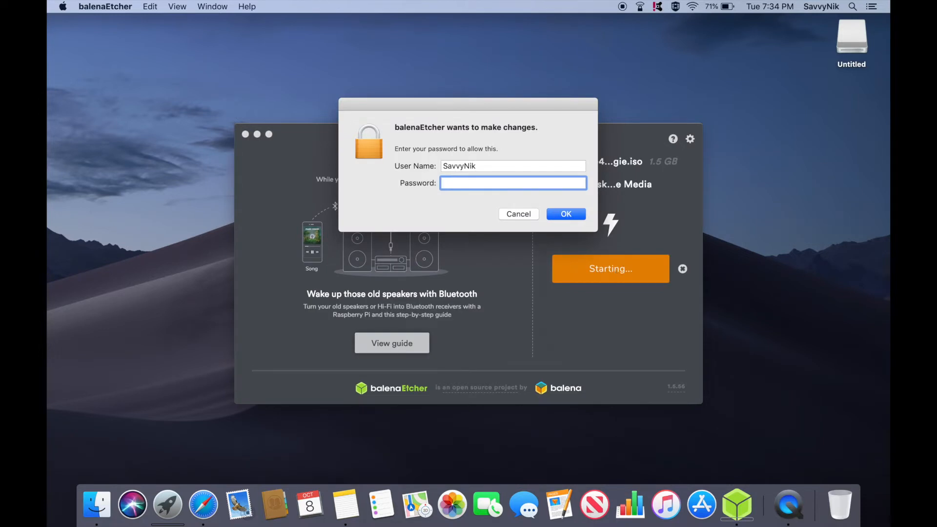
left_click(565, 214)
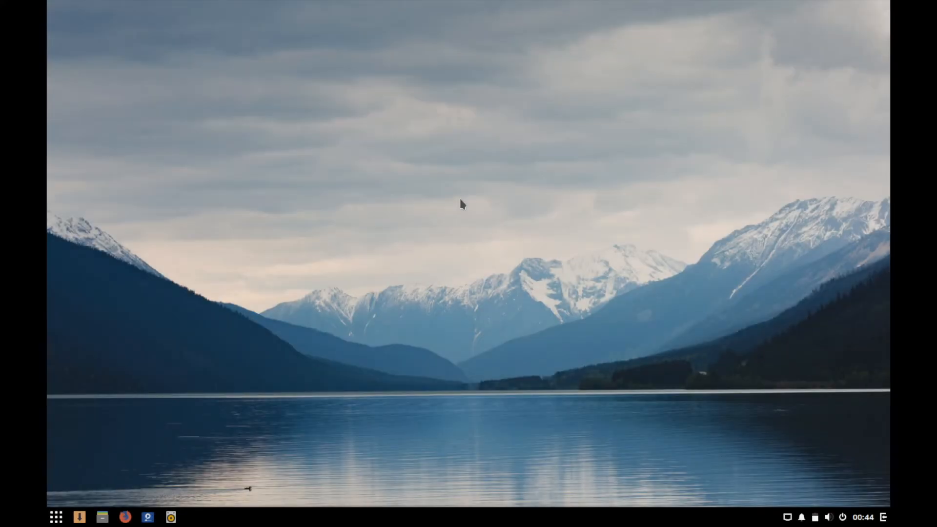
mouse_move(328, 270)
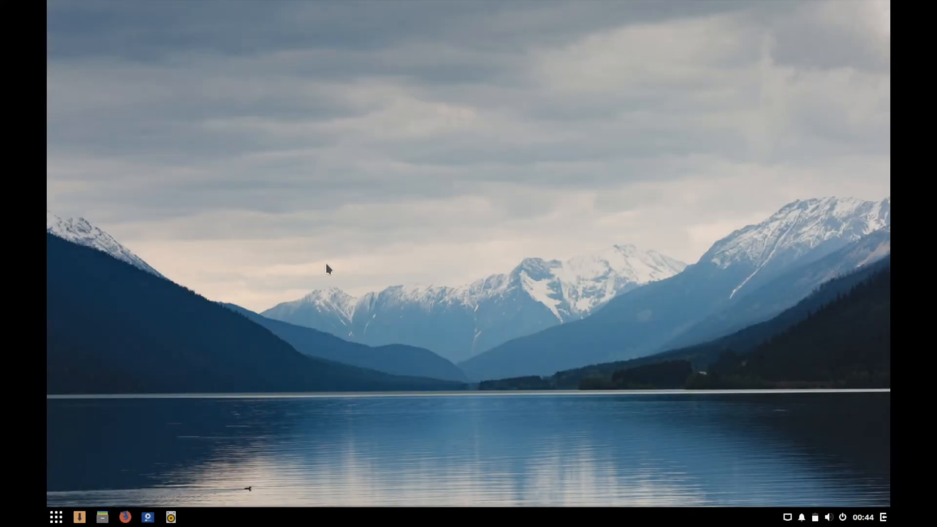
mouse_move(334, 284)
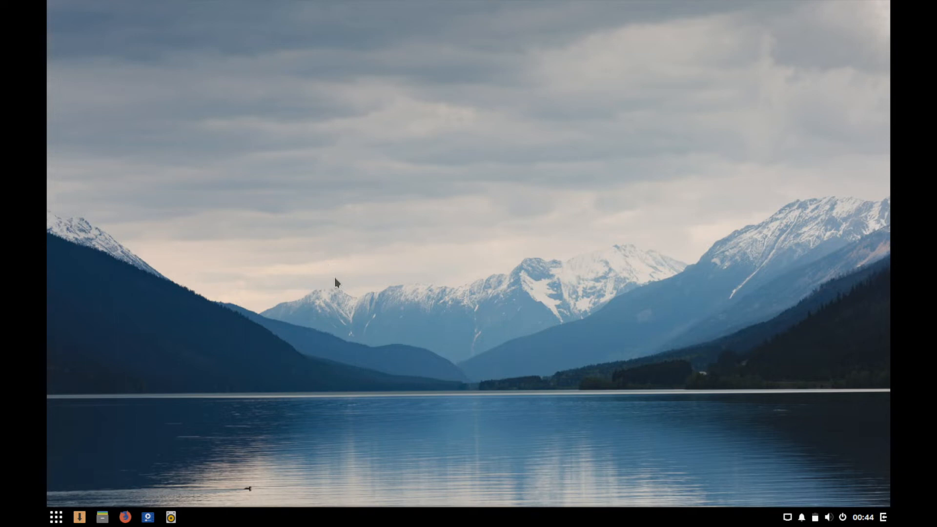
mouse_move(436, 215)
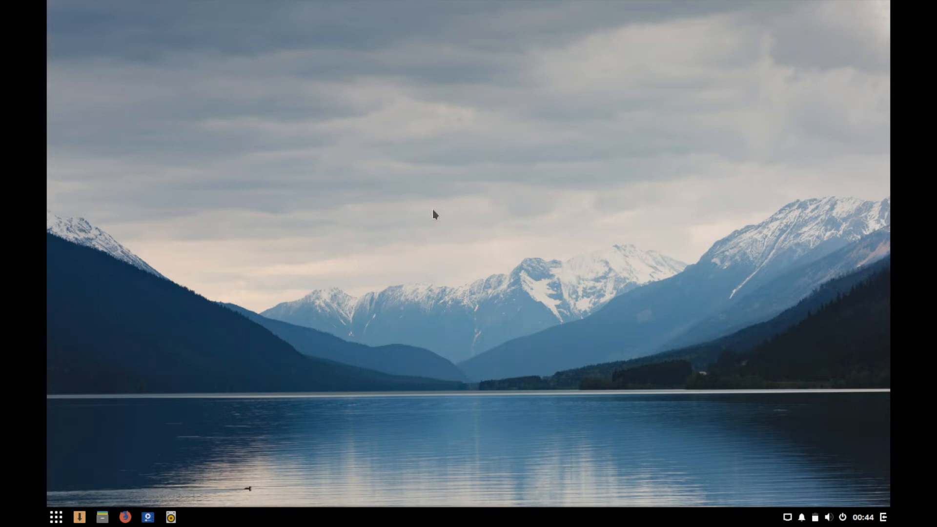
mouse_move(414, 224)
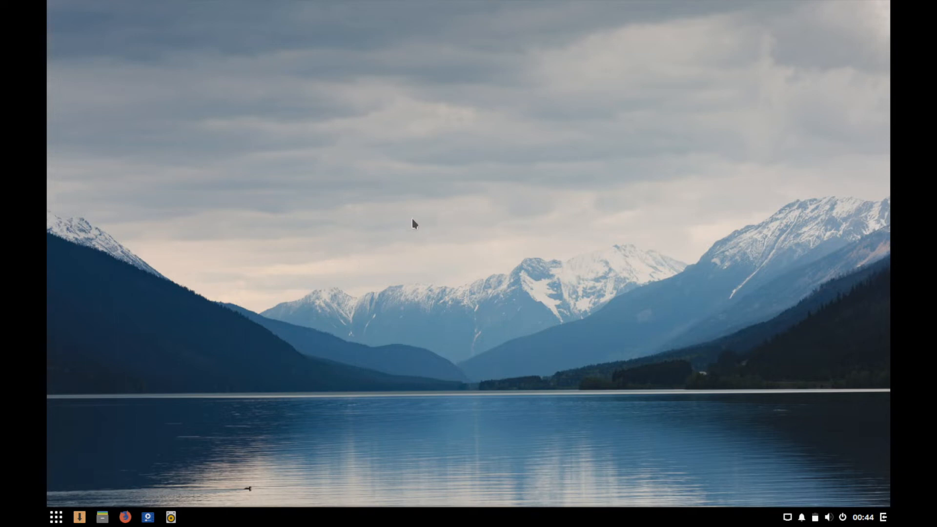
mouse_move(232, 395)
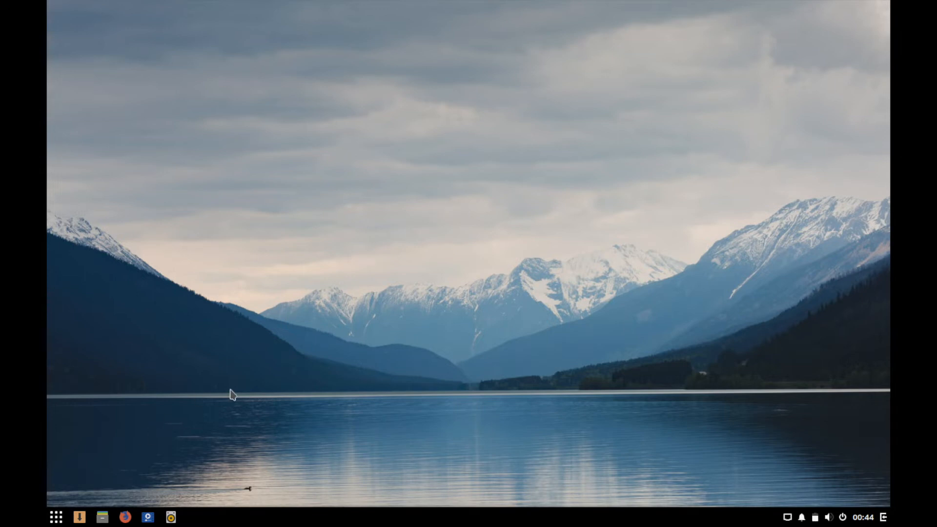
mouse_move(167, 397)
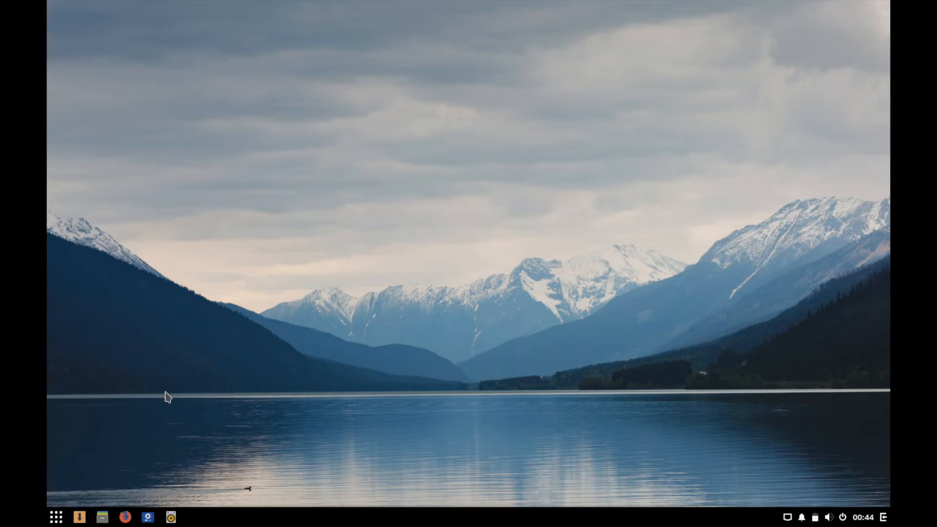
mouse_move(79, 517)
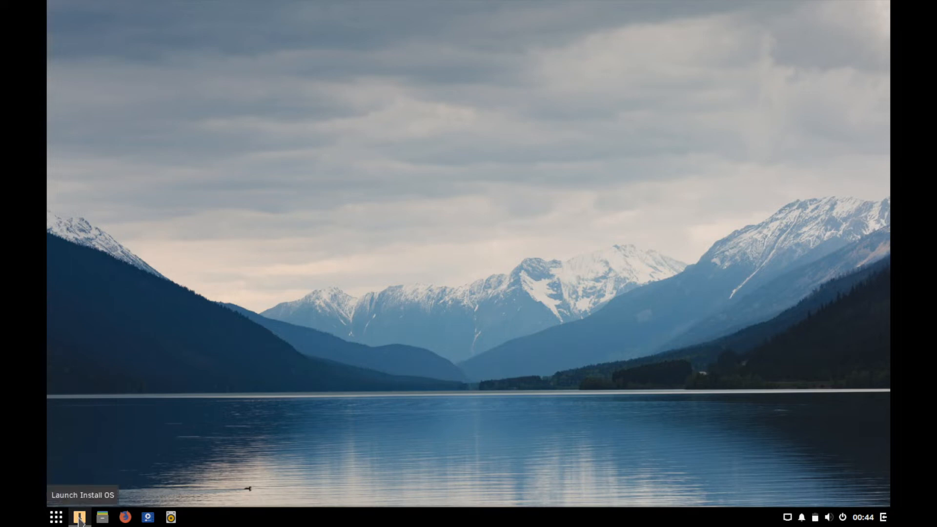
left_click(57, 518)
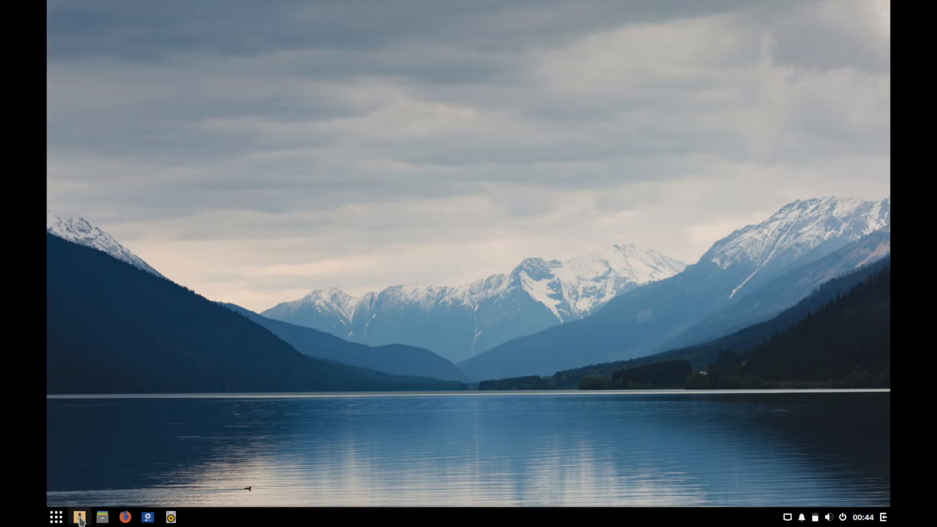
mouse_move(250, 290)
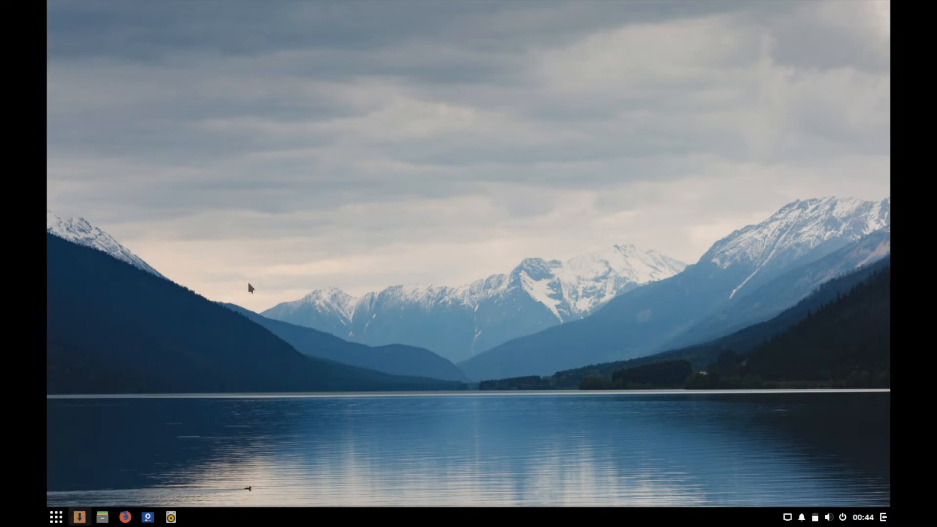
Step: Launch the Solus installer, landing on the language step with English (United States) selected
left_click(79, 518)
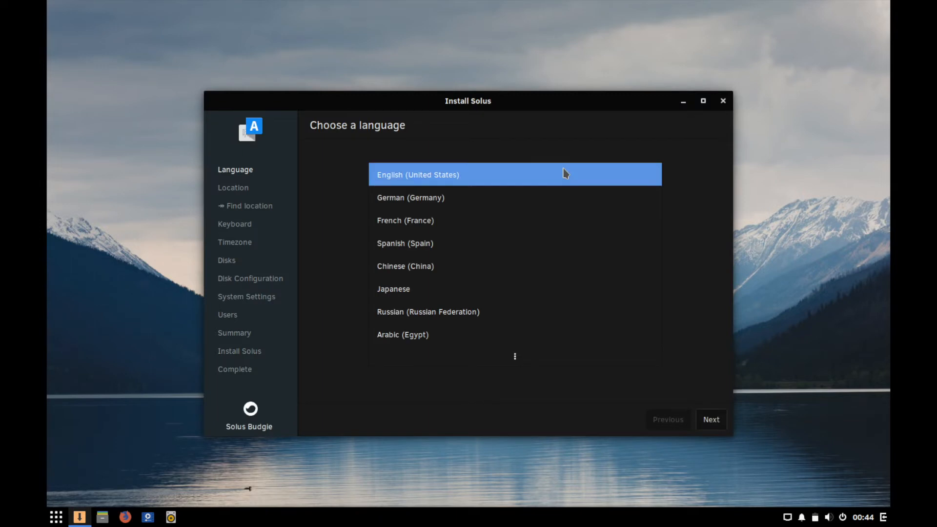
mouse_move(452, 105)
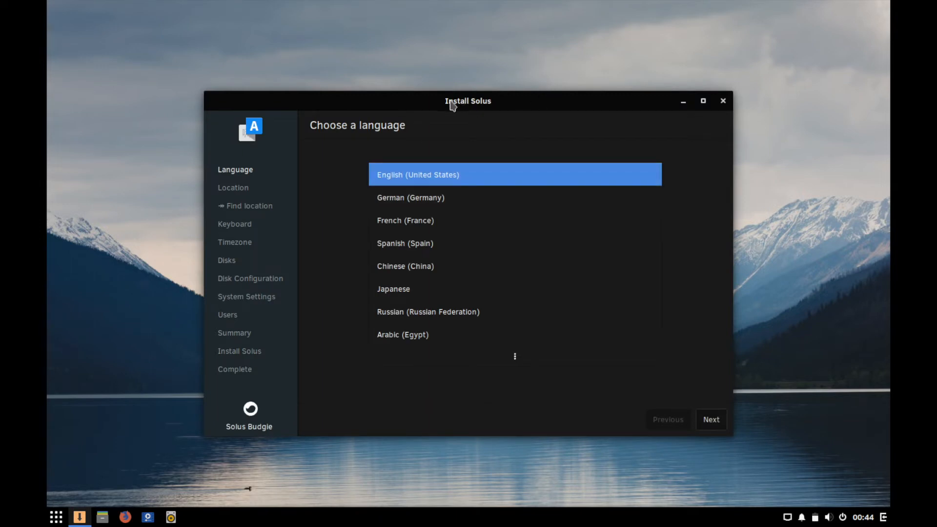
mouse_move(402, 139)
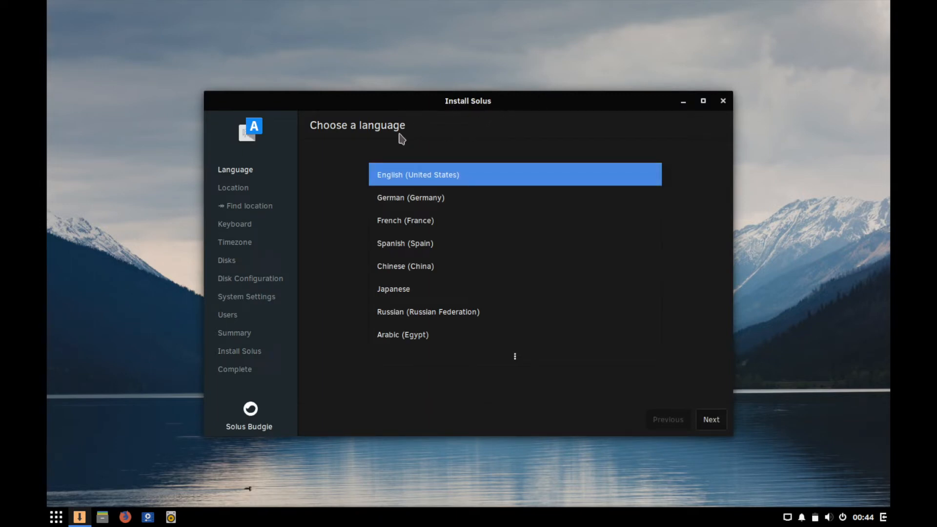
mouse_move(517, 184)
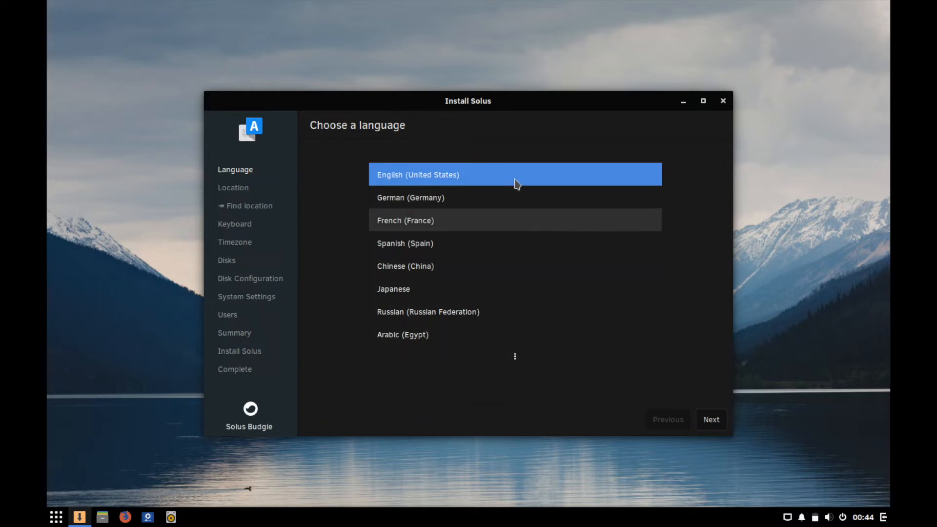
mouse_move(353, 173)
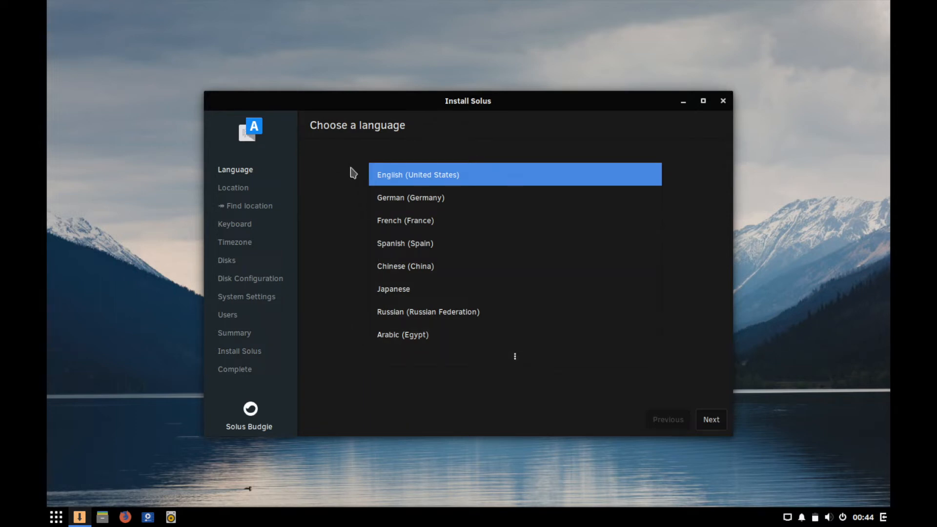
mouse_move(547, 181)
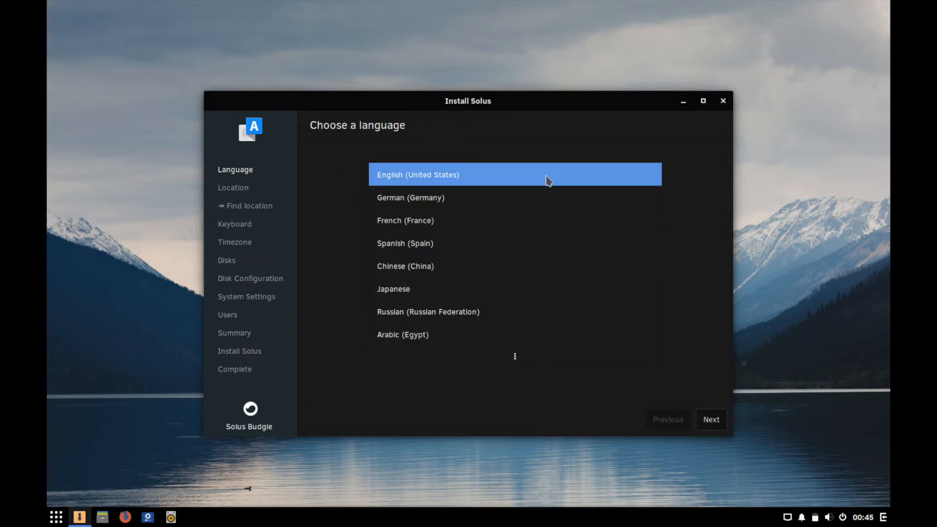
mouse_move(491, 183)
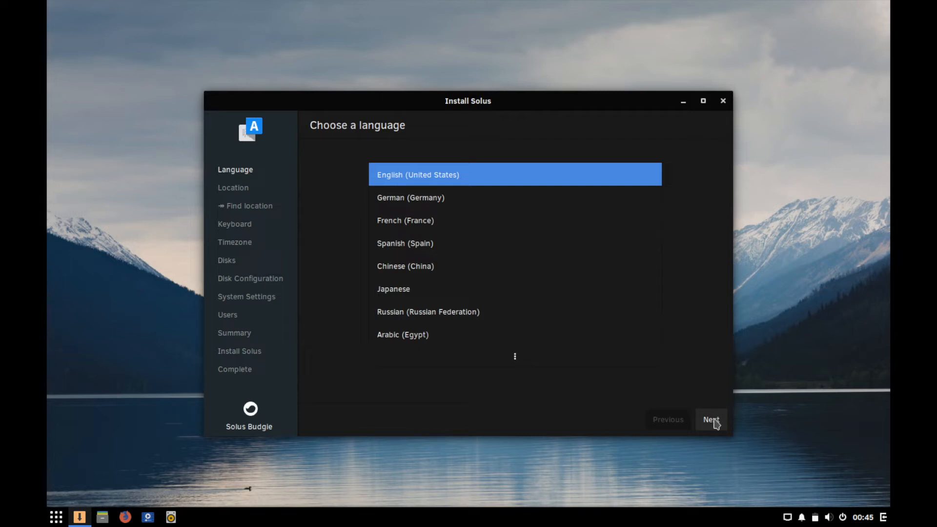
Step: Keep English (United States) and advance to the 'Where are you?' step, leaving automatic location off
left_click(712, 420)
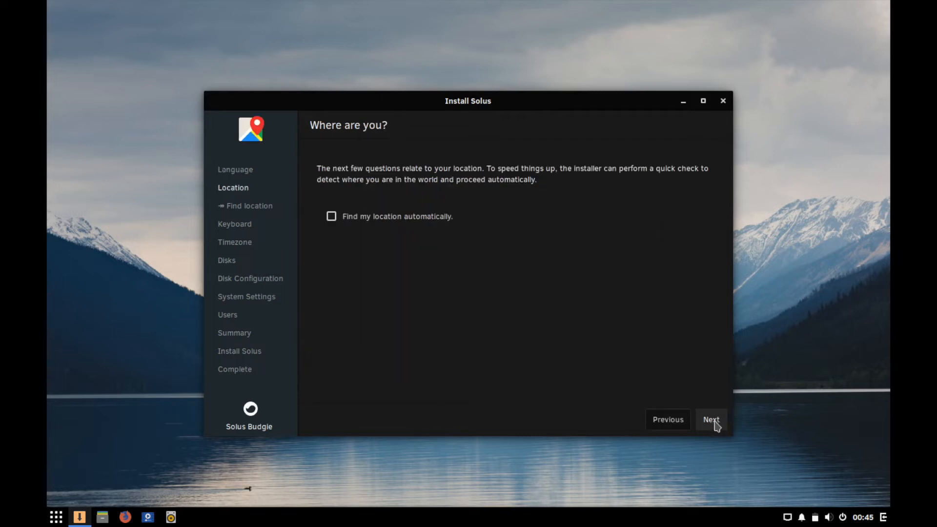
mouse_move(516, 258)
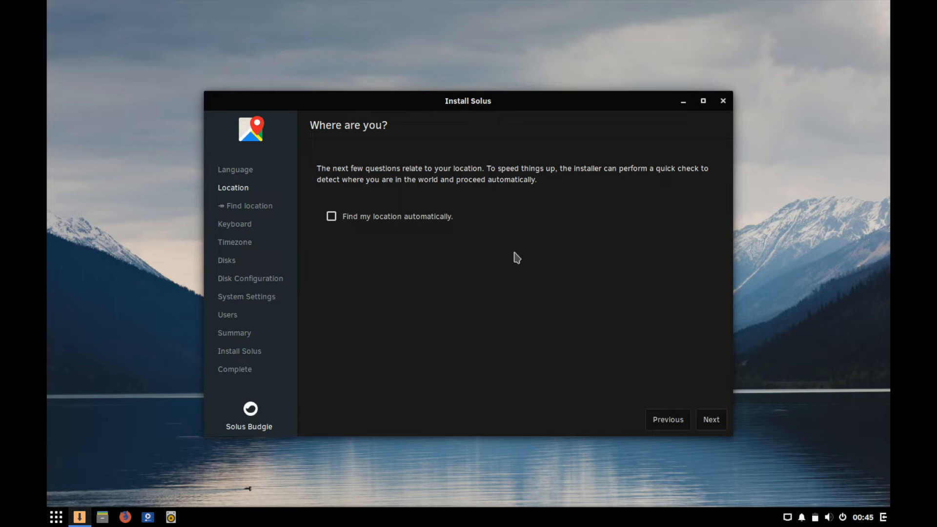
mouse_move(371, 220)
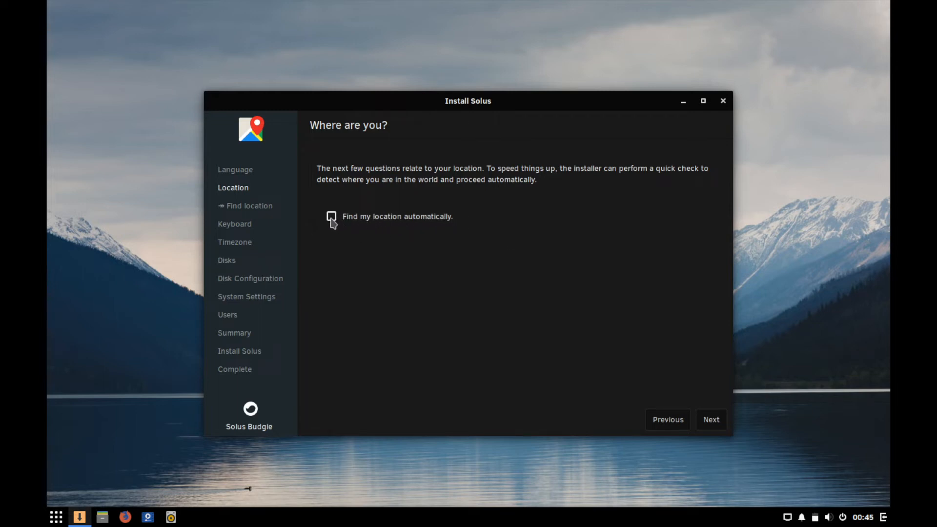
mouse_move(416, 279)
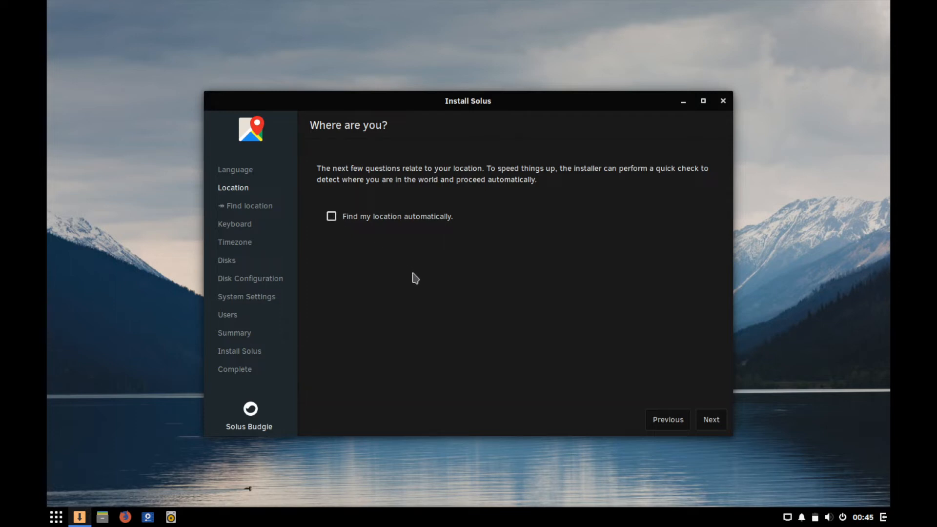
mouse_move(436, 278)
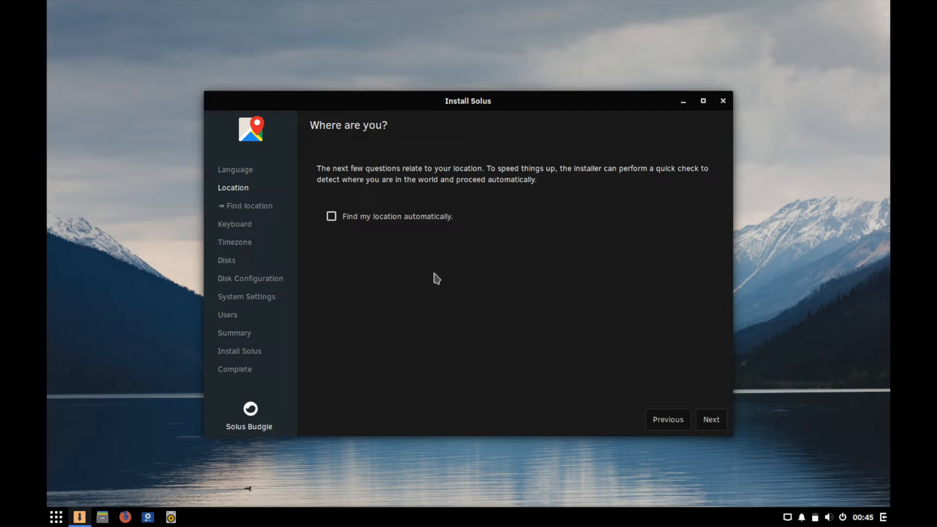
mouse_move(467, 263)
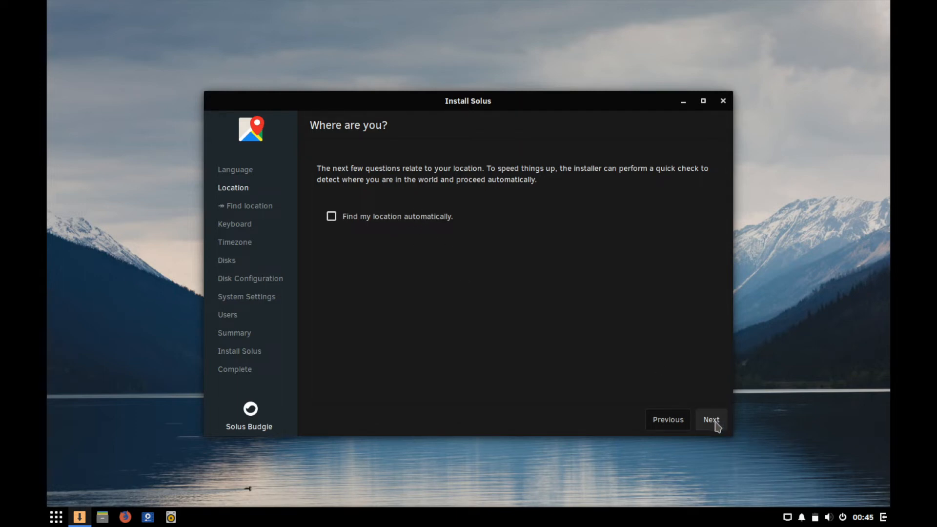
Step: Advance to keyboard layout, keep English (US), and enter 'qwerty' in the test field
left_click(711, 419)
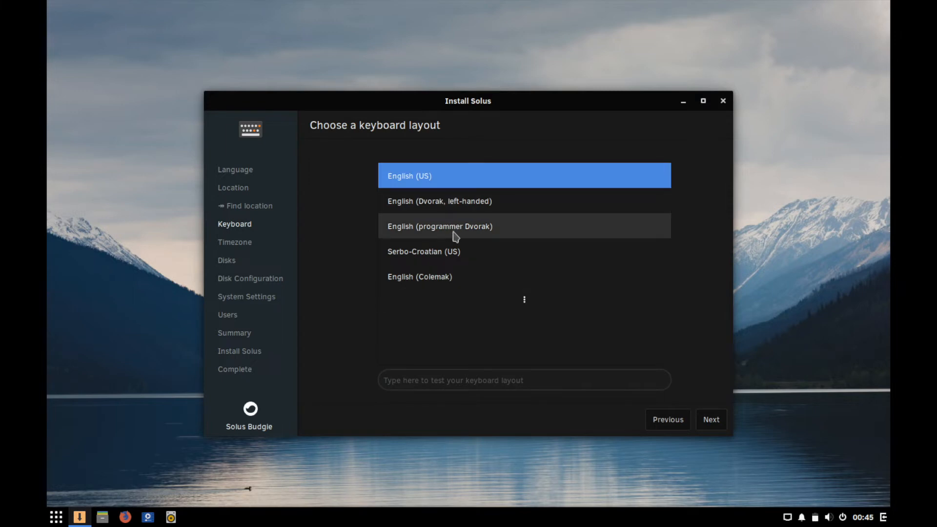
mouse_move(468, 213)
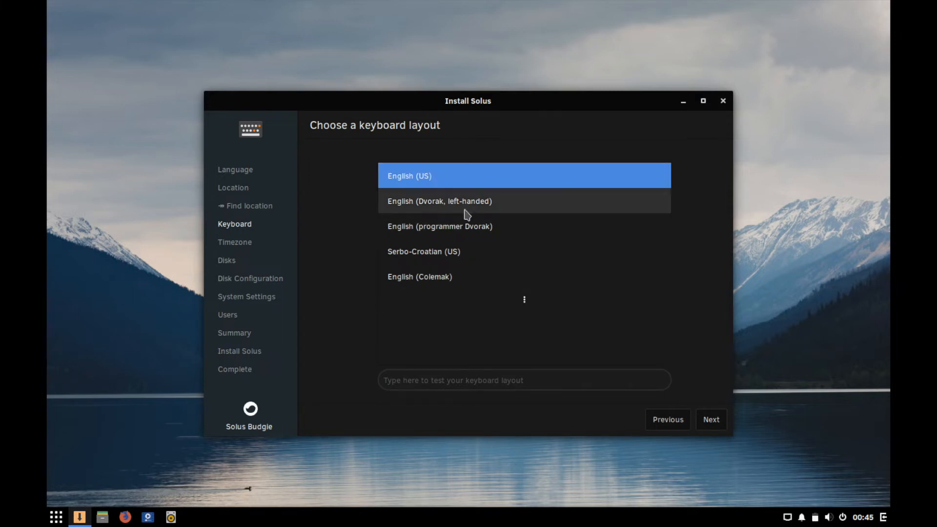
mouse_move(335, 139)
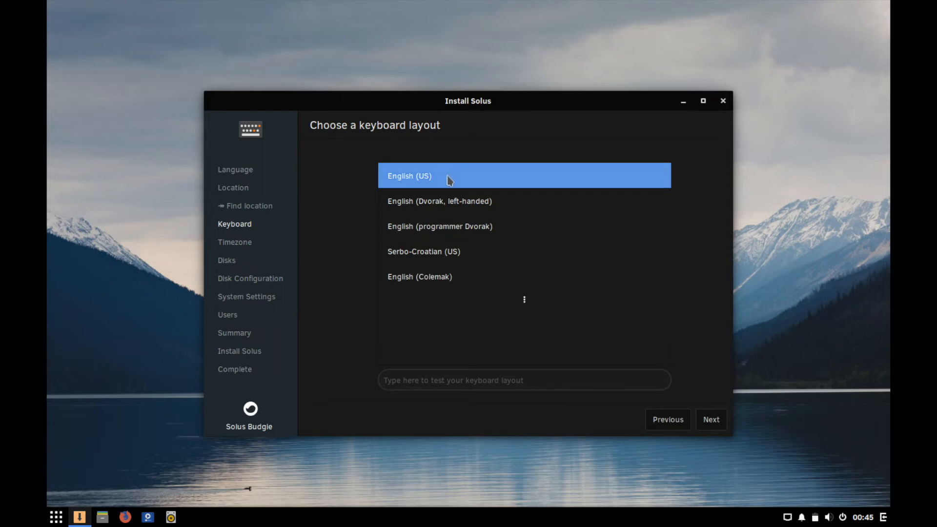
mouse_move(611, 387)
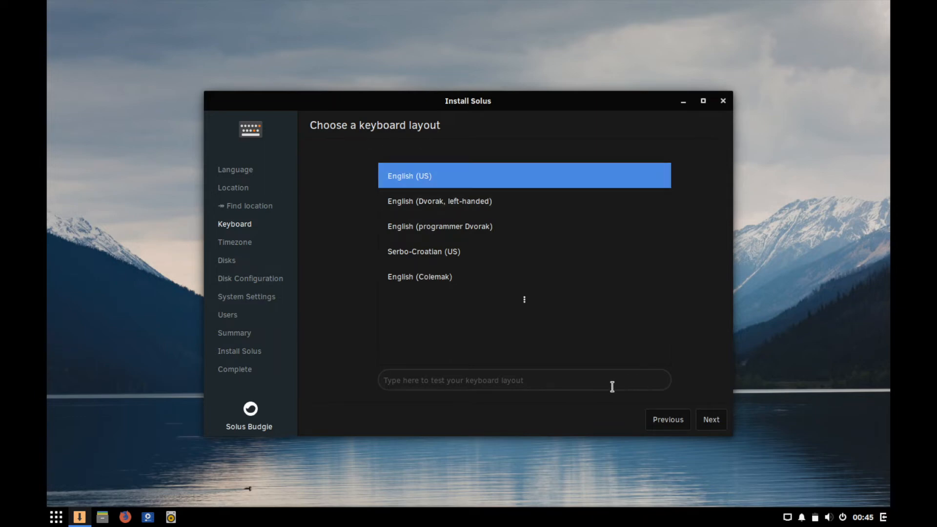
left_click(524, 380)
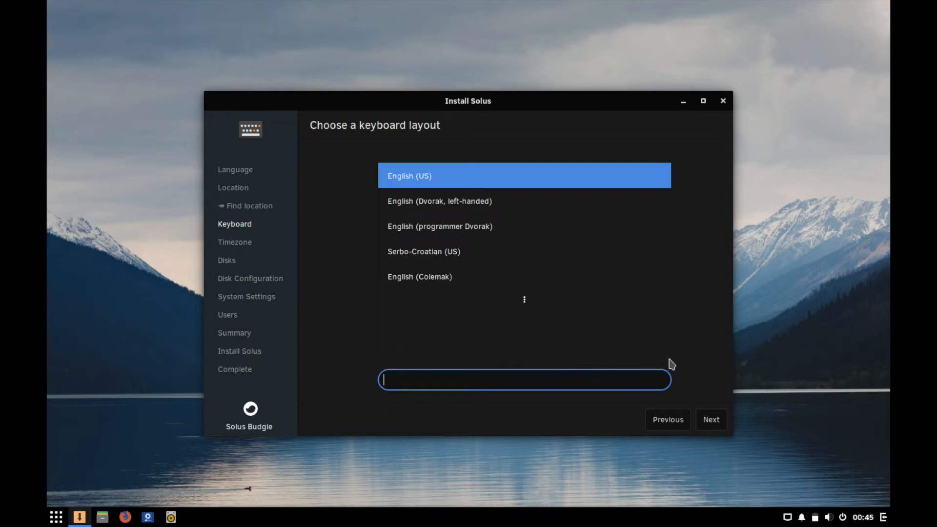
type("qwert")
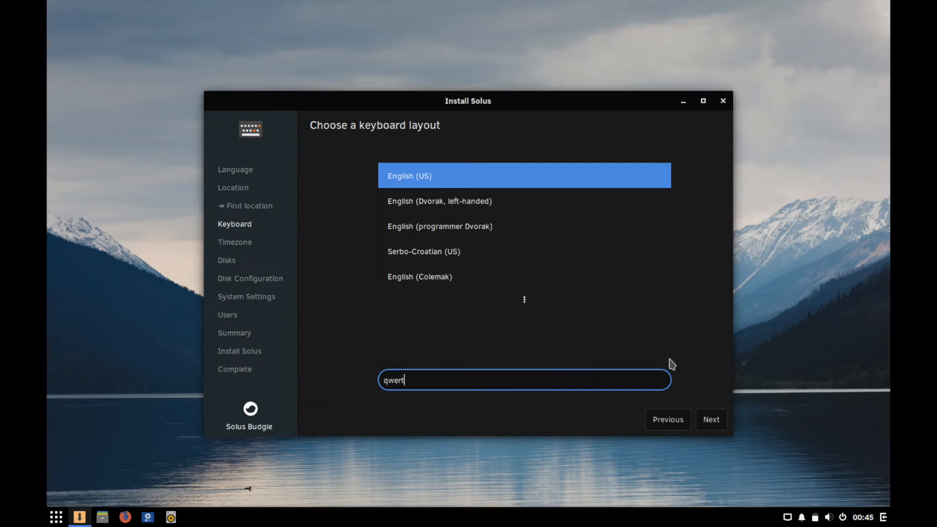
type("y")
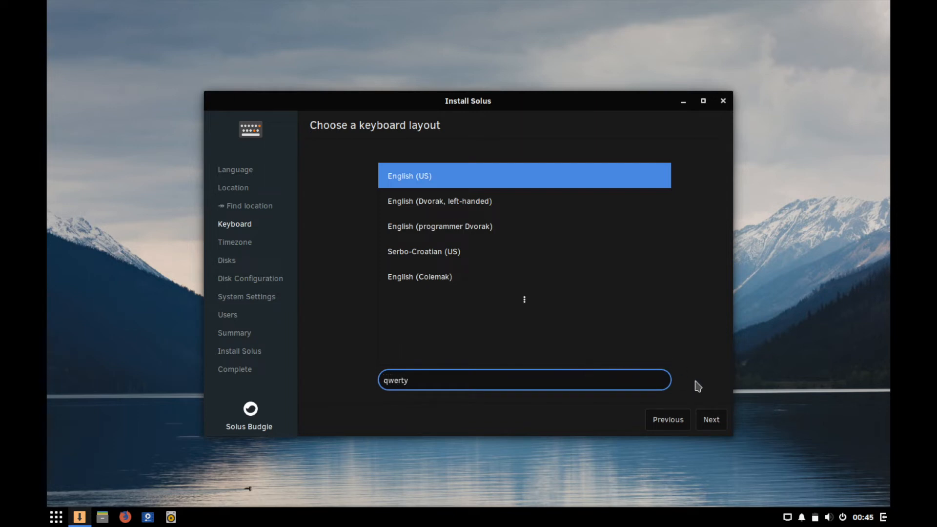
Step: Advance to the timezone step and search for Denver as the timezone
left_click(710, 419)
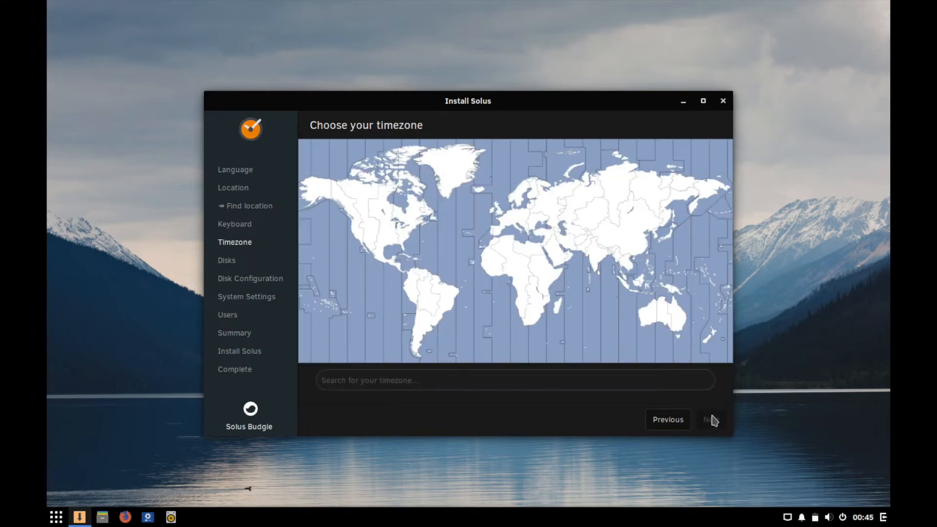
mouse_move(369, 214)
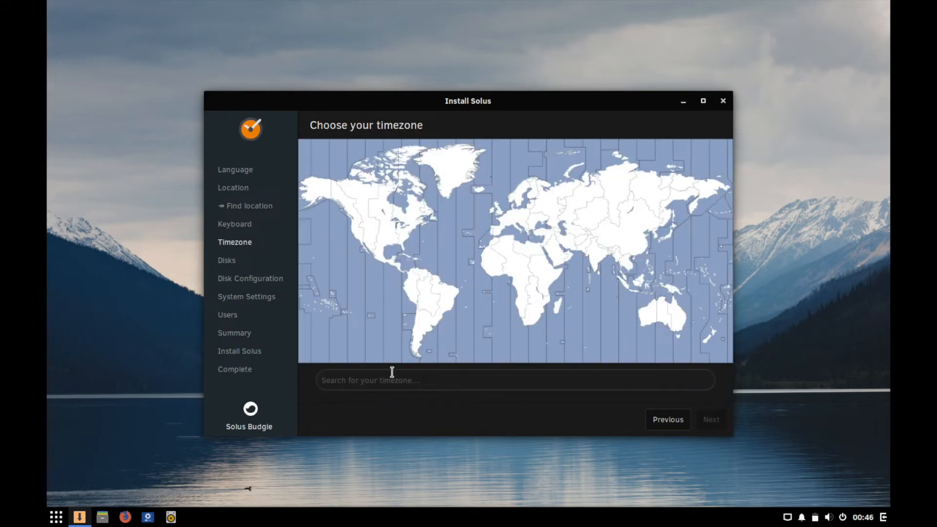
mouse_move(388, 386)
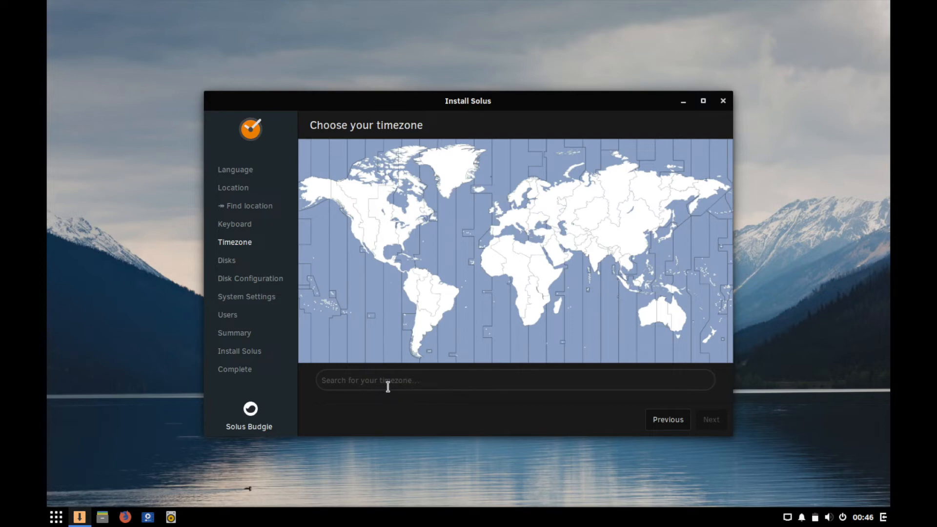
left_click(369, 226)
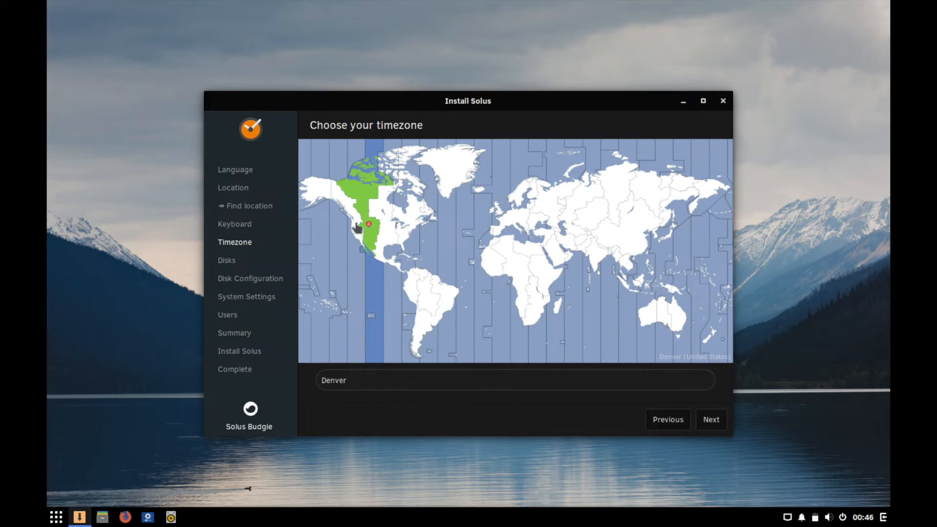
mouse_move(712, 420)
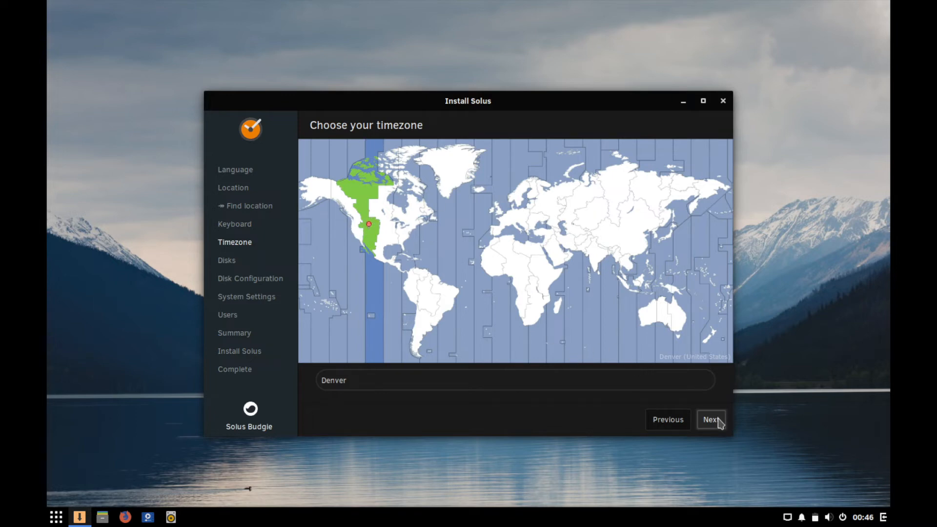
Step: Accept Denver and advance to the disk step with automatic partitioning of the 22.6 GB VBOX disk
left_click(710, 419)
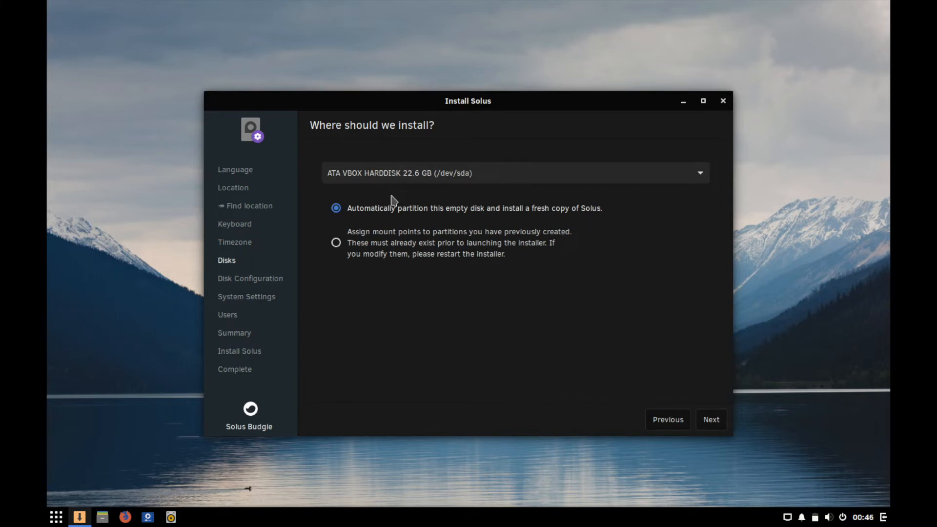
mouse_move(366, 187)
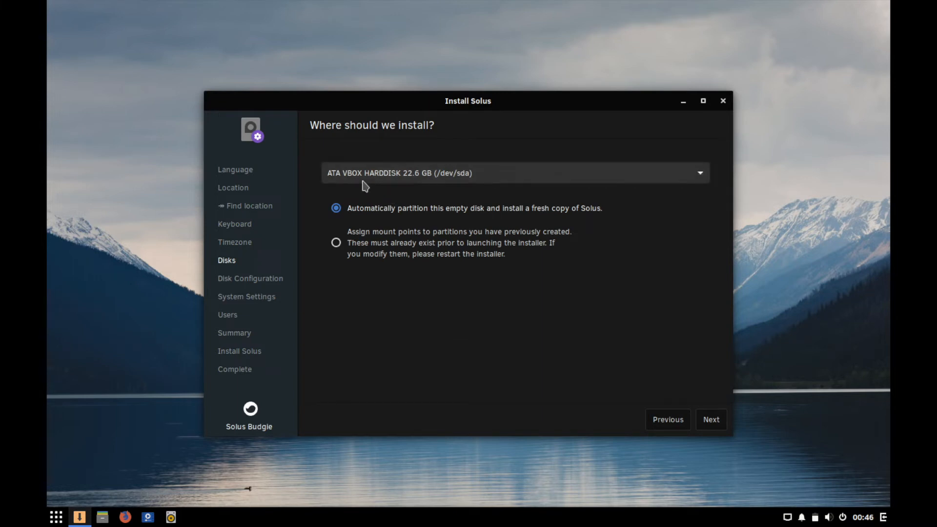
mouse_move(417, 195)
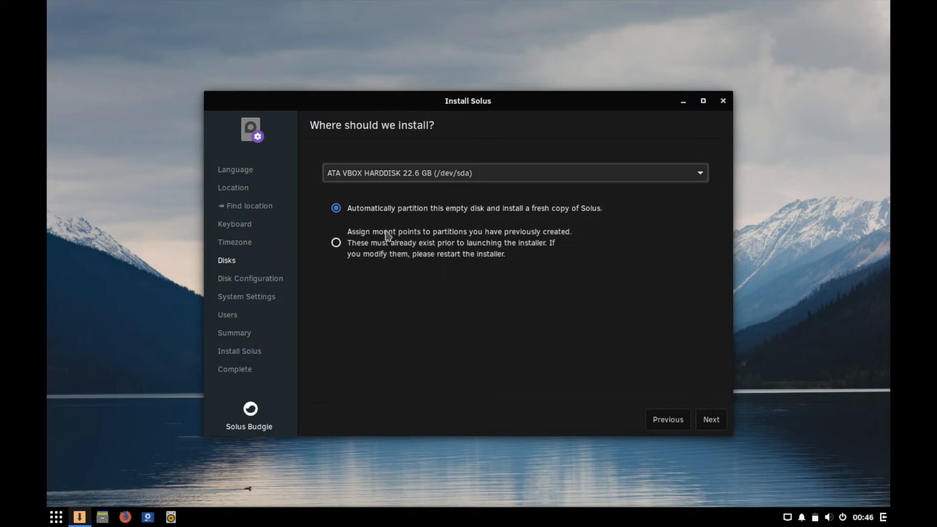
mouse_move(510, 210)
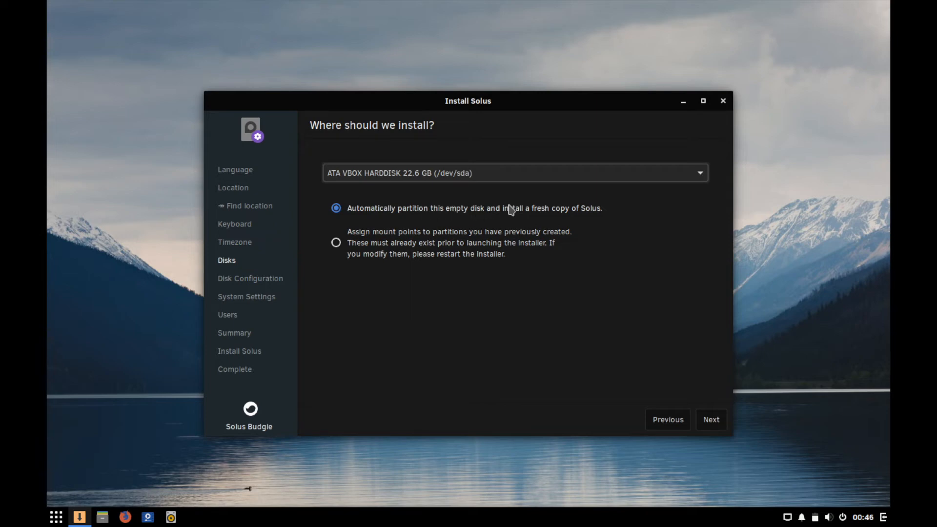
mouse_move(606, 227)
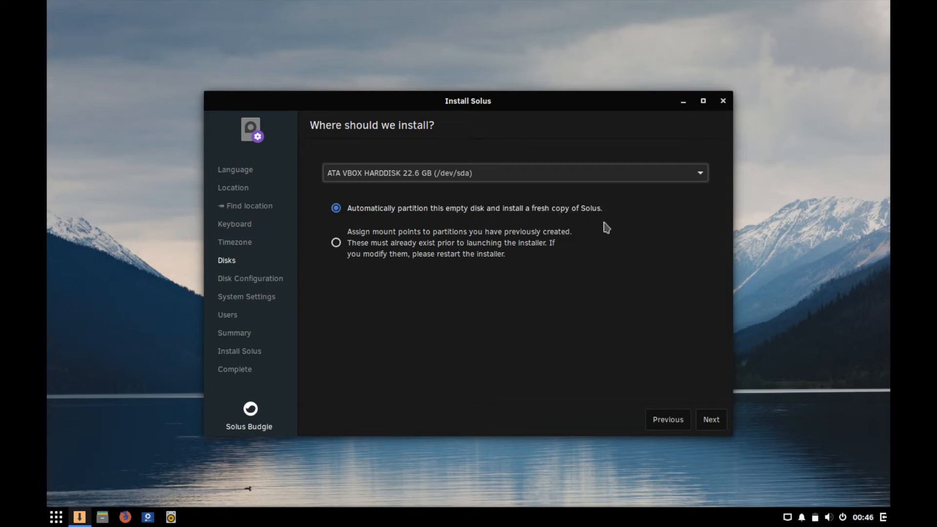
mouse_move(701, 380)
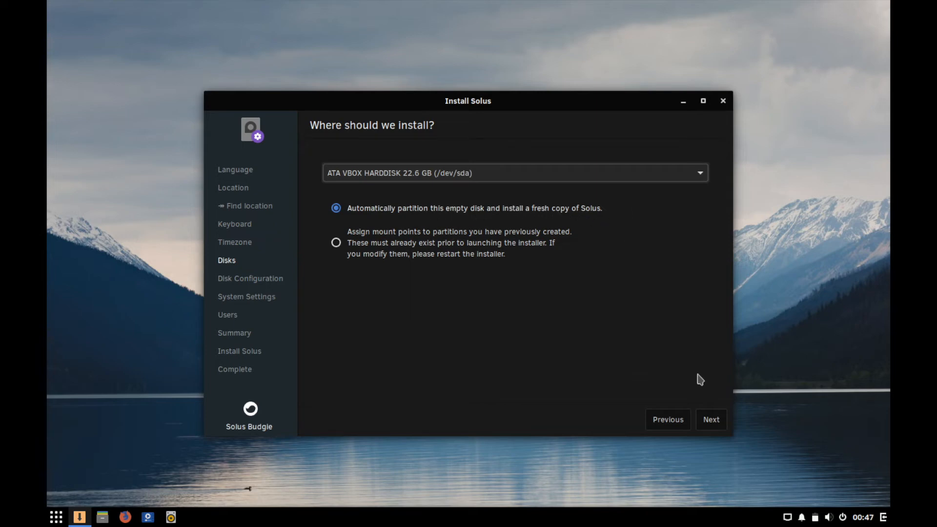
Step: Accept the disk choice and continue past advanced configuration with 'Use LVM' left off
left_click(711, 419)
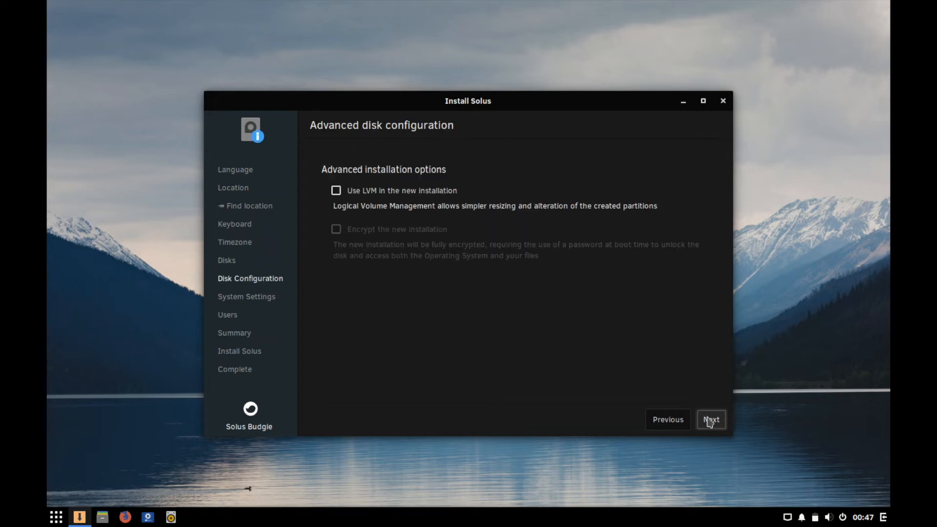
mouse_move(353, 191)
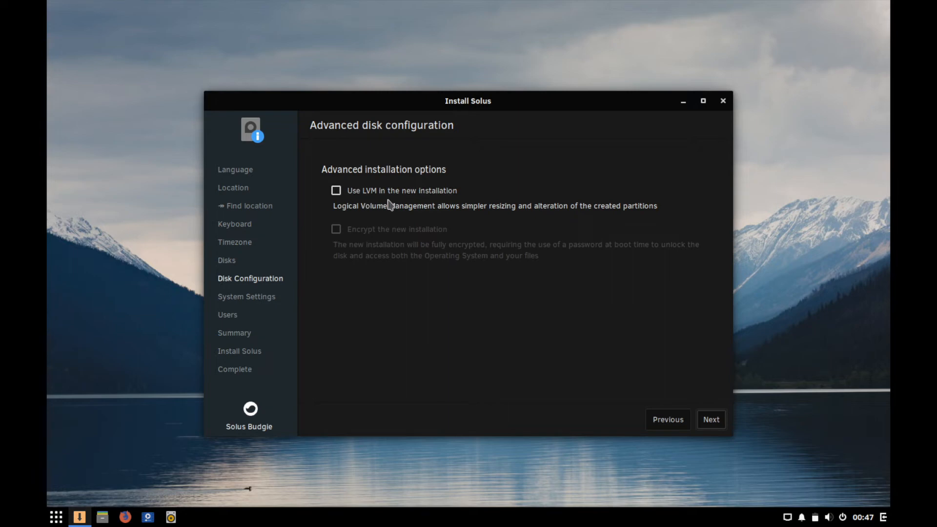
mouse_move(412, 199)
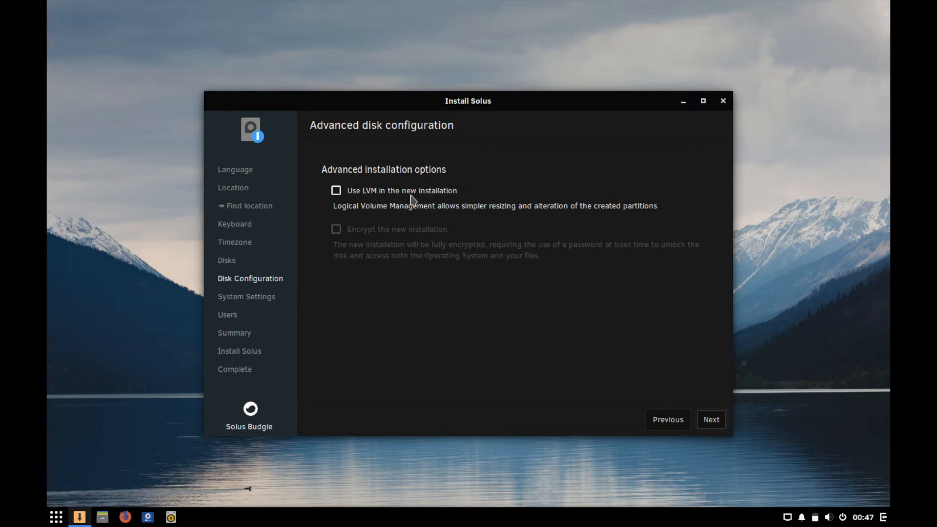
mouse_move(344, 217)
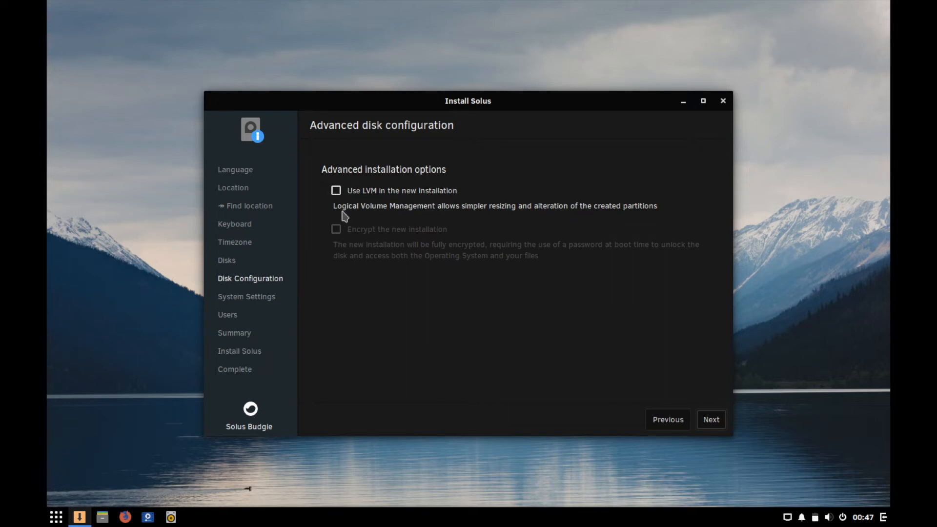
mouse_move(431, 225)
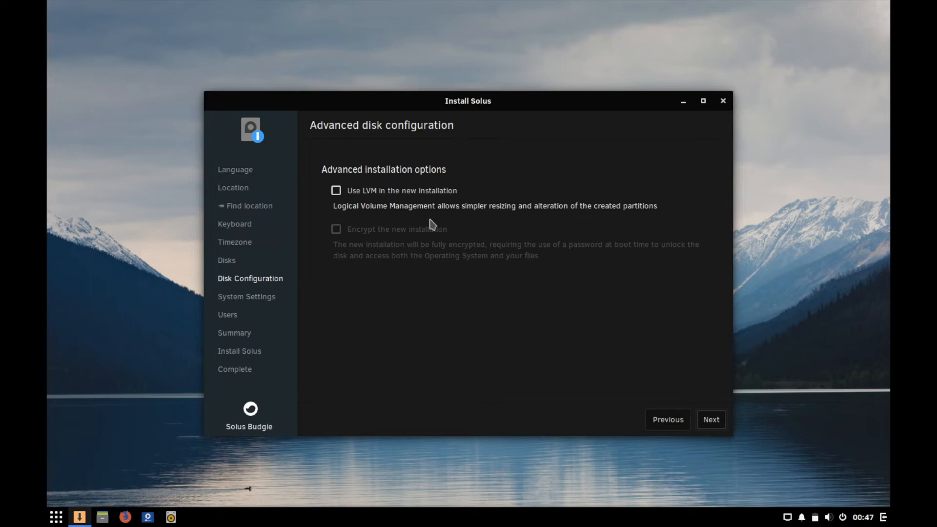
mouse_move(437, 278)
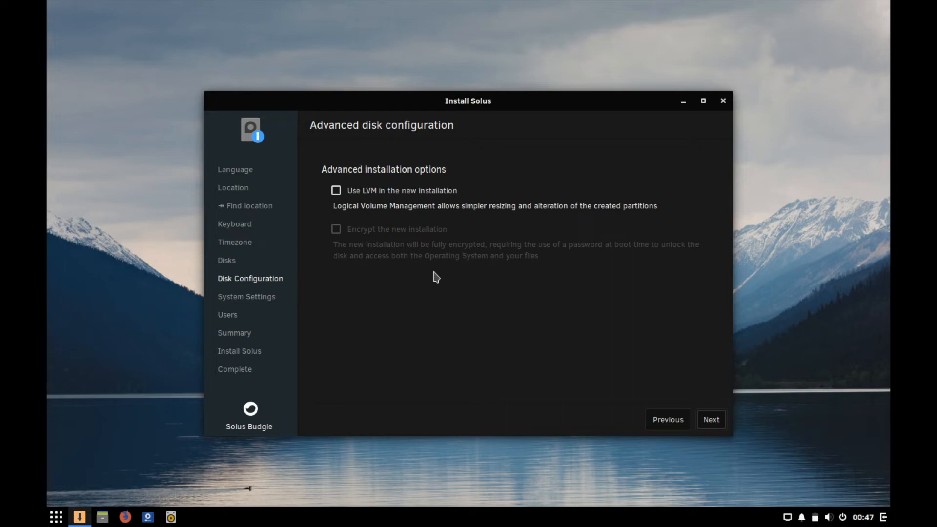
mouse_move(425, 222)
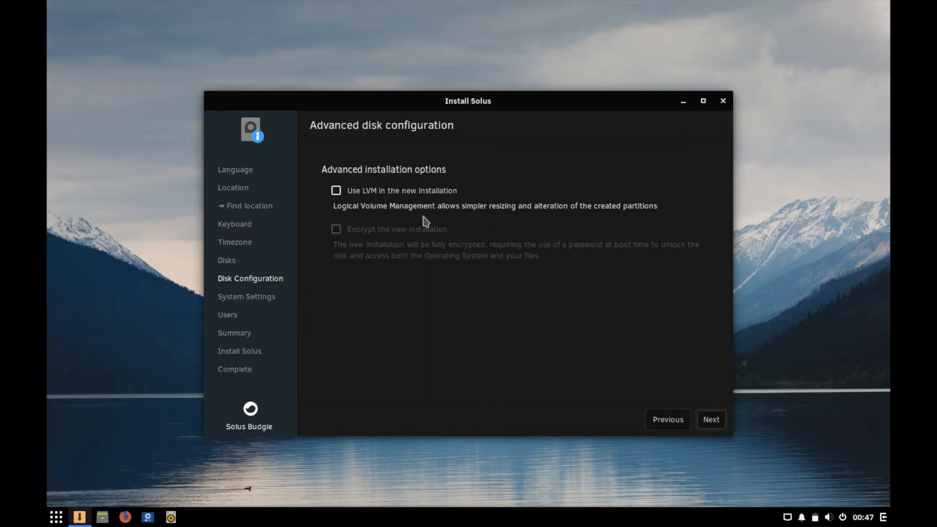
mouse_move(339, 247)
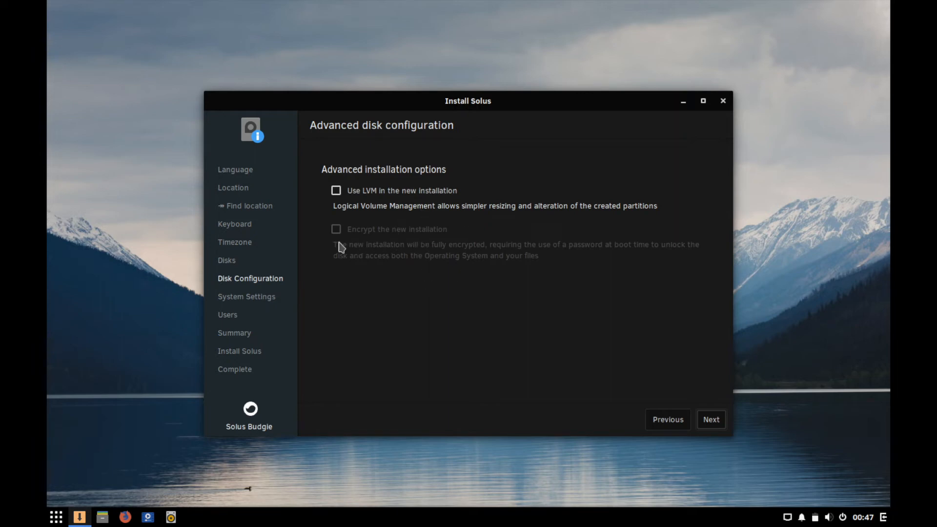
mouse_move(328, 244)
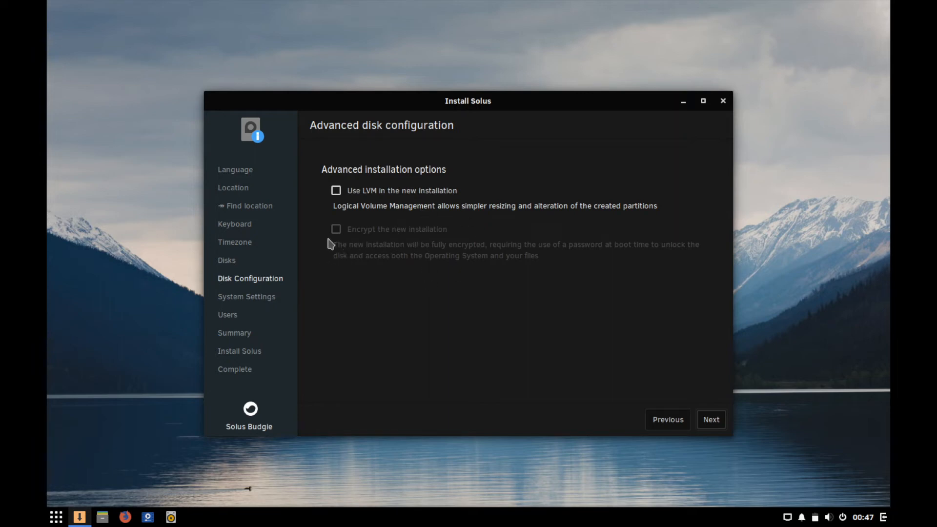
mouse_move(403, 240)
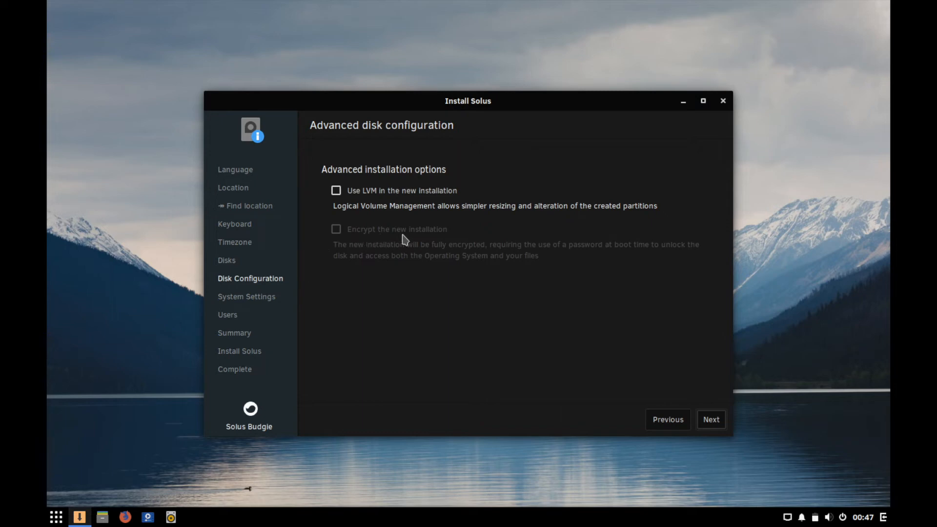
left_click(712, 419)
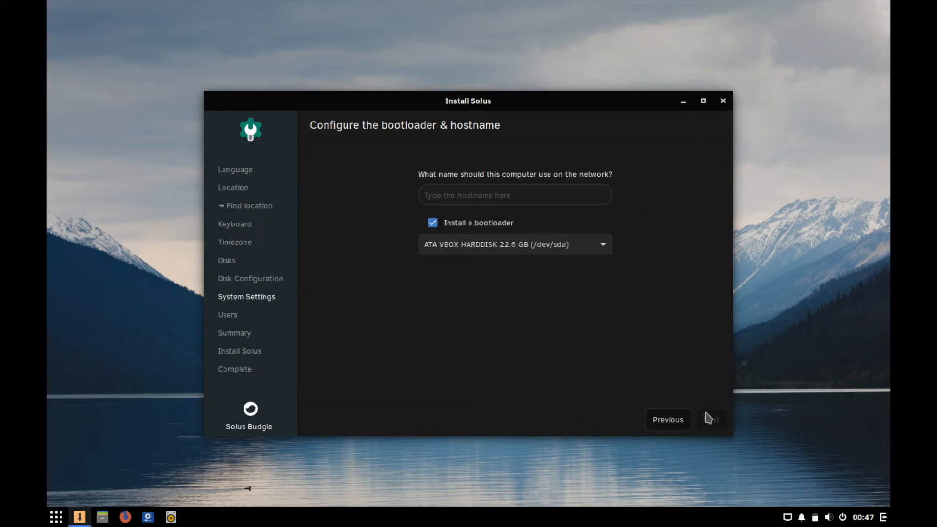
Step: Set the hostname to 'savvynik', keep the bootloader on /dev/sda, and continue to Users
left_click(515, 195)
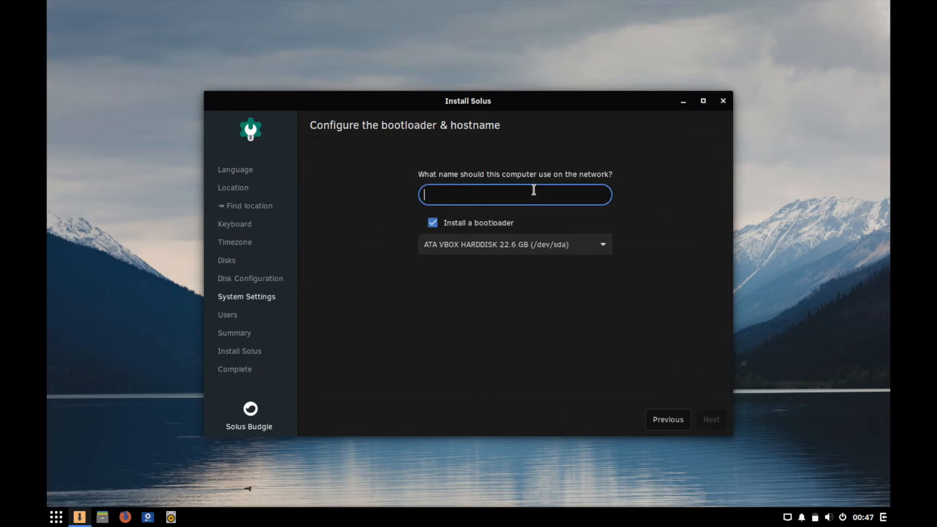
mouse_move(555, 181)
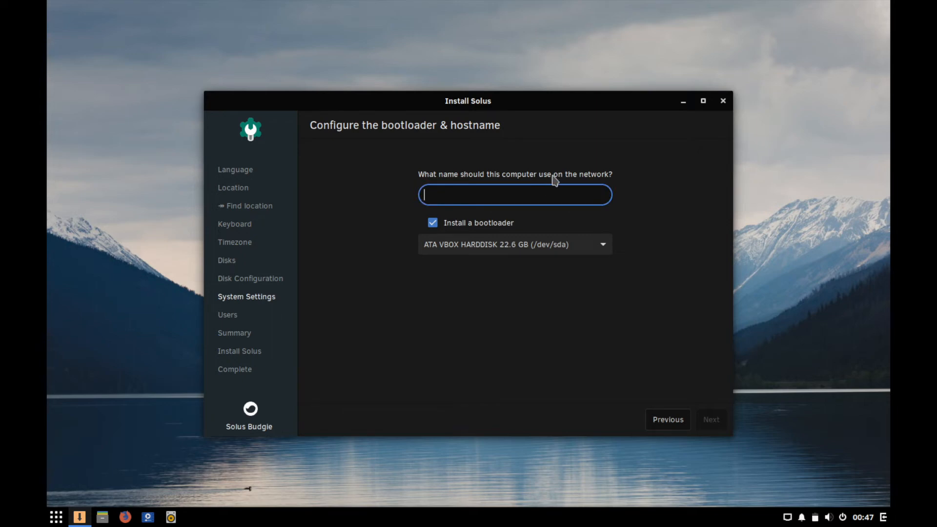
mouse_move(589, 181)
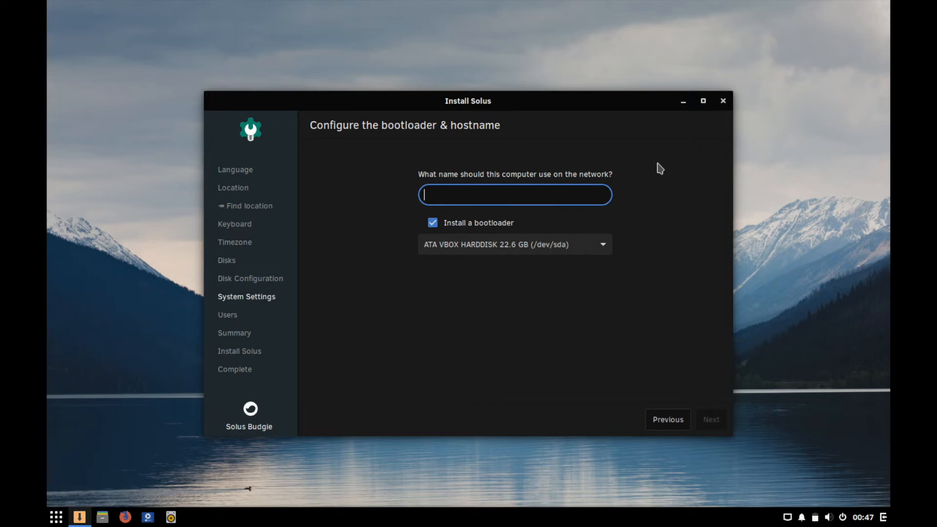
type("savv")
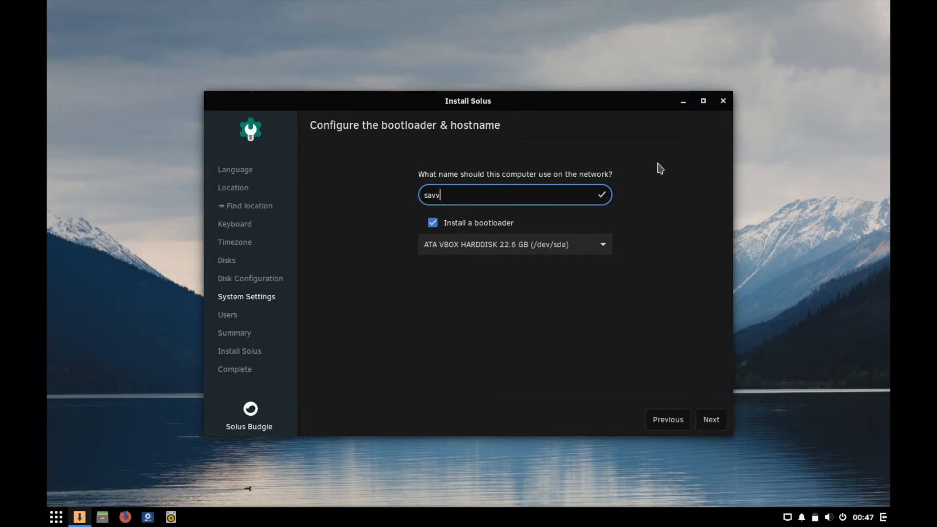
type("ynik")
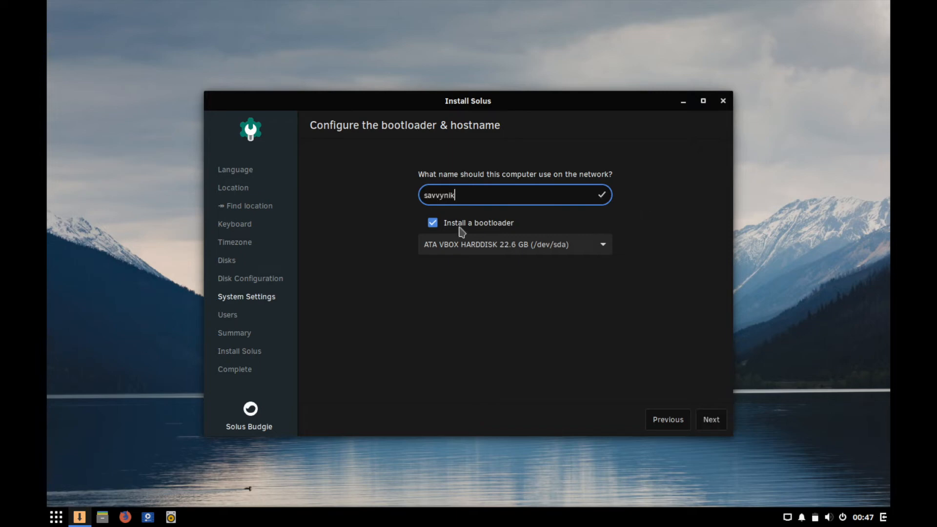
mouse_move(498, 233)
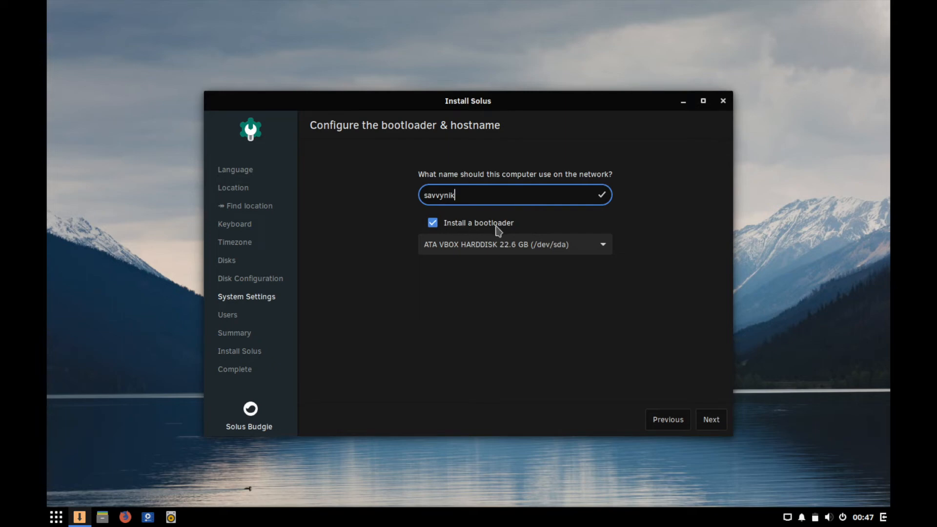
mouse_move(460, 232)
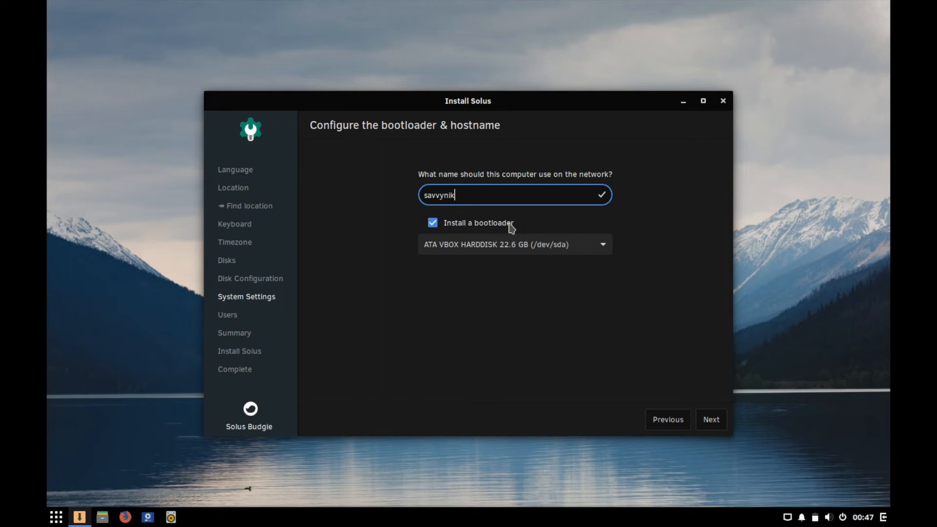
mouse_move(501, 253)
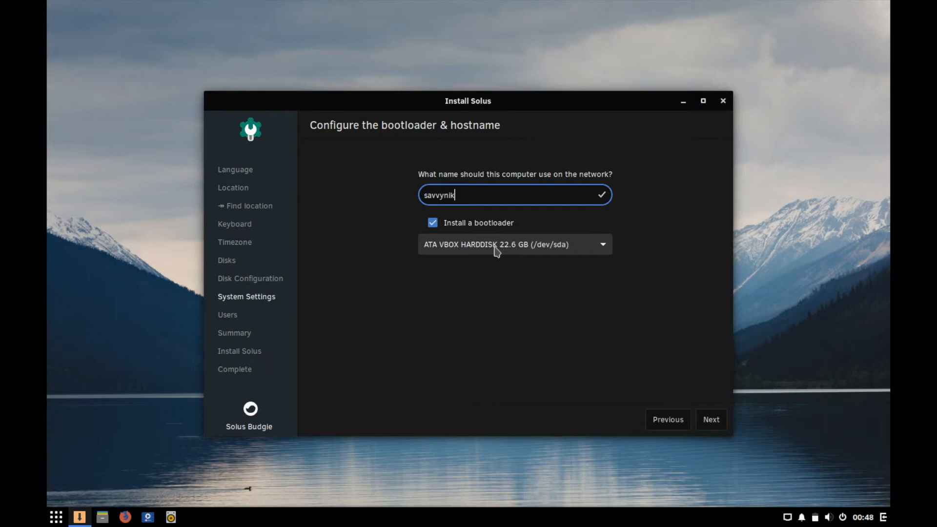
mouse_move(518, 232)
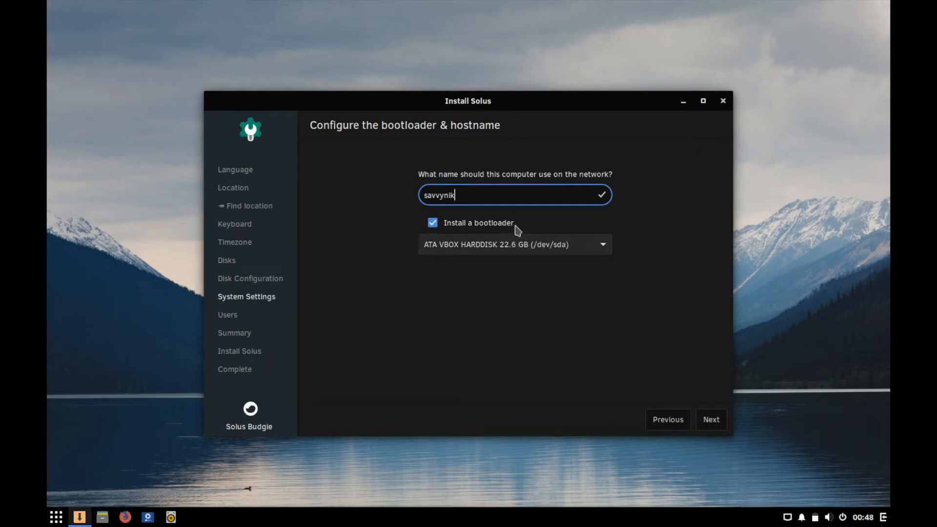
mouse_move(702, 402)
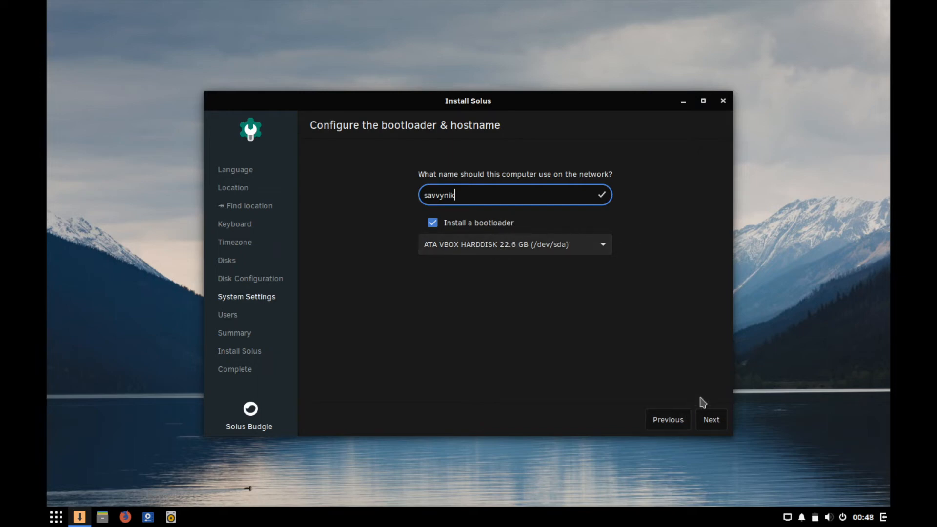
mouse_move(442, 251)
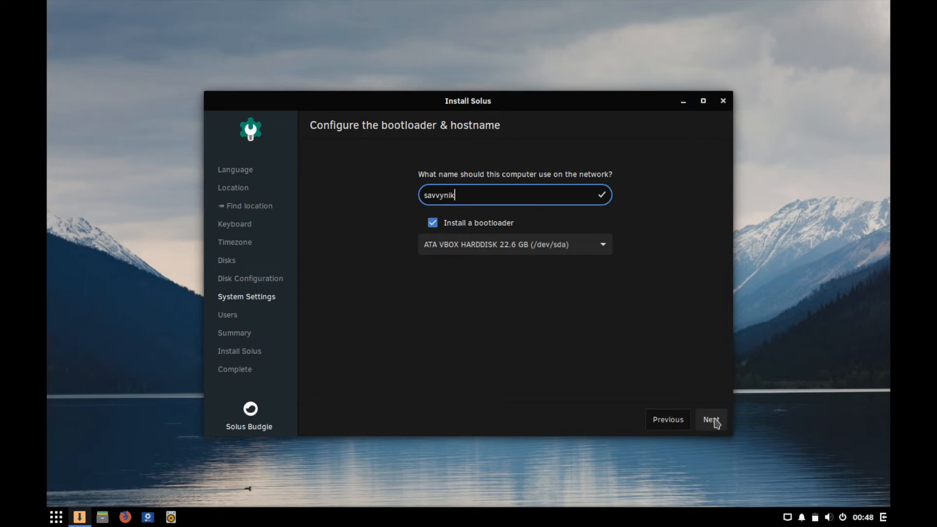
left_click(711, 420)
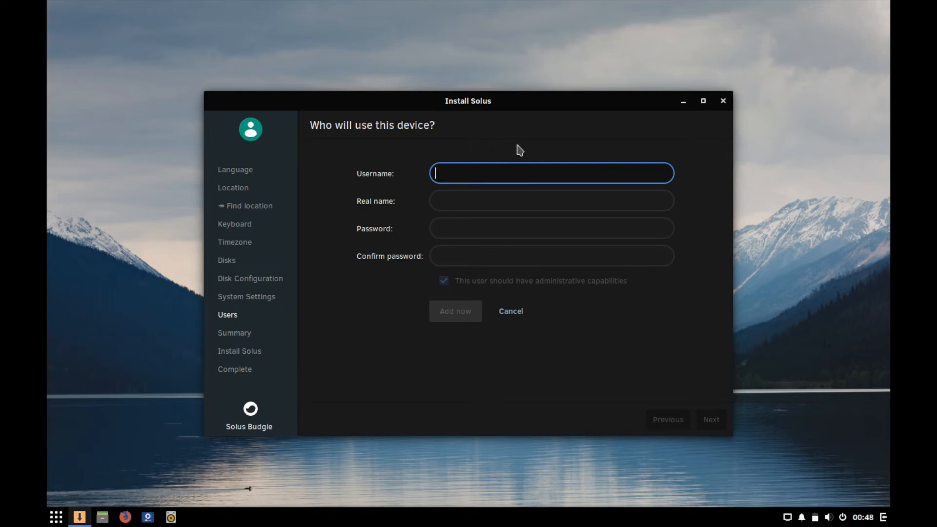
Step: Add administrative user 'savvynik' with username, real name and matching password
type("savvynik")
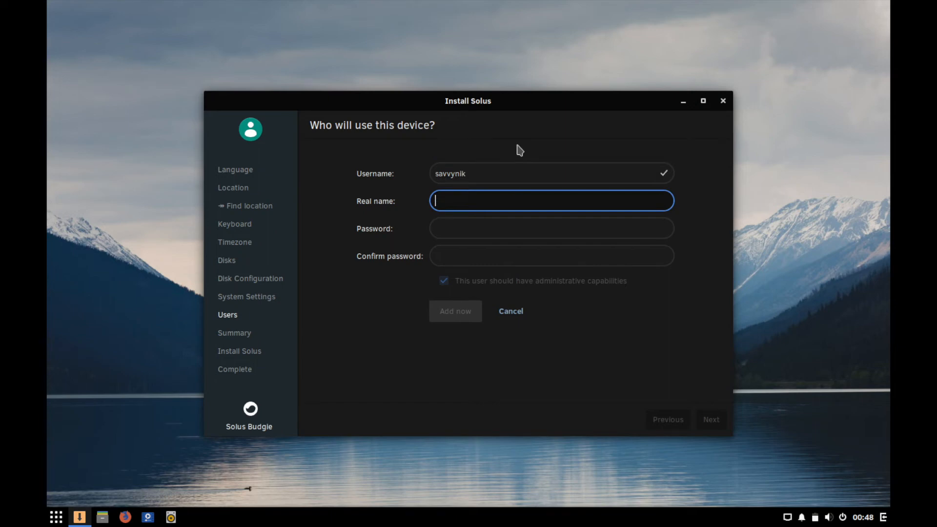
type("savvynik")
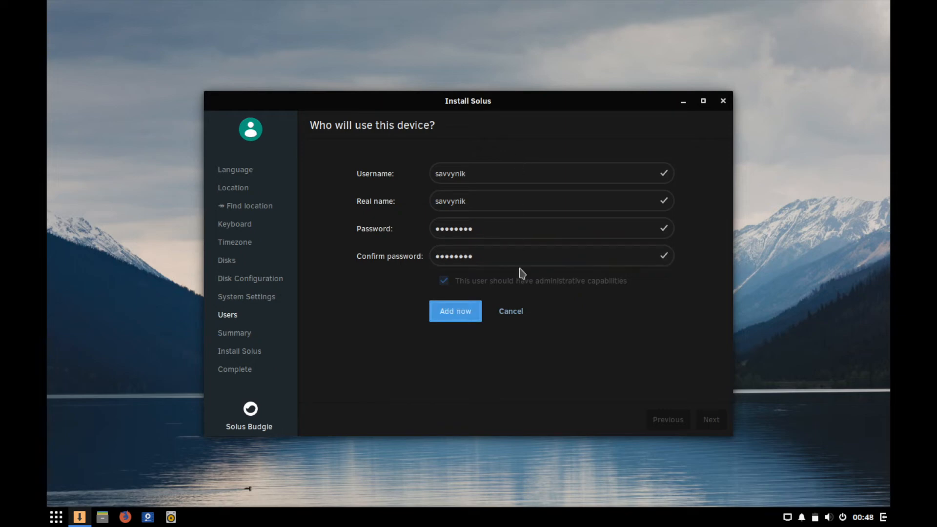
mouse_move(463, 289)
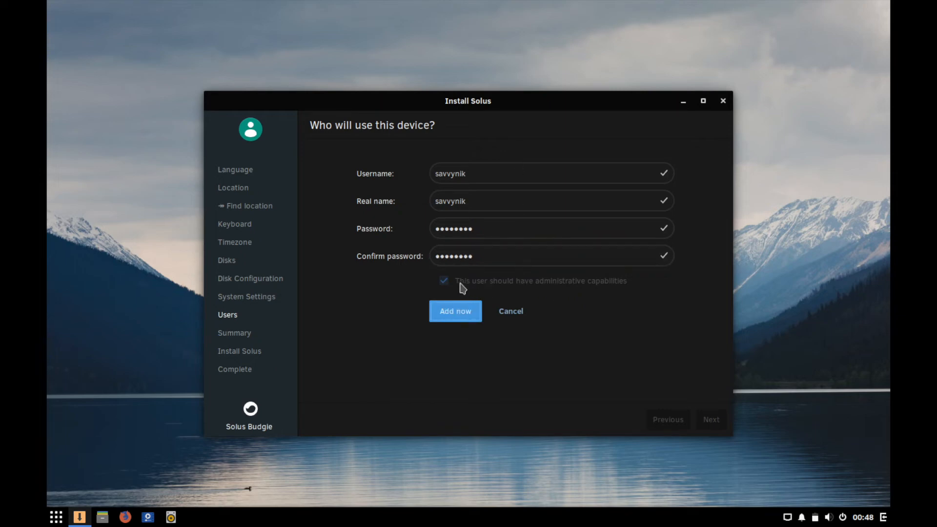
mouse_move(462, 287)
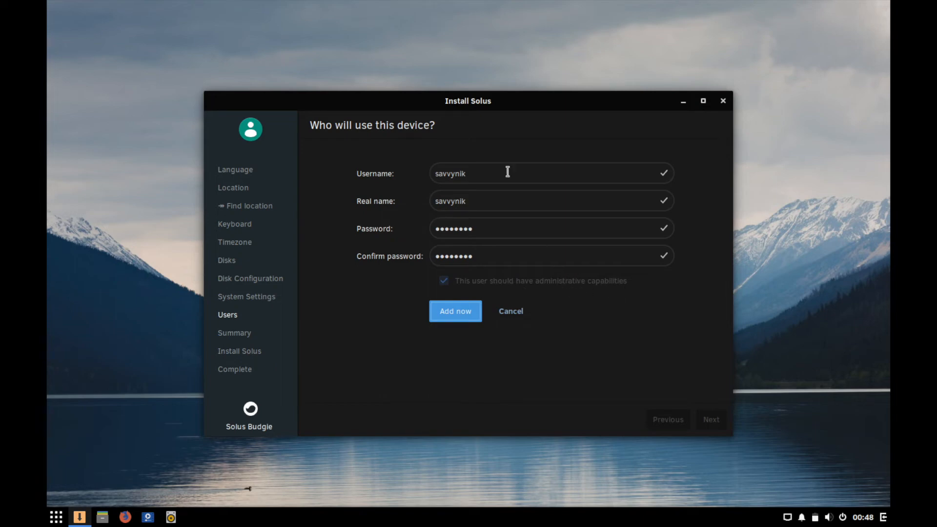
mouse_move(450, 294)
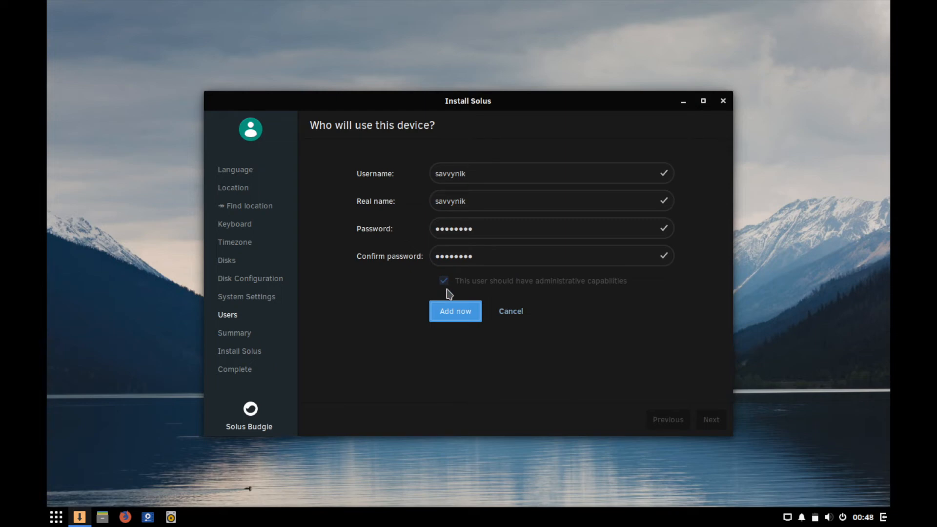
mouse_move(467, 307)
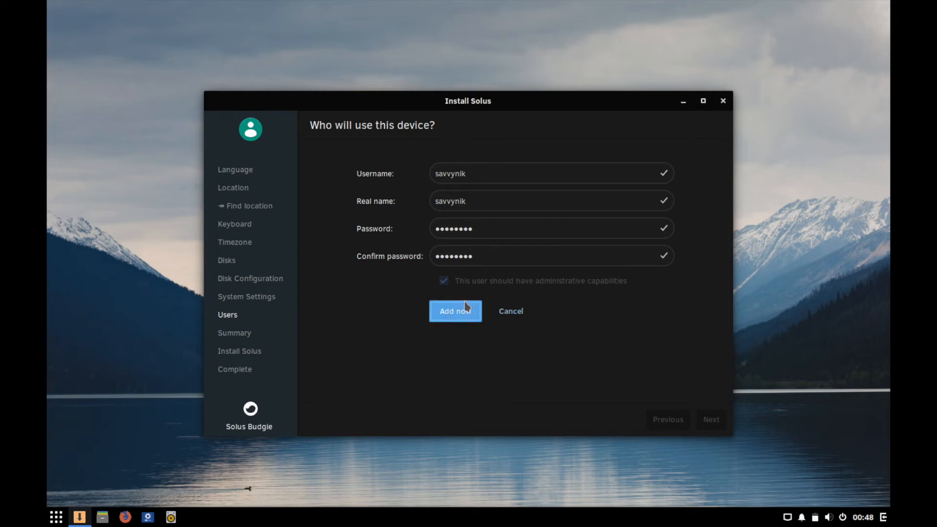
mouse_move(460, 341)
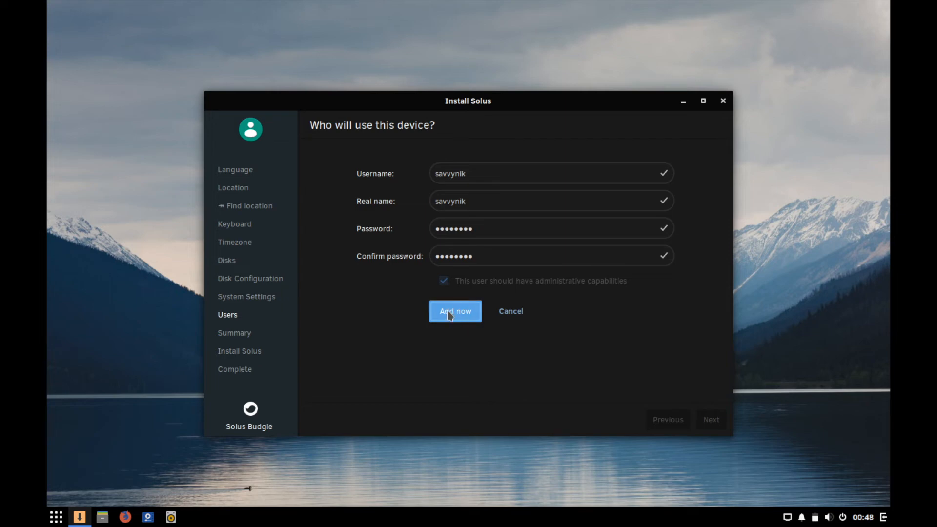
left_click(455, 311)
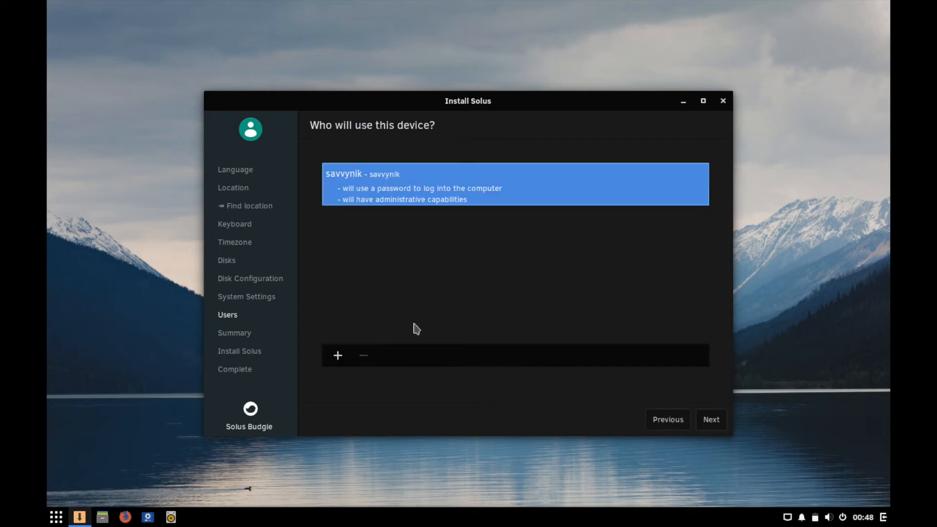
mouse_move(384, 349)
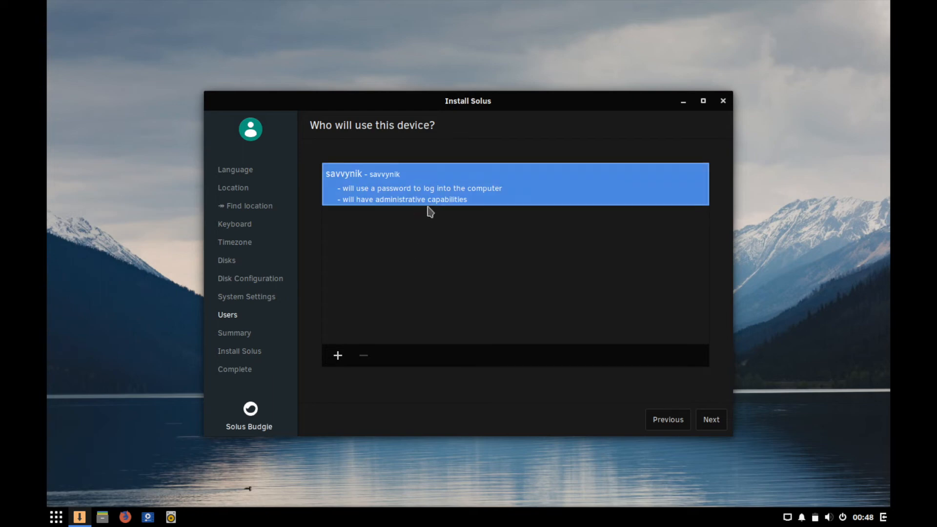
mouse_move(358, 357)
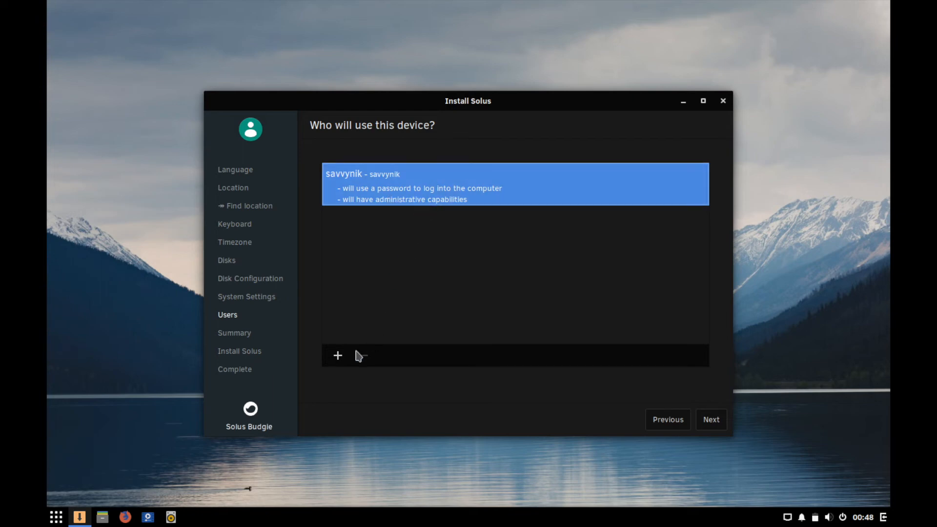
Step: Look at the add-user form, cancel it, and continue to the Summary page
left_click(337, 356)
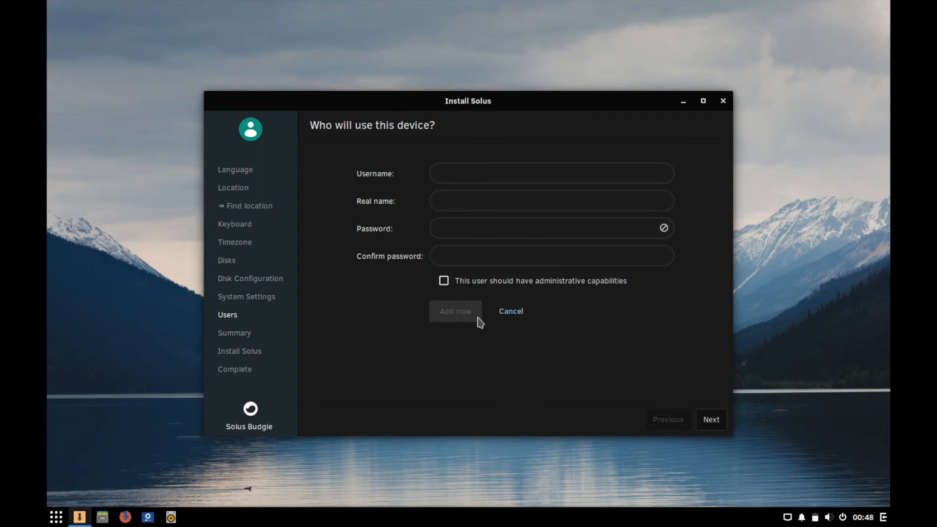
mouse_move(479, 287)
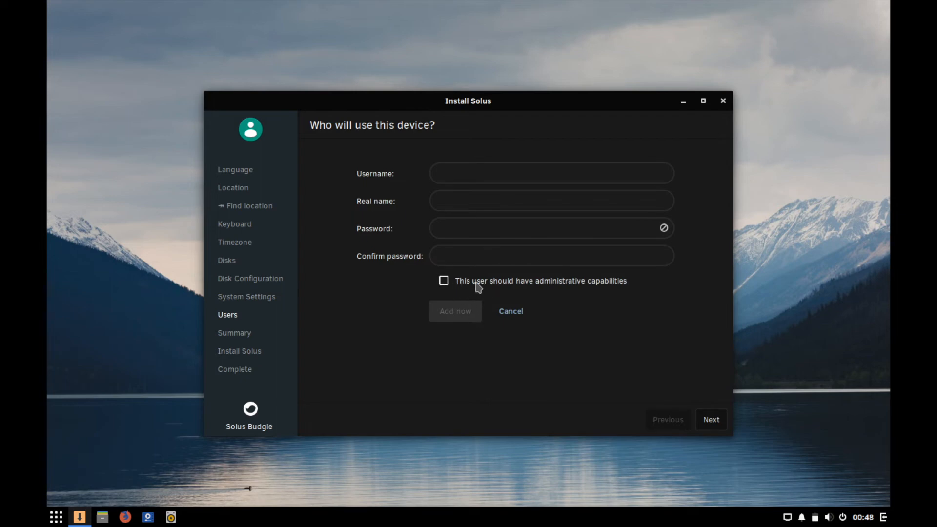
mouse_move(559, 287)
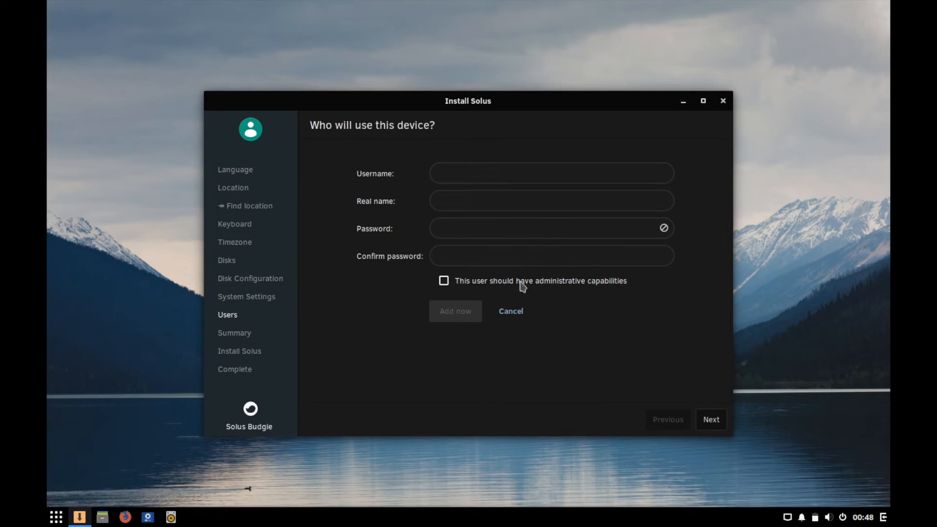
mouse_move(511, 311)
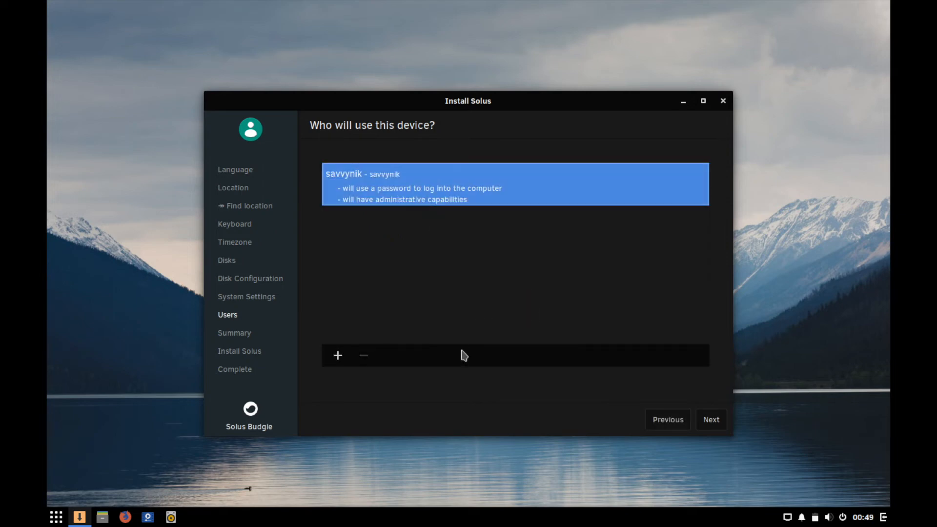
mouse_move(710, 419)
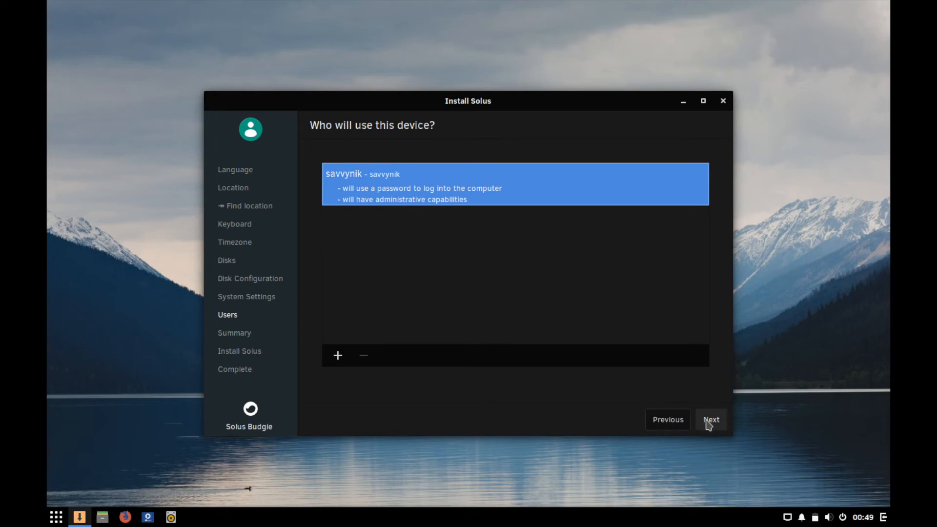
left_click(711, 418)
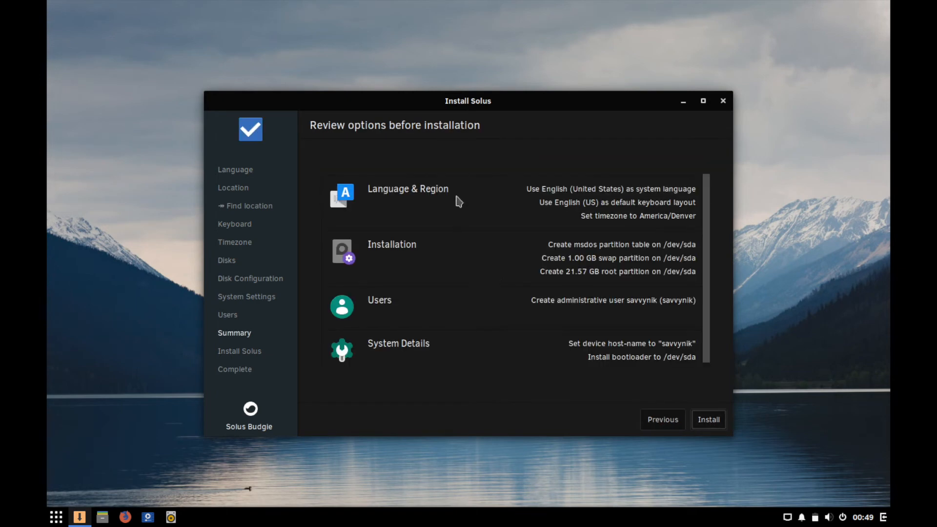
mouse_move(400, 135)
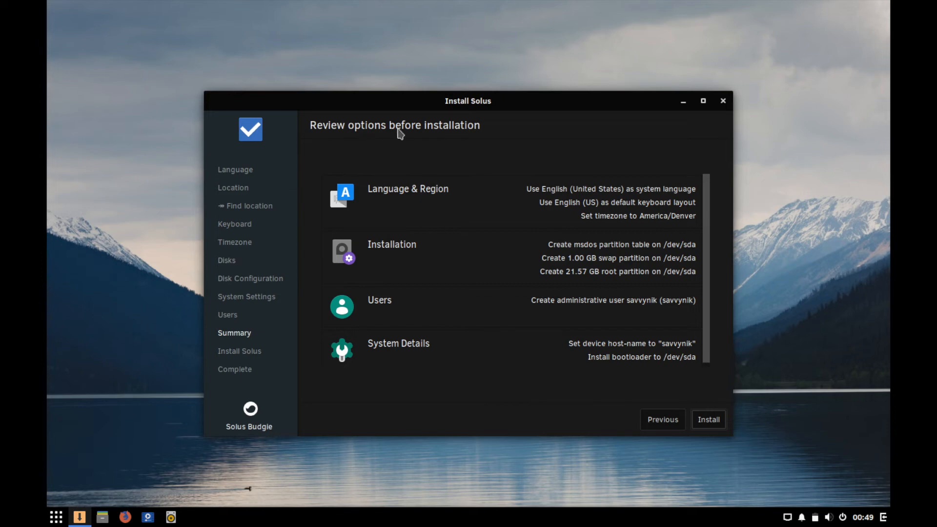
mouse_move(459, 200)
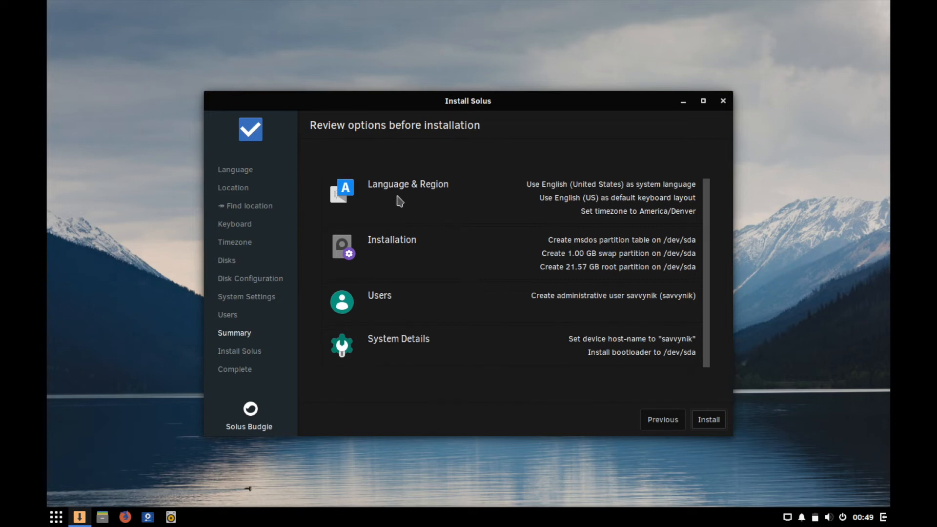
mouse_move(585, 220)
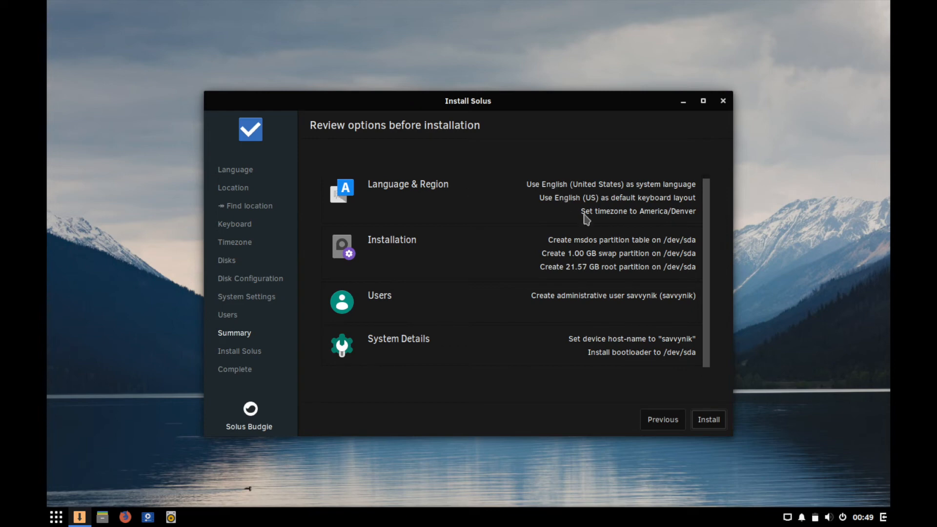
mouse_move(587, 286)
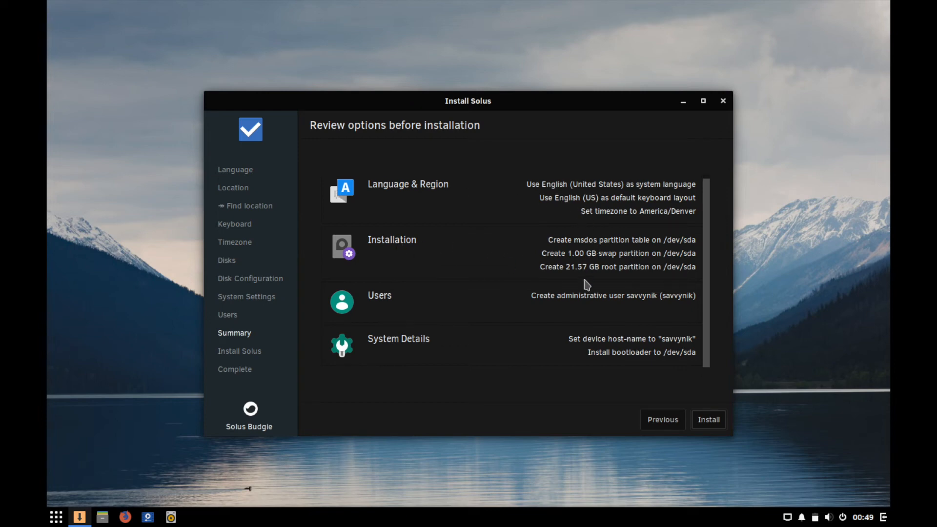
mouse_move(594, 262)
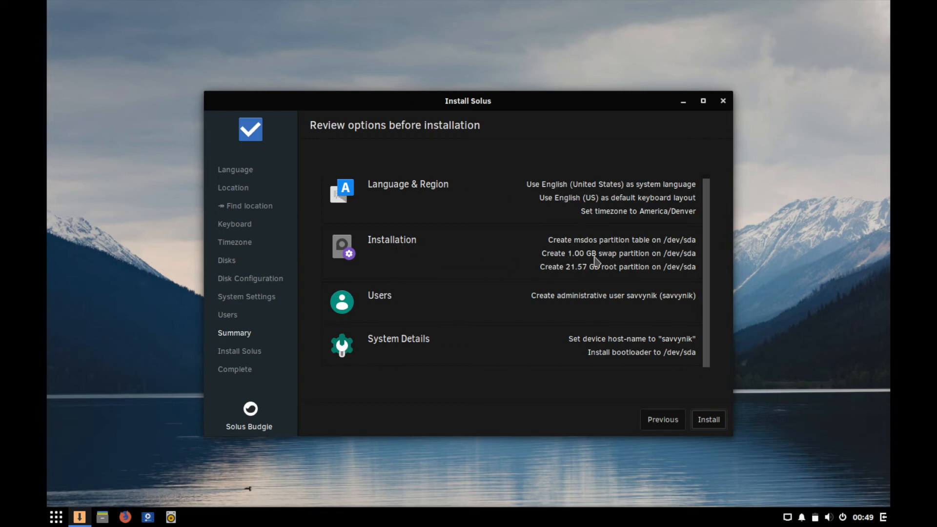
mouse_move(577, 274)
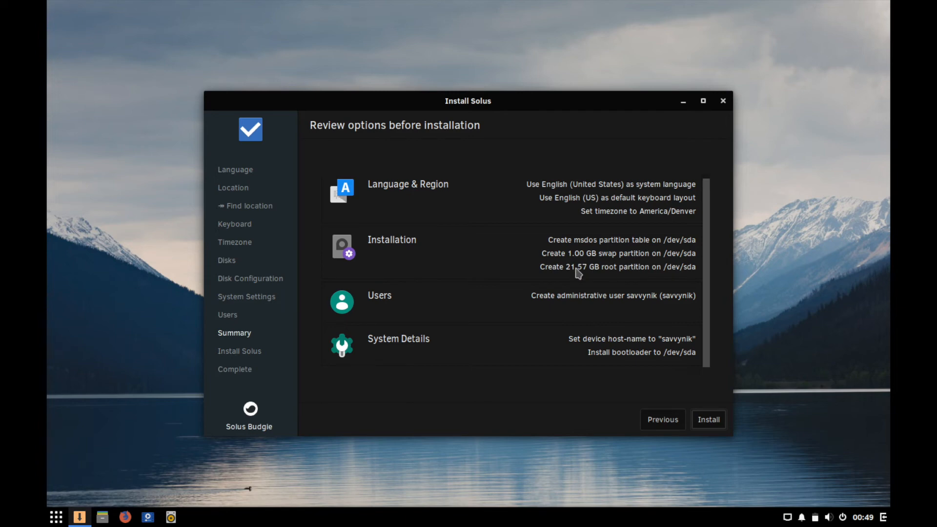
mouse_move(616, 279)
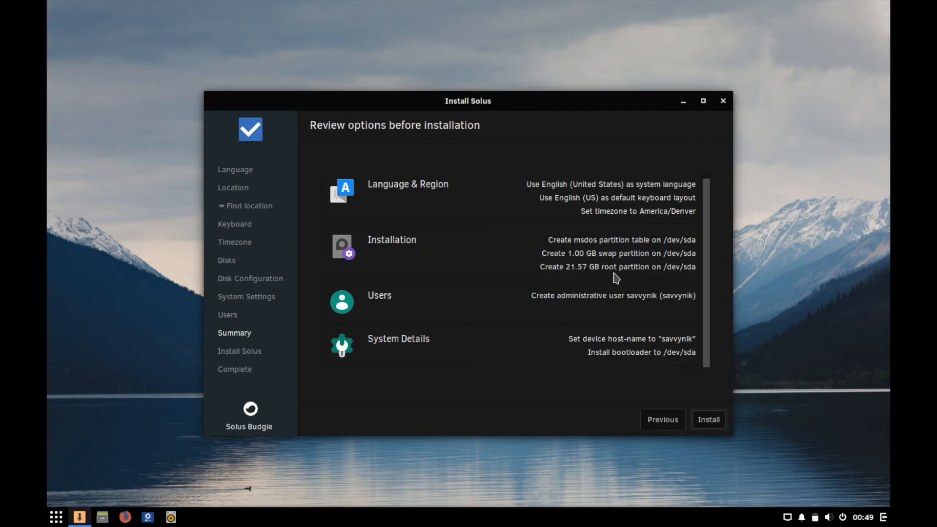
mouse_move(591, 248)
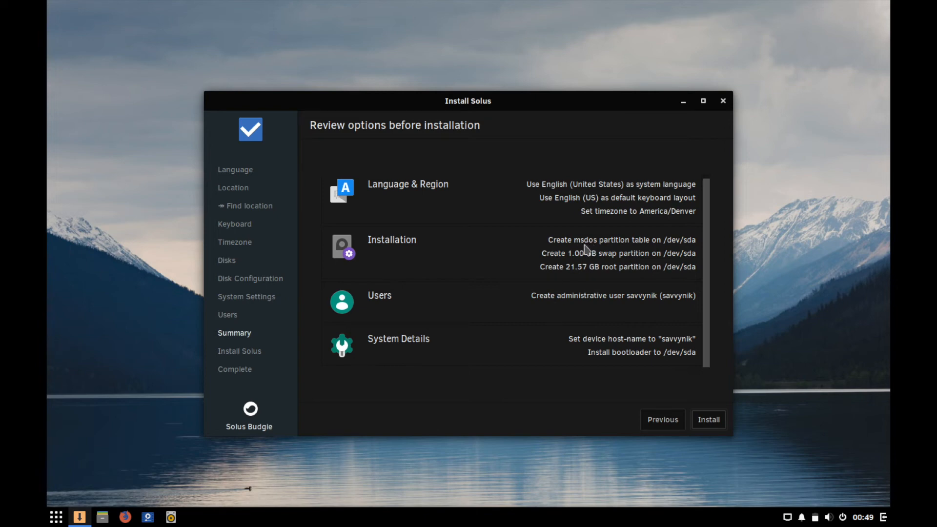
mouse_move(544, 320)
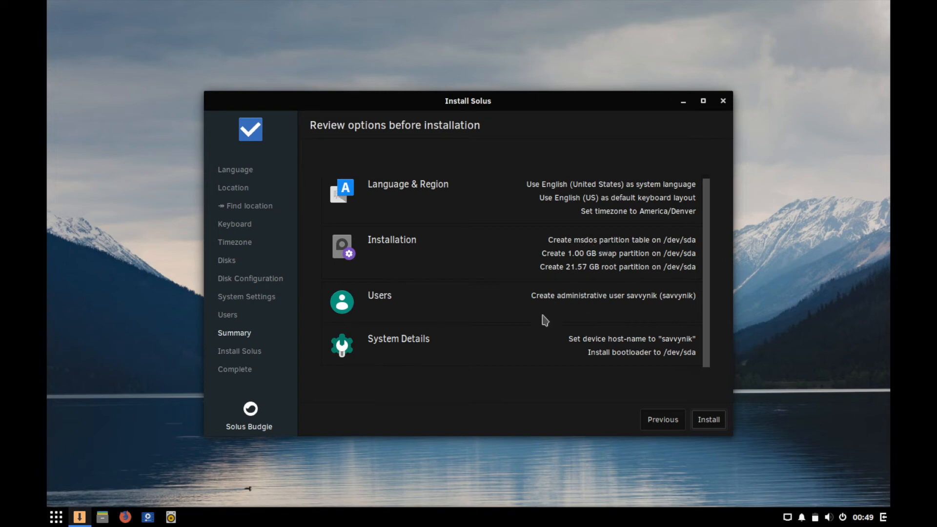
mouse_move(490, 309)
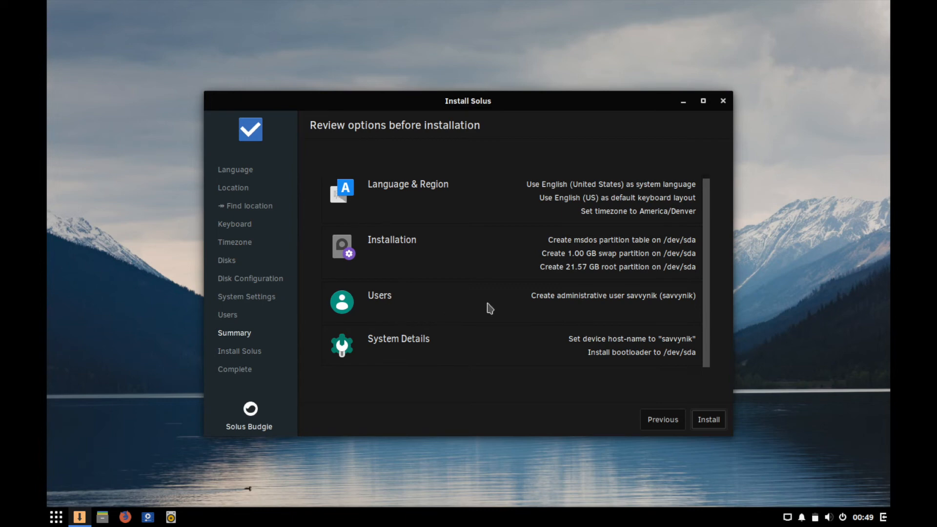
mouse_move(589, 303)
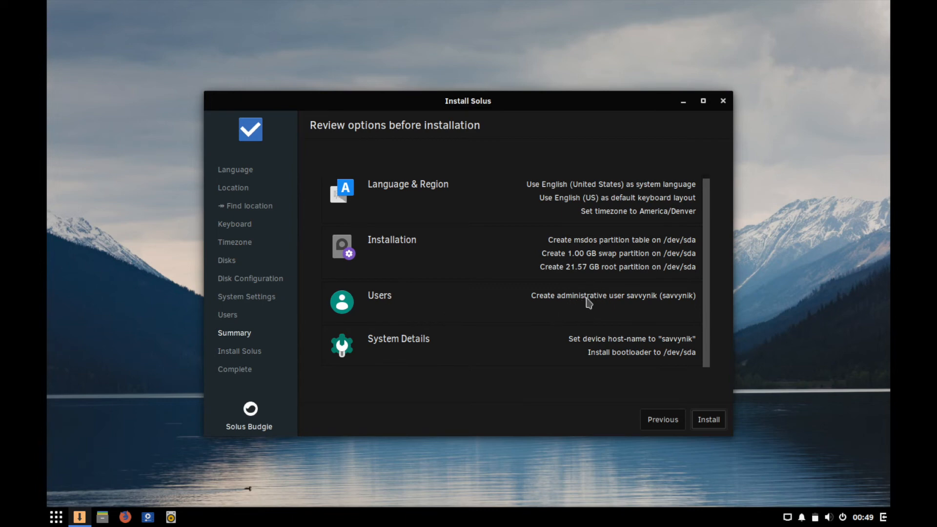
mouse_move(473, 347)
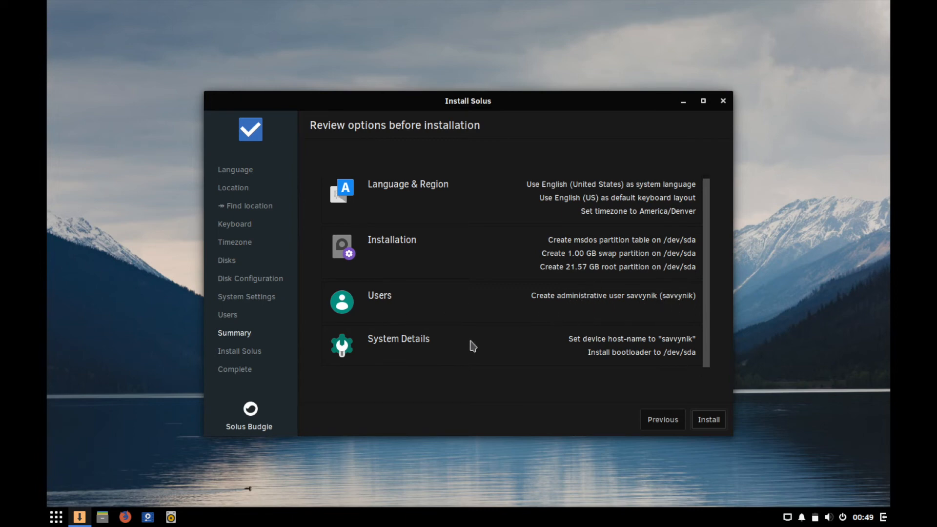
mouse_move(684, 363)
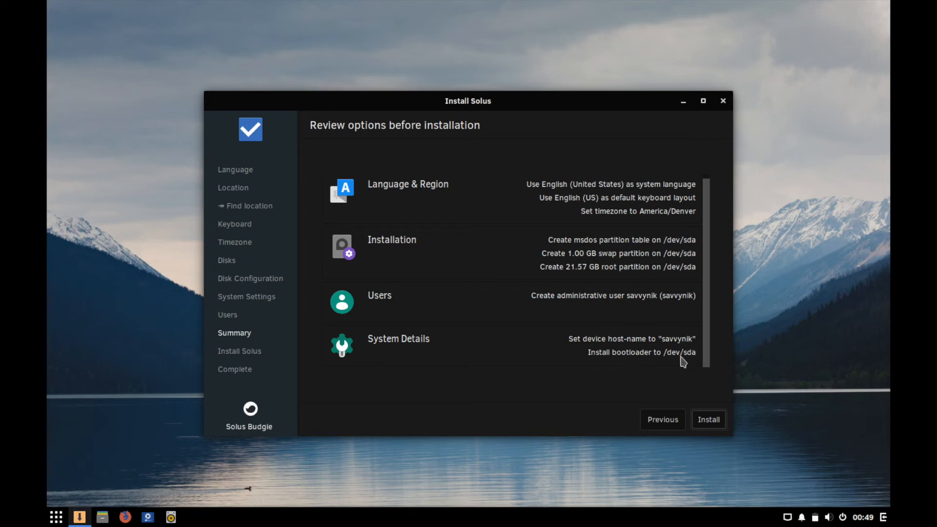
mouse_move(702, 410)
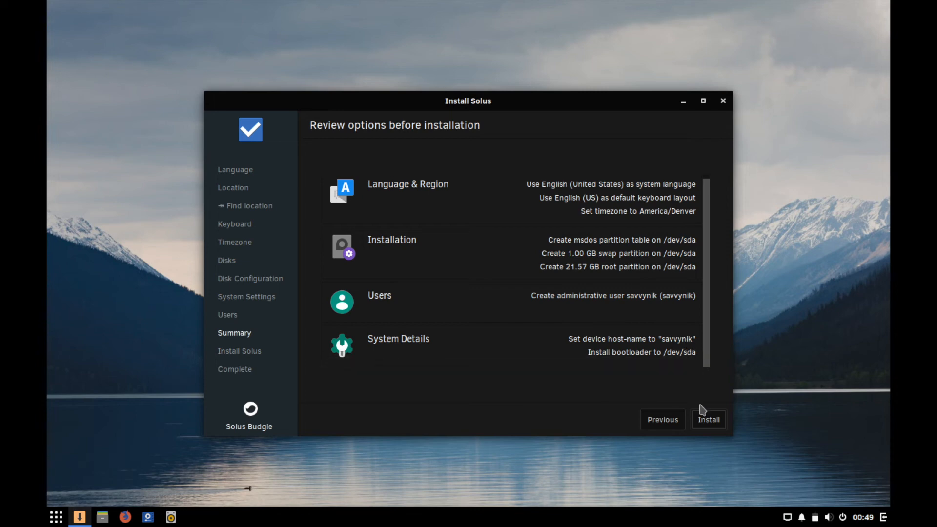
Step: Start the installation and confirm the data-loss warning with OK
left_click(708, 419)
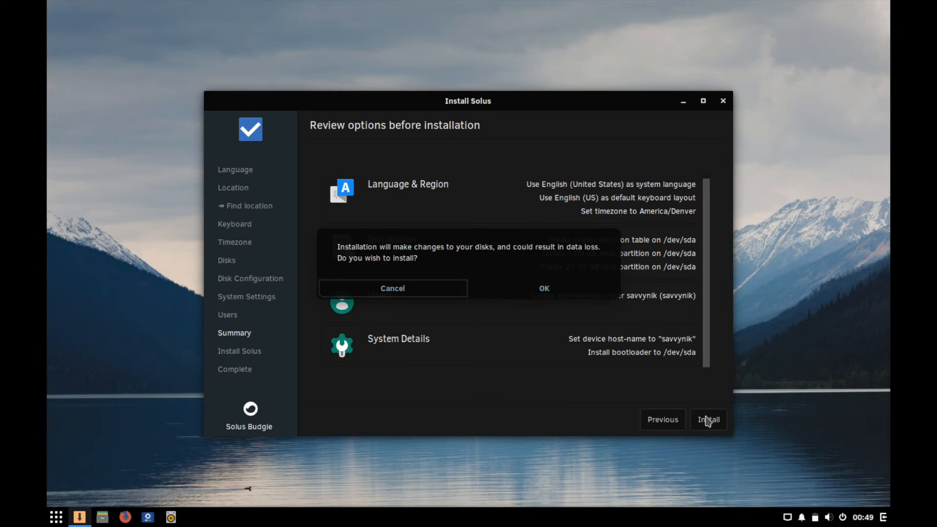
mouse_move(359, 254)
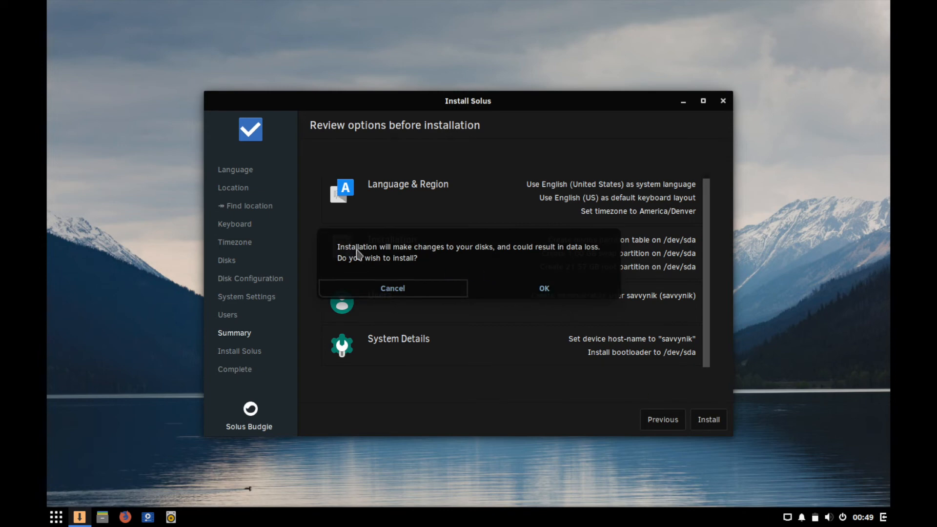
mouse_move(460, 260)
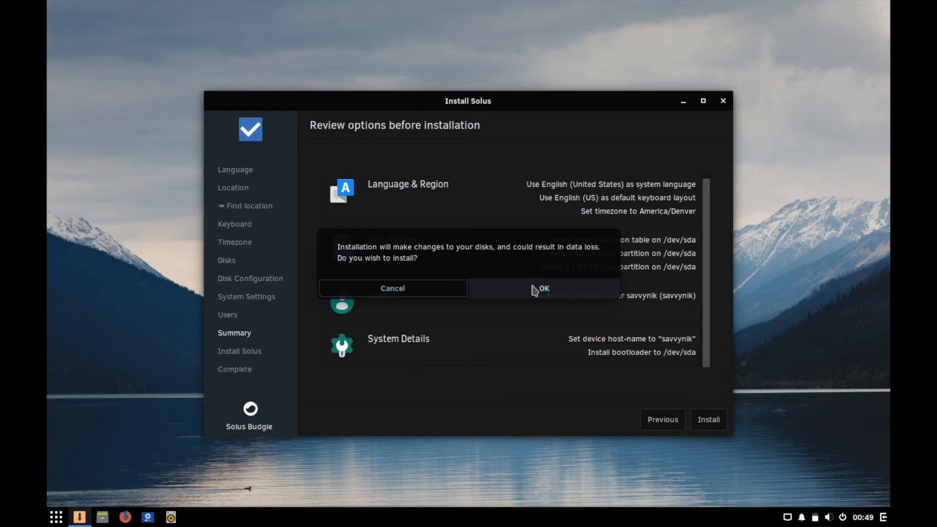
mouse_move(544, 289)
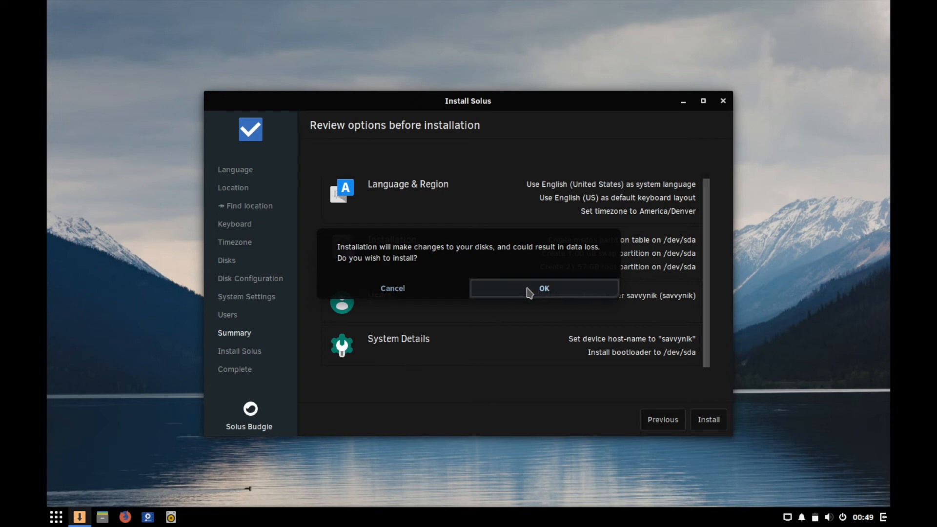
left_click(544, 288)
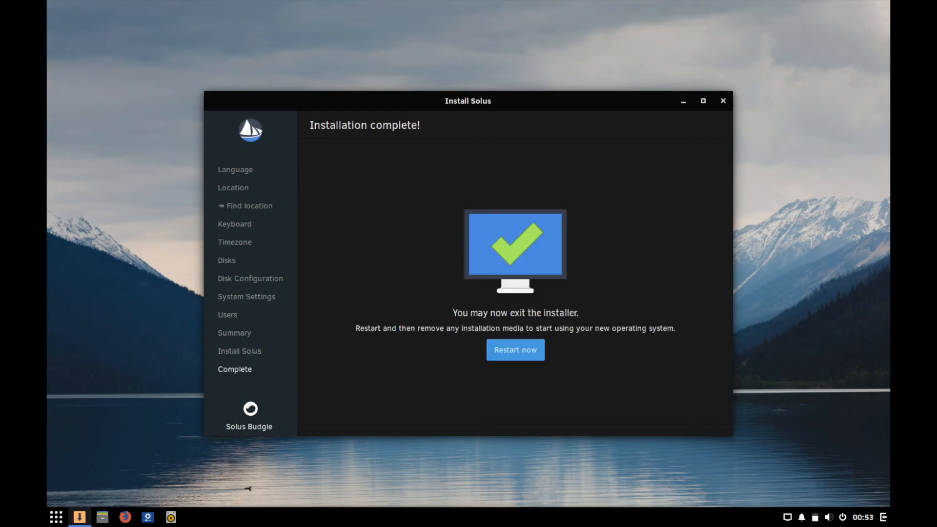
mouse_move(613, 284)
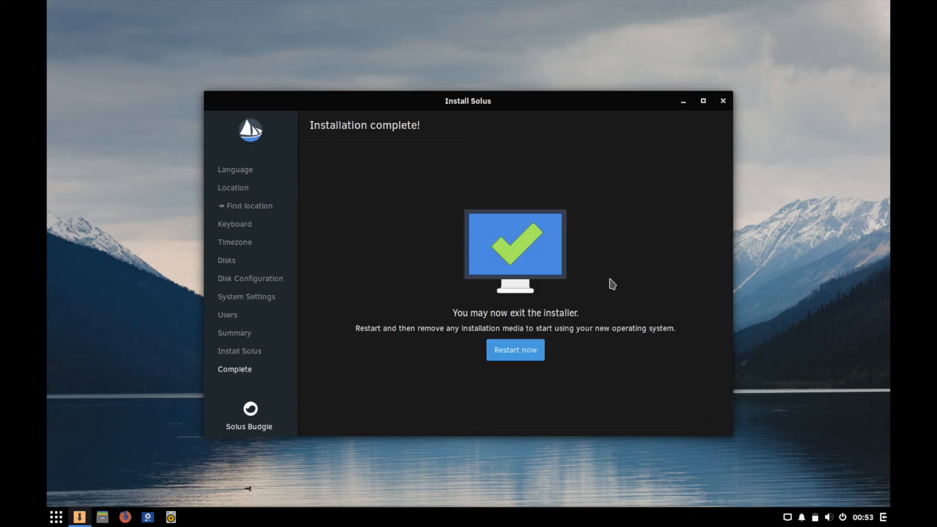
mouse_move(417, 217)
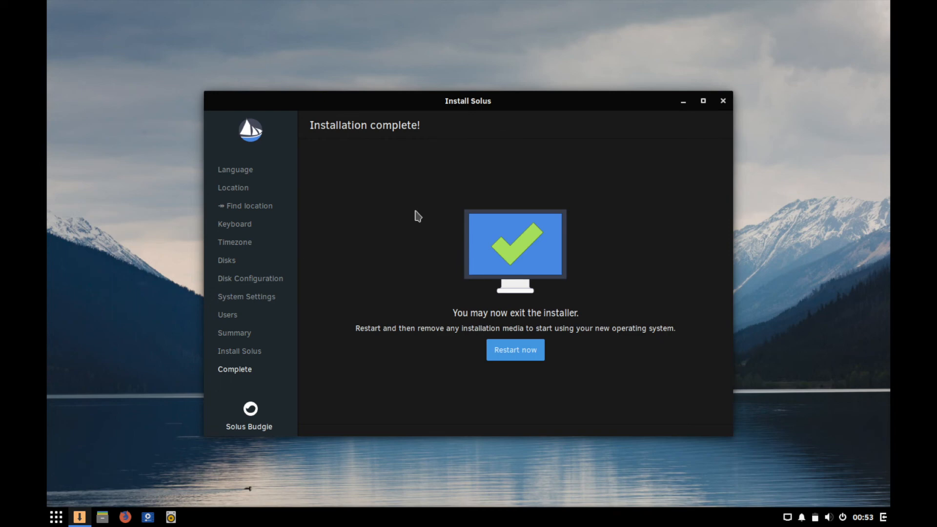
mouse_move(369, 334)
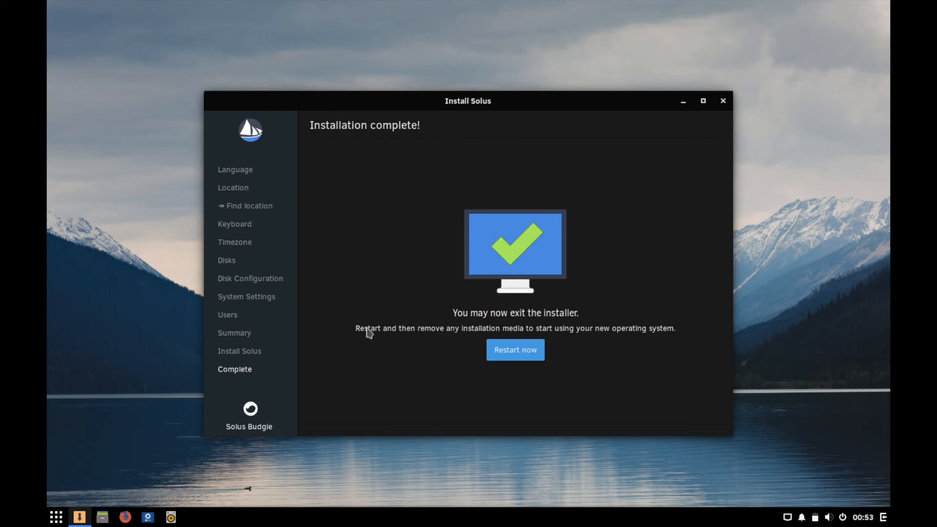
mouse_move(516, 349)
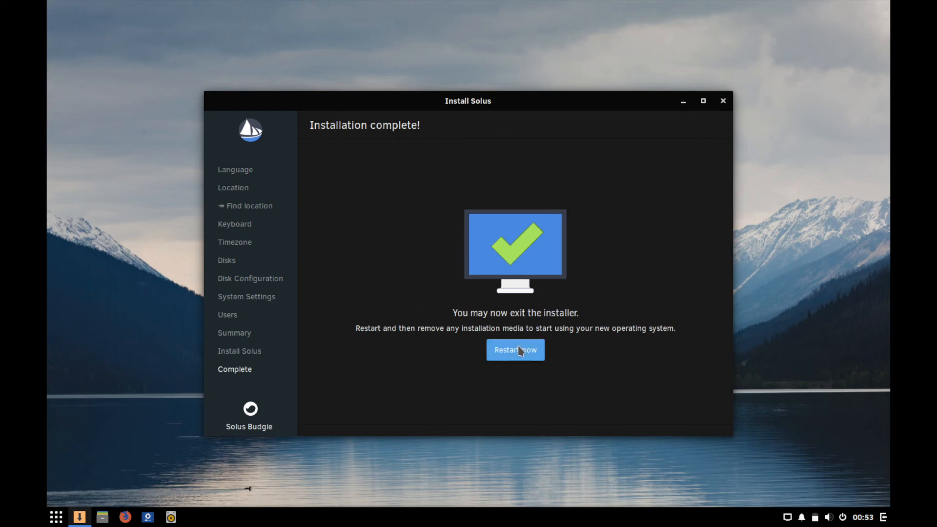
mouse_move(460, 339)
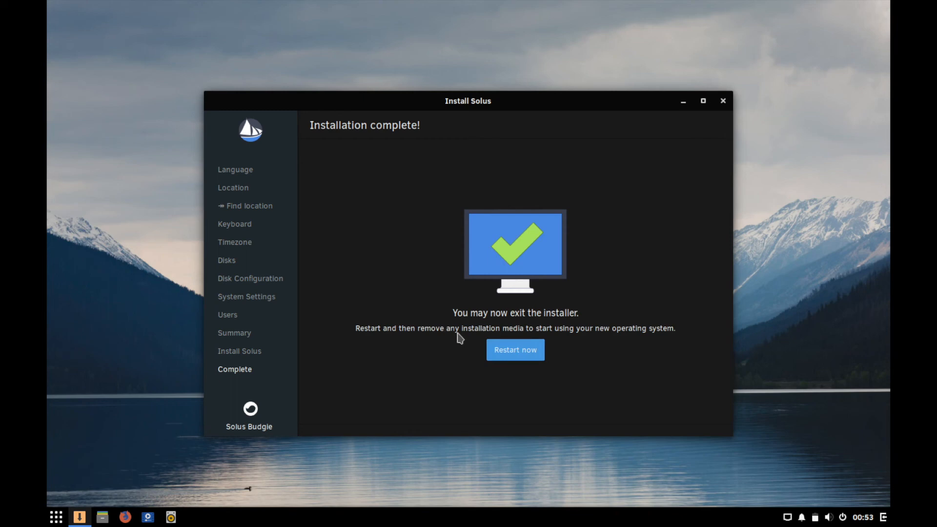
mouse_move(508, 335)
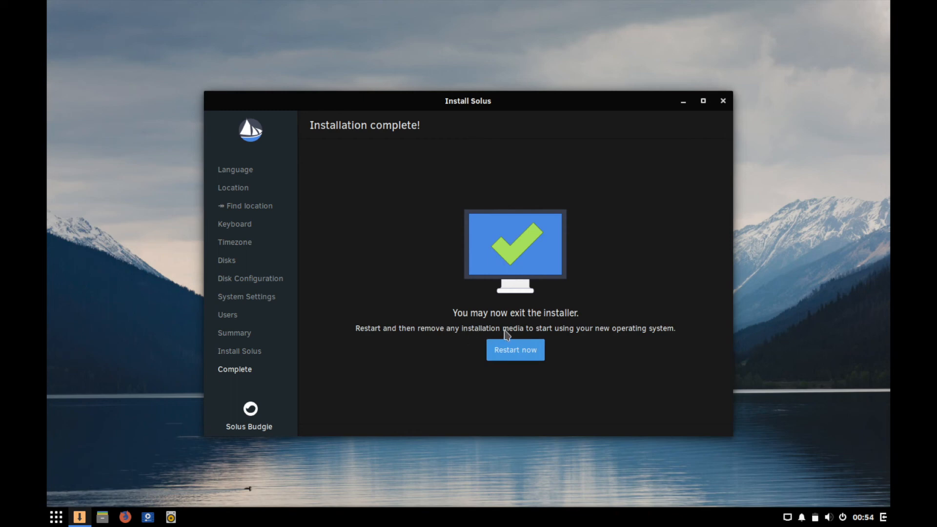
mouse_move(562, 361)
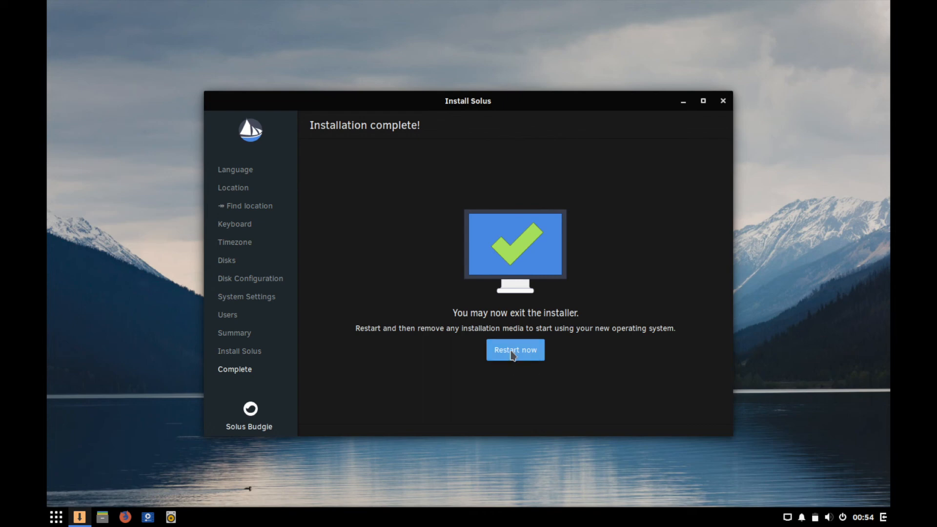
mouse_move(515, 349)
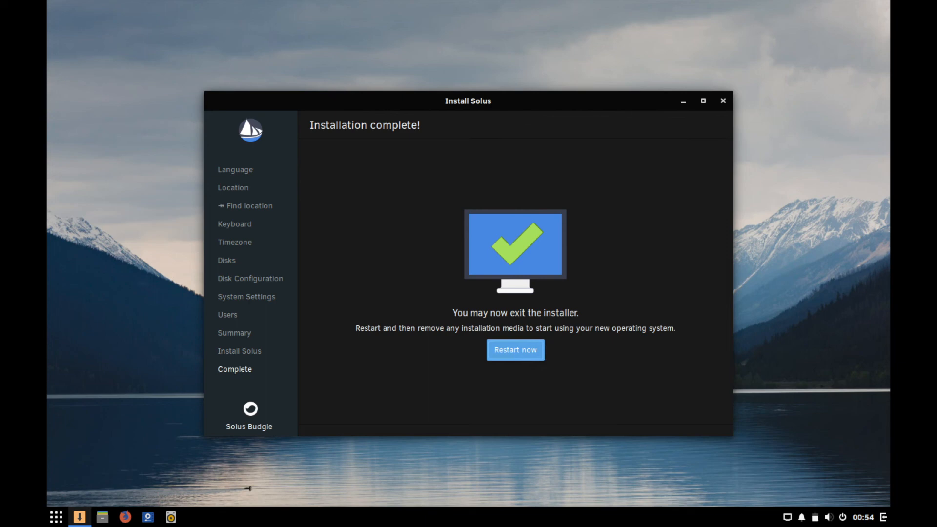
Step: Choose Restart now to boot into the newly installed Solus system
left_click(515, 349)
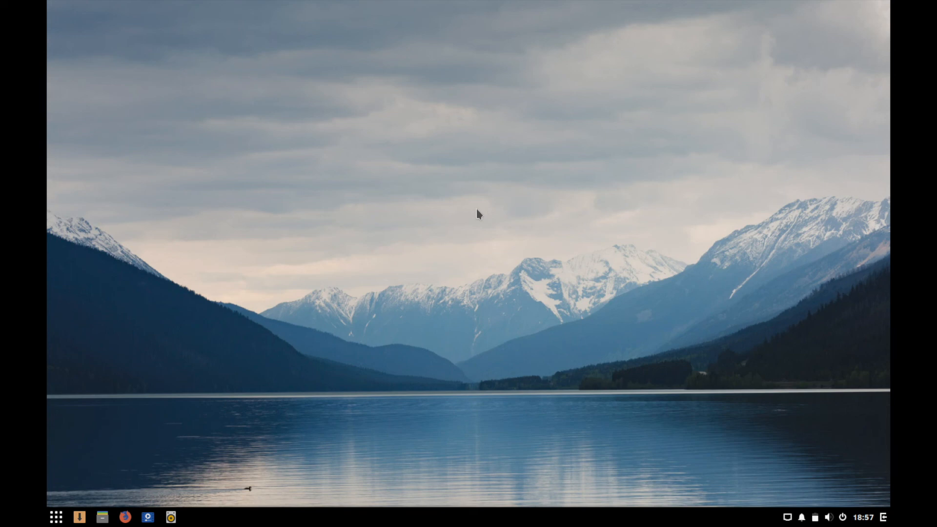
mouse_move(368, 262)
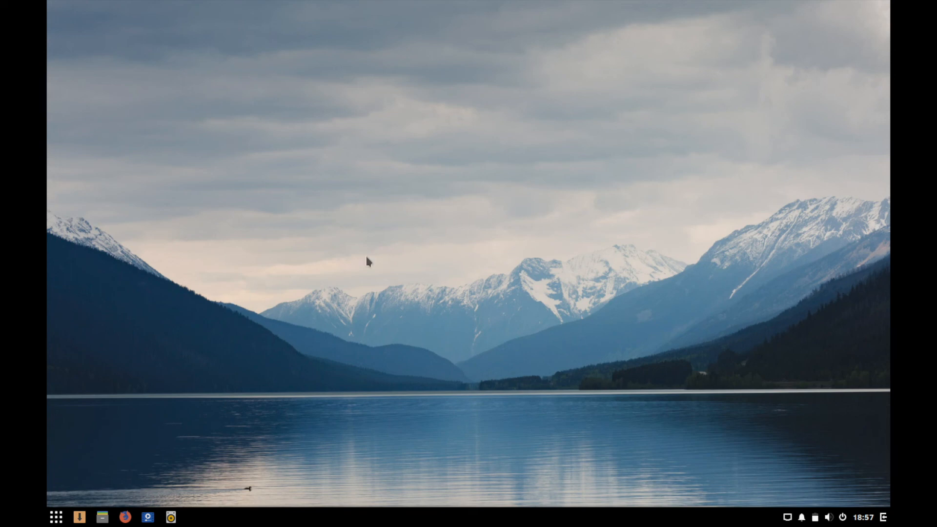
mouse_move(101, 489)
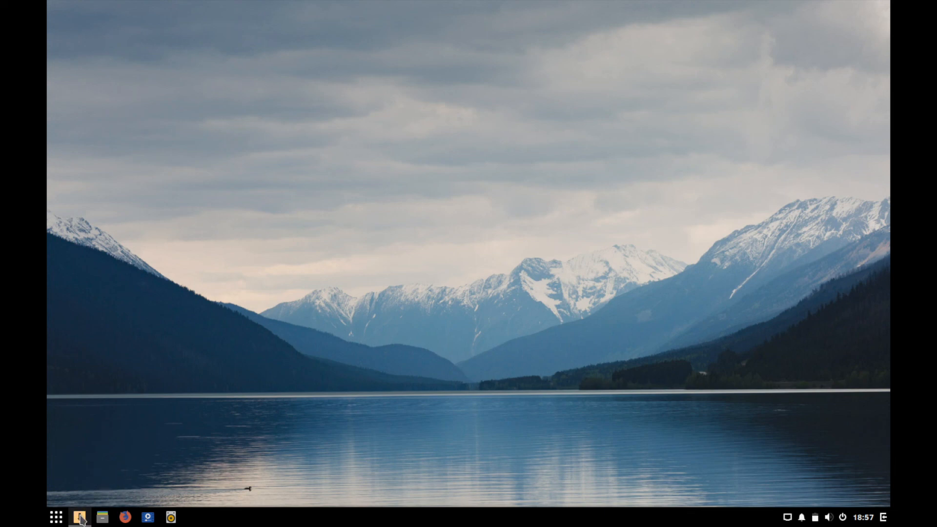
mouse_move(79, 518)
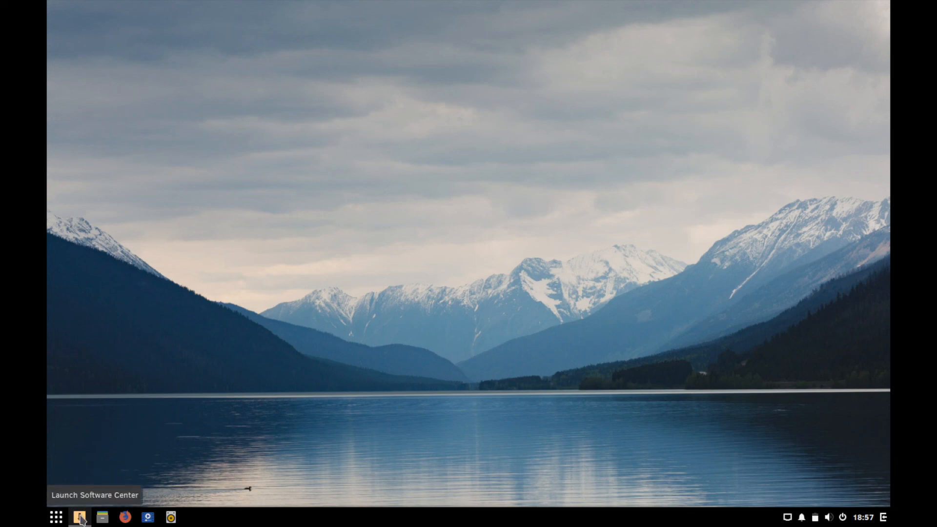
mouse_move(102, 518)
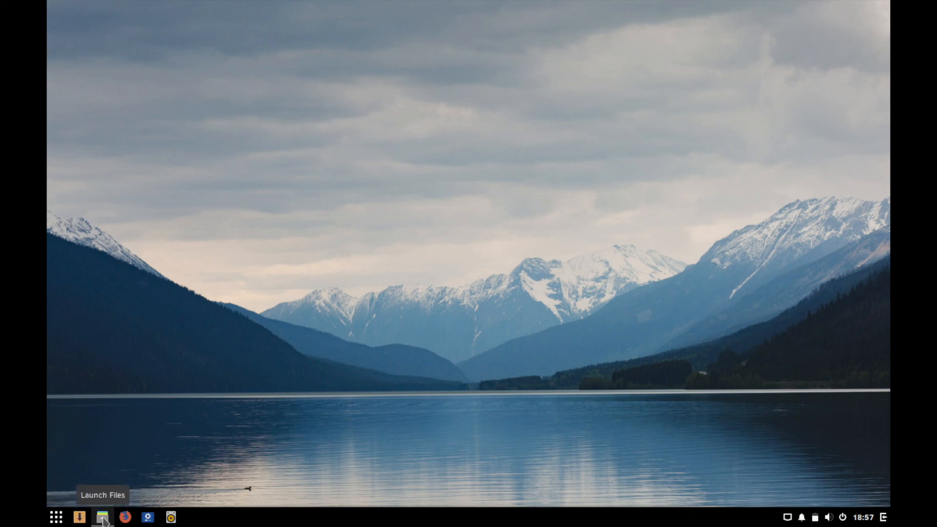
mouse_move(125, 518)
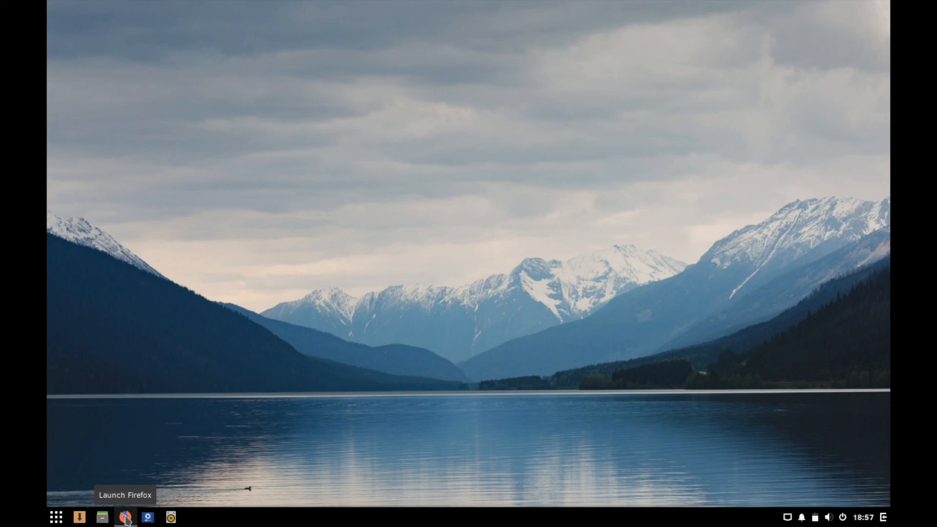
mouse_move(148, 518)
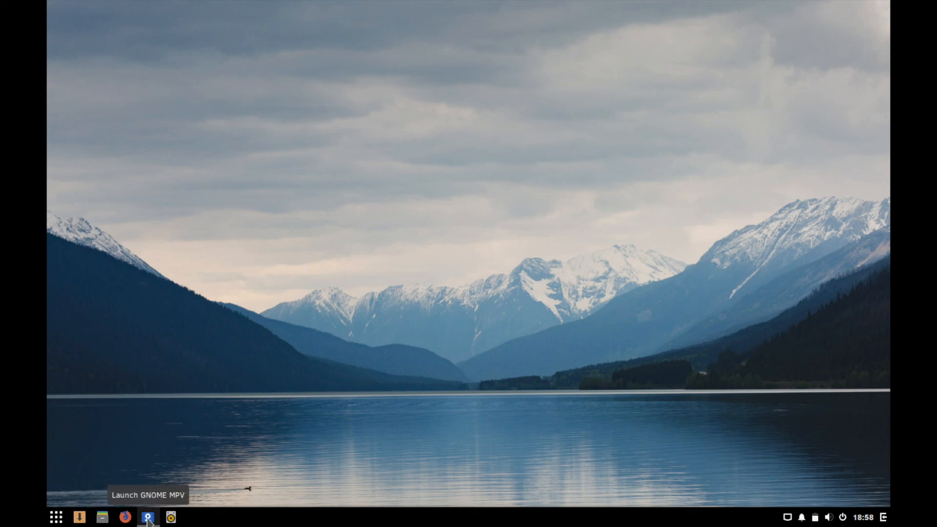
mouse_move(170, 517)
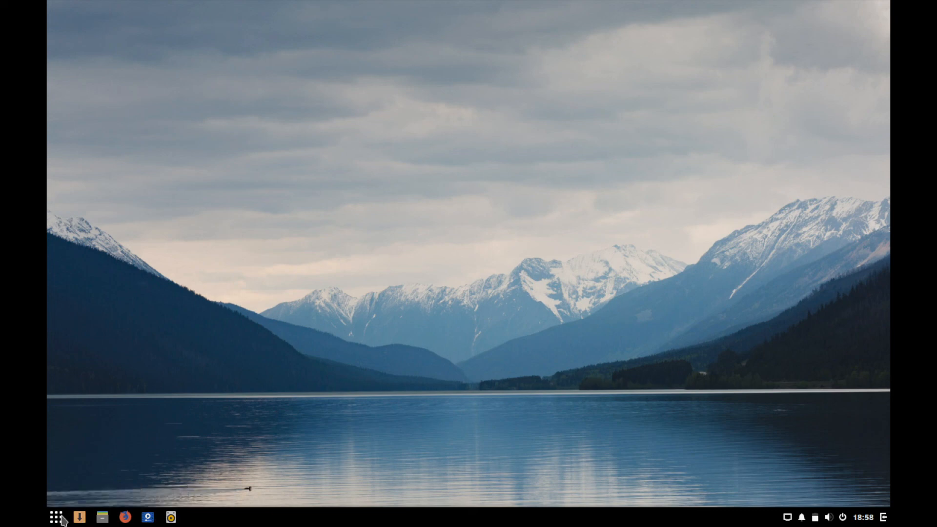
left_click(56, 517)
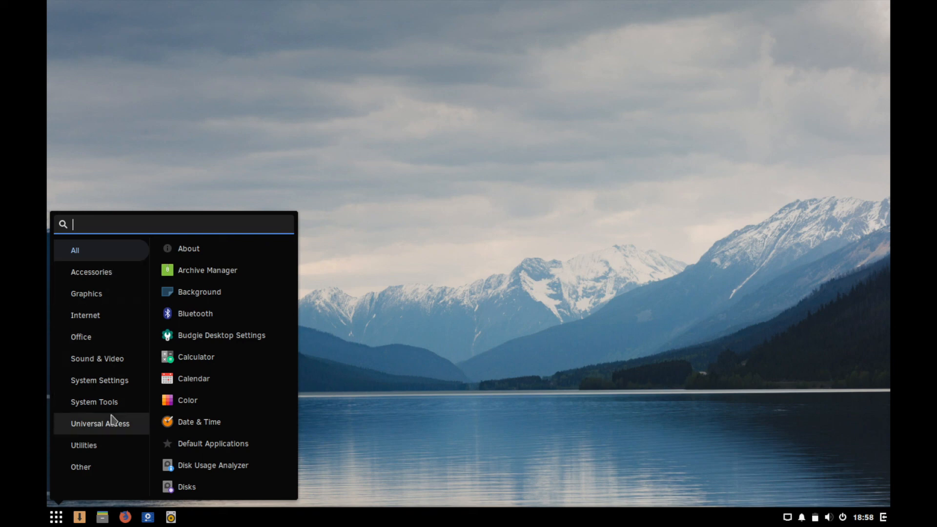
mouse_move(117, 286)
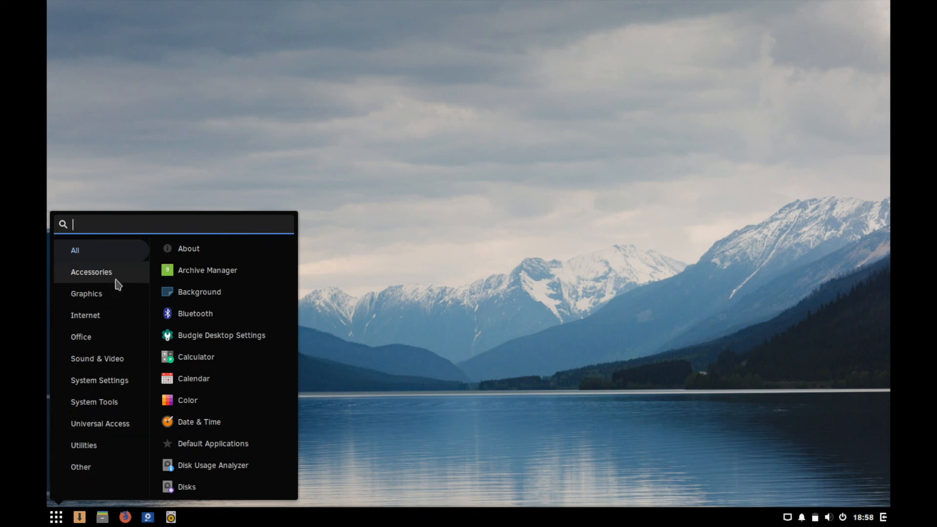
mouse_move(138, 223)
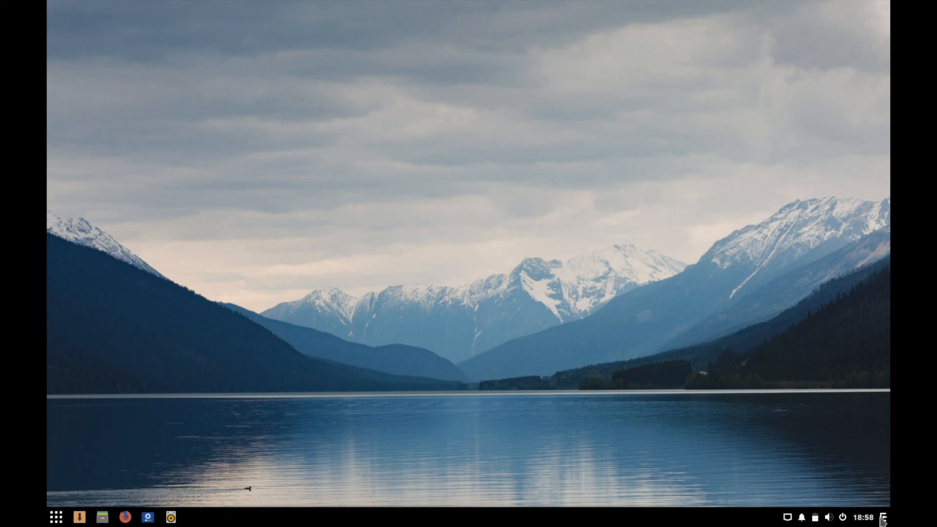
left_click(864, 518)
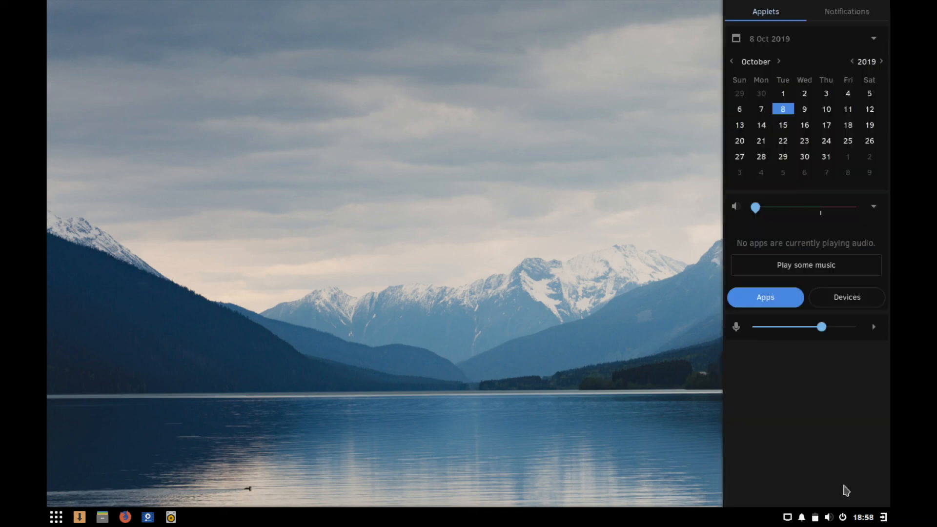
mouse_move(851, 169)
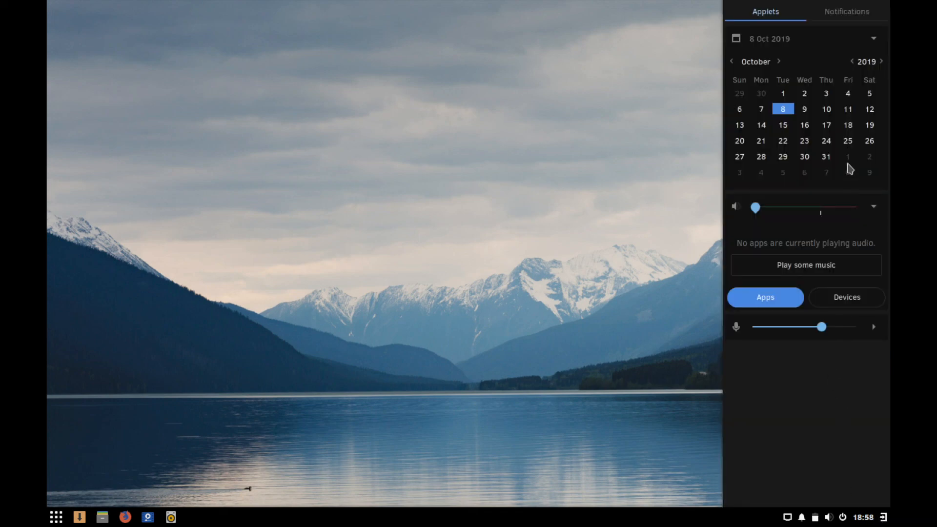
mouse_move(786, 378)
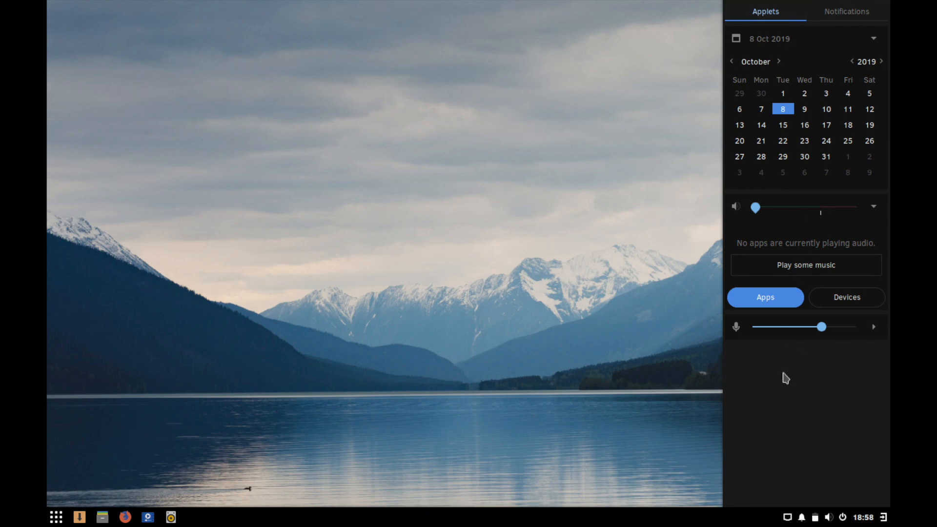
mouse_move(808, 123)
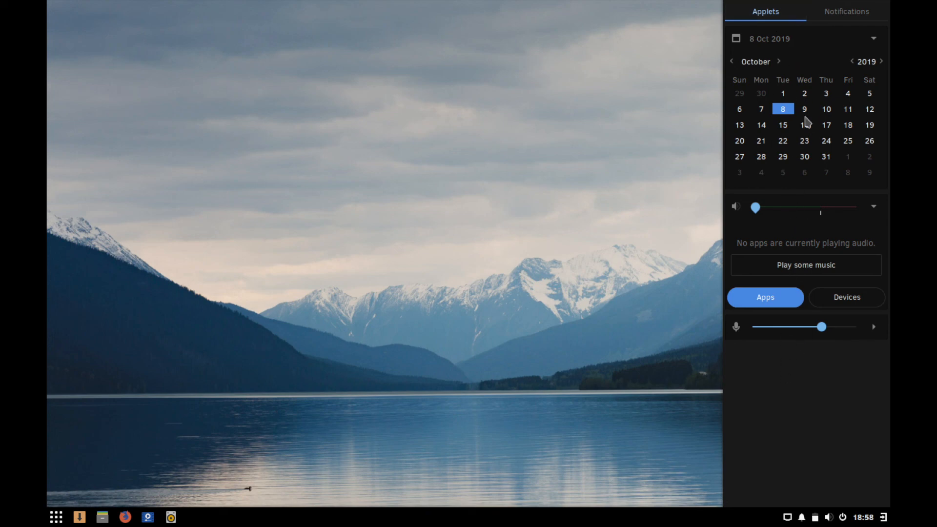
mouse_move(729, 297)
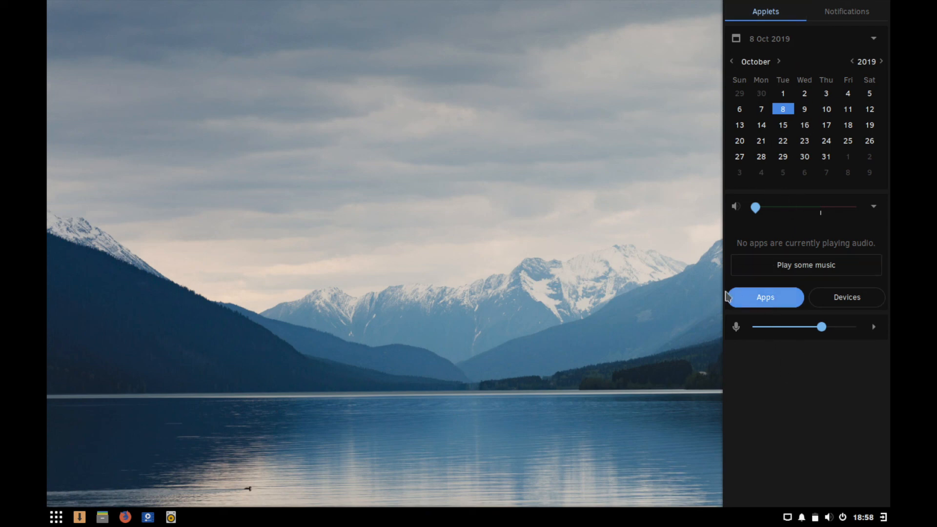
mouse_move(720, 345)
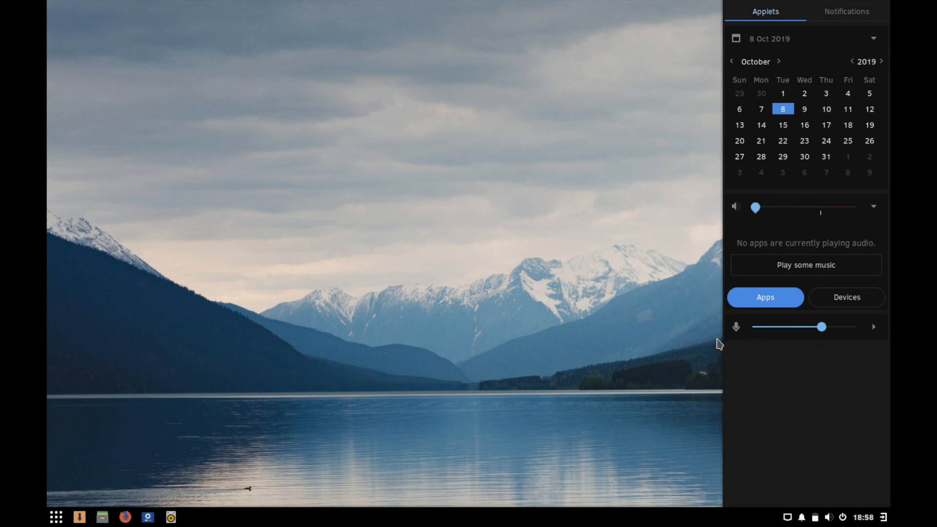
mouse_move(885, 522)
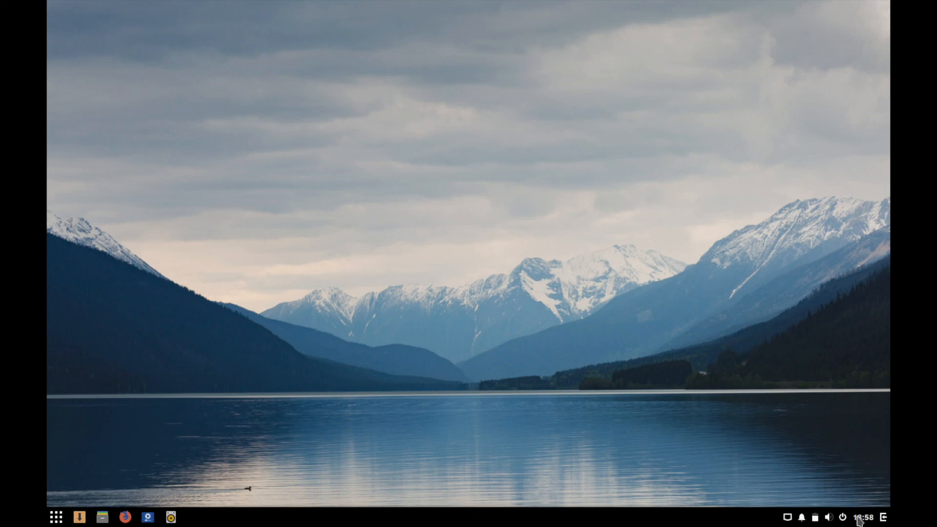
mouse_move(848, 518)
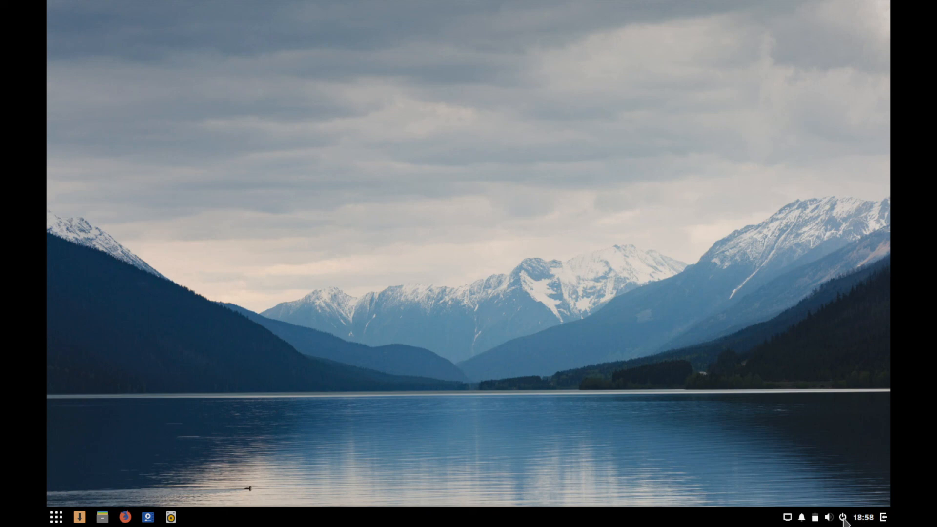
left_click(843, 517)
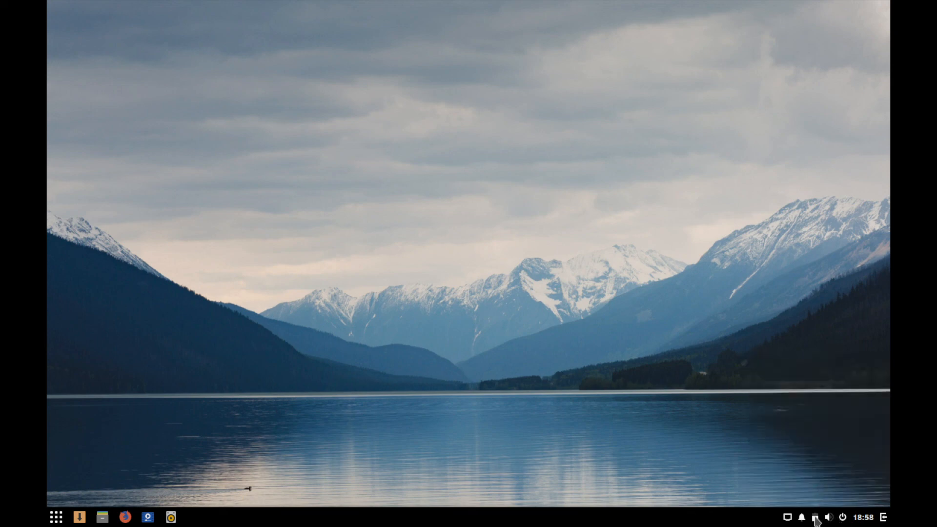
mouse_move(803, 517)
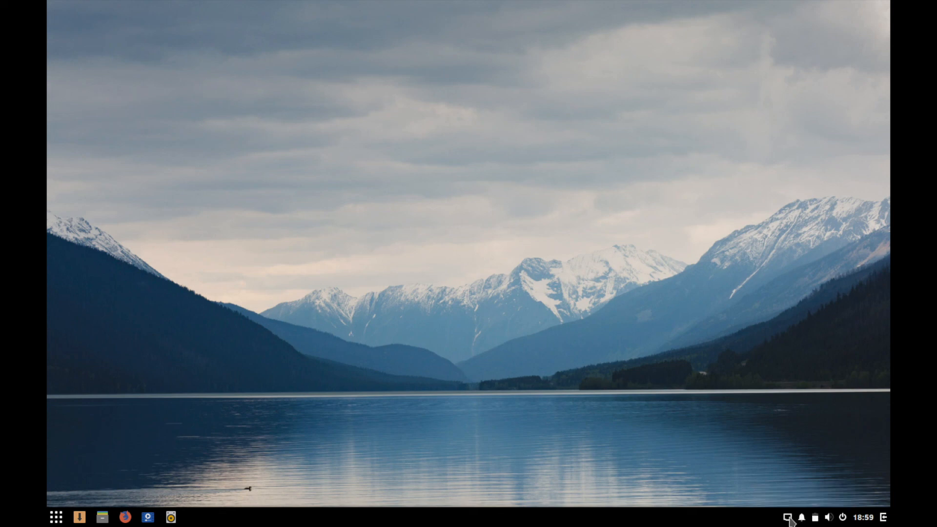
mouse_move(500, 209)
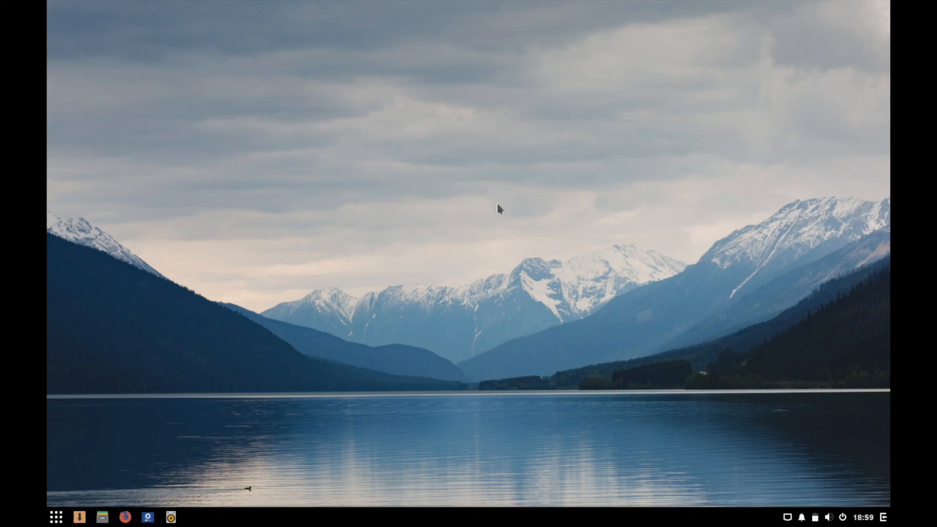